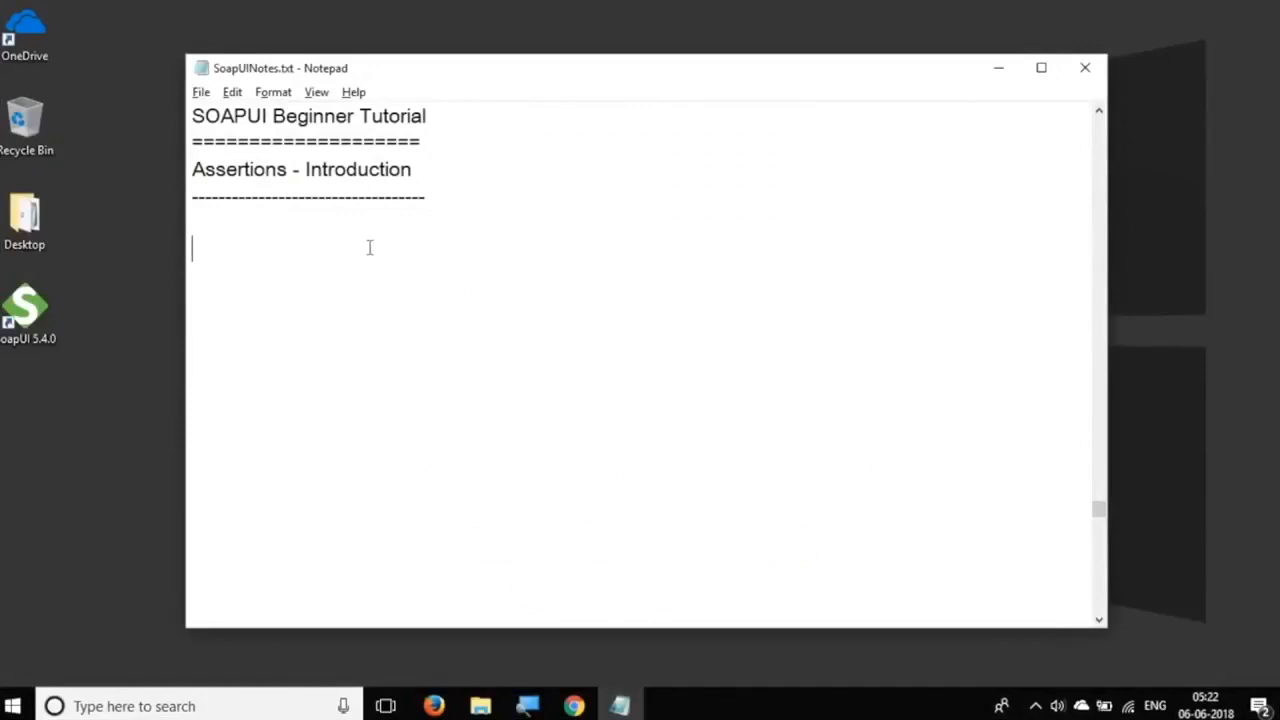
- Add agenda point '1. What are assertions' and select the phrase 'What are assertions'
type("1. What are assertions")
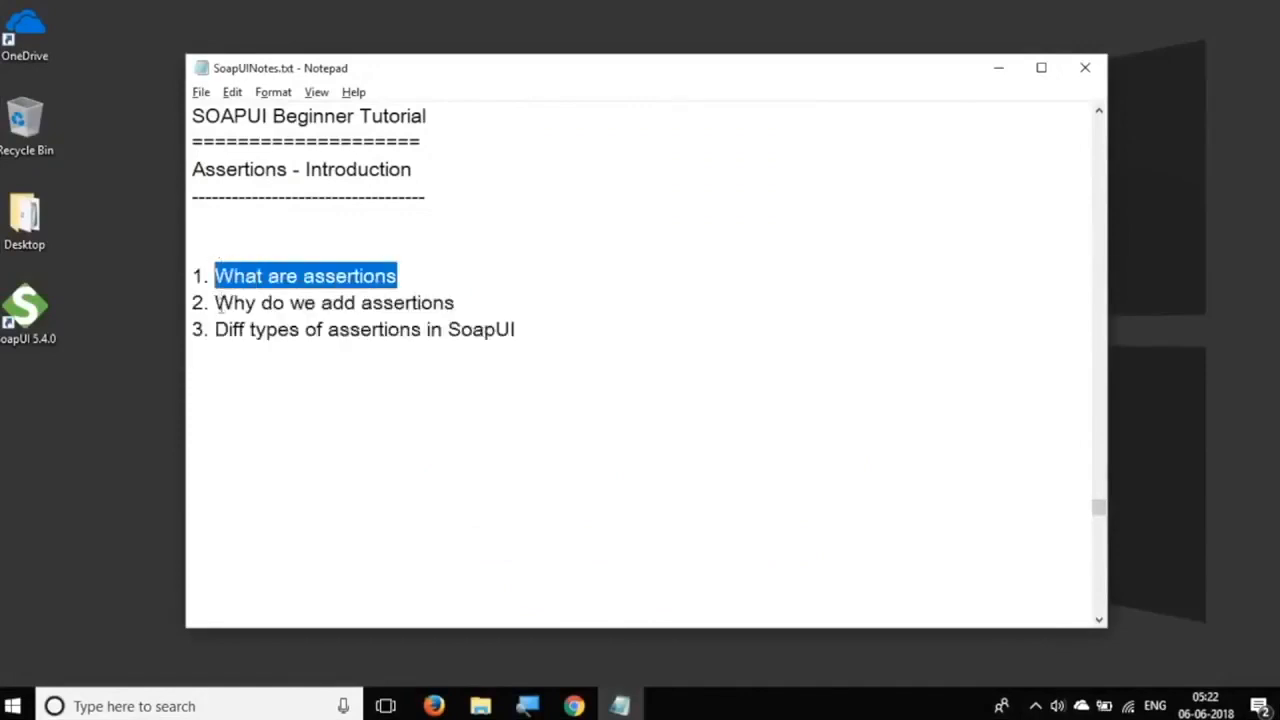
left_click_drag(214, 303, 444, 303)
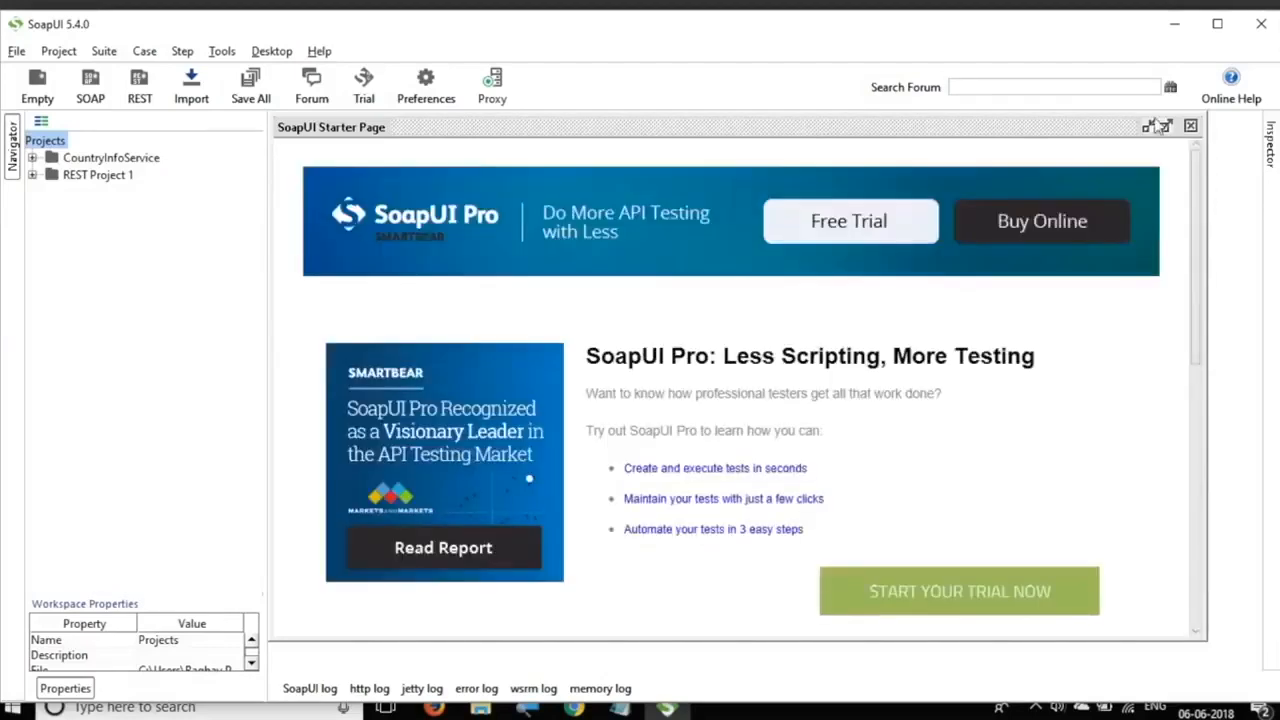
- Dismiss the SoapUI Starter Page tab and minimize the SoapUI window
left_click(1190, 124)
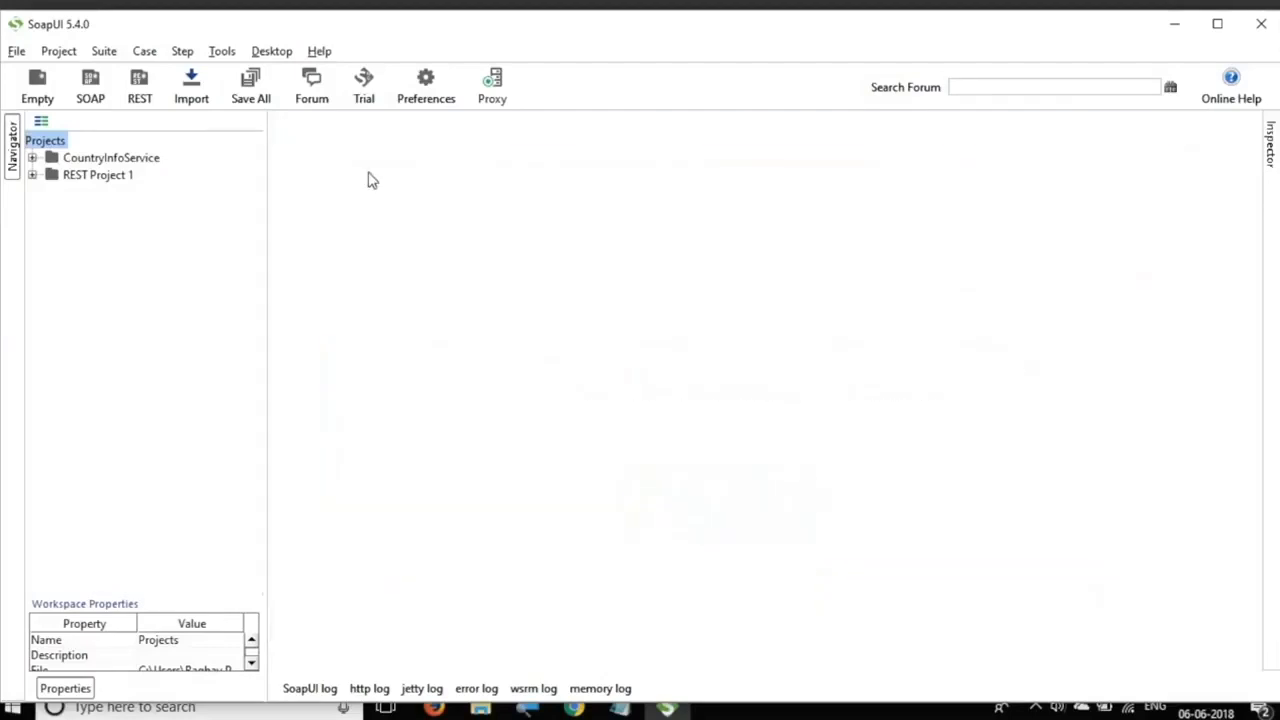
mouse_move(1173, 30)
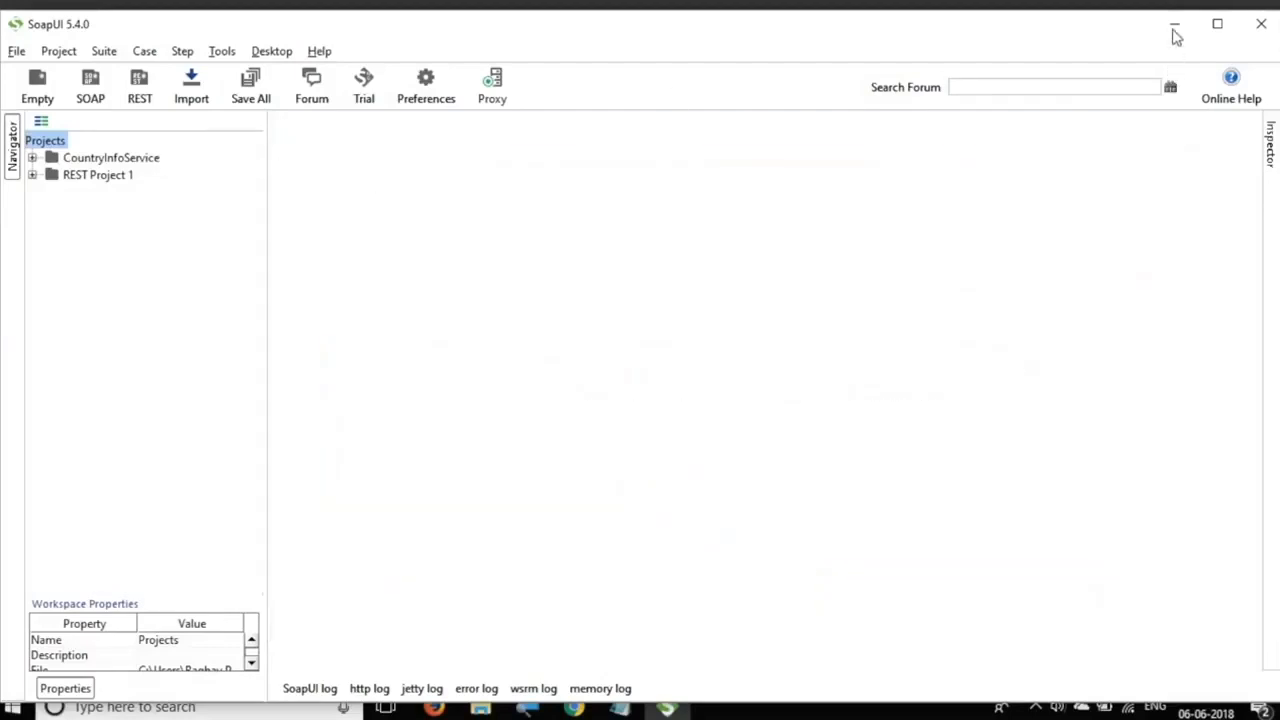
left_click(1169, 27)
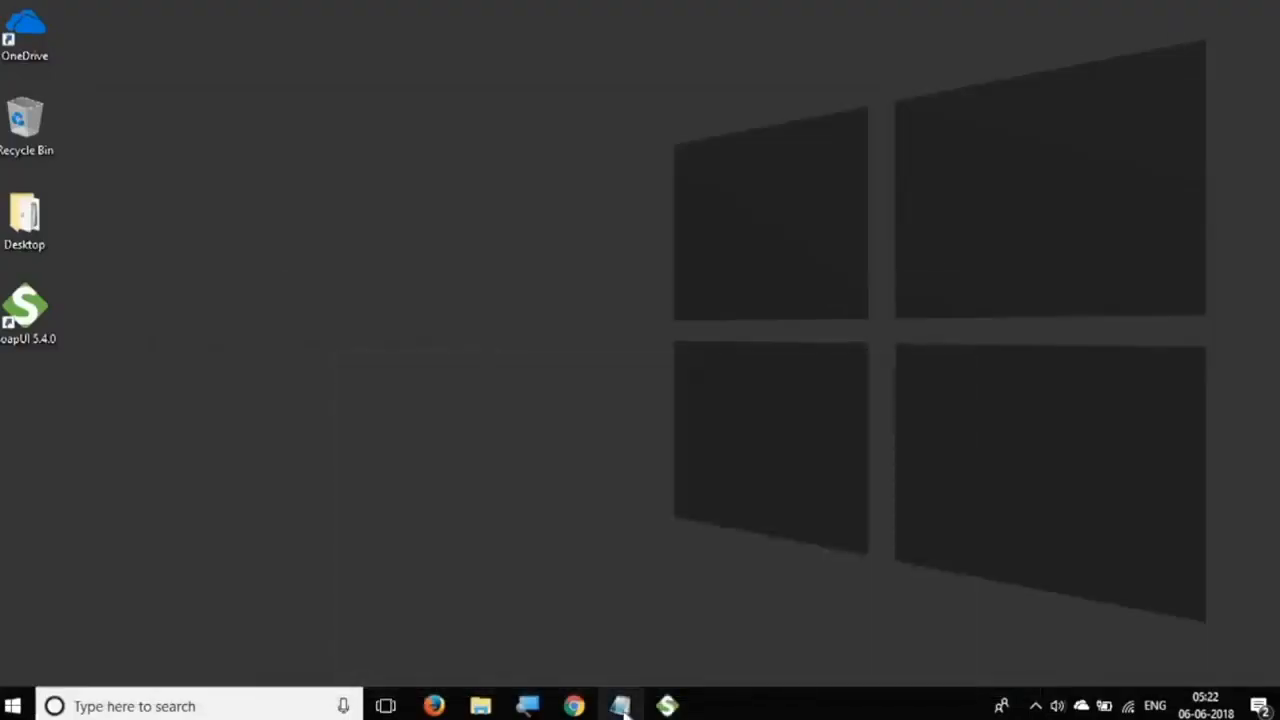
- In Notepad, note 'ASSERTIONS - validations on response'
left_click(621, 703)
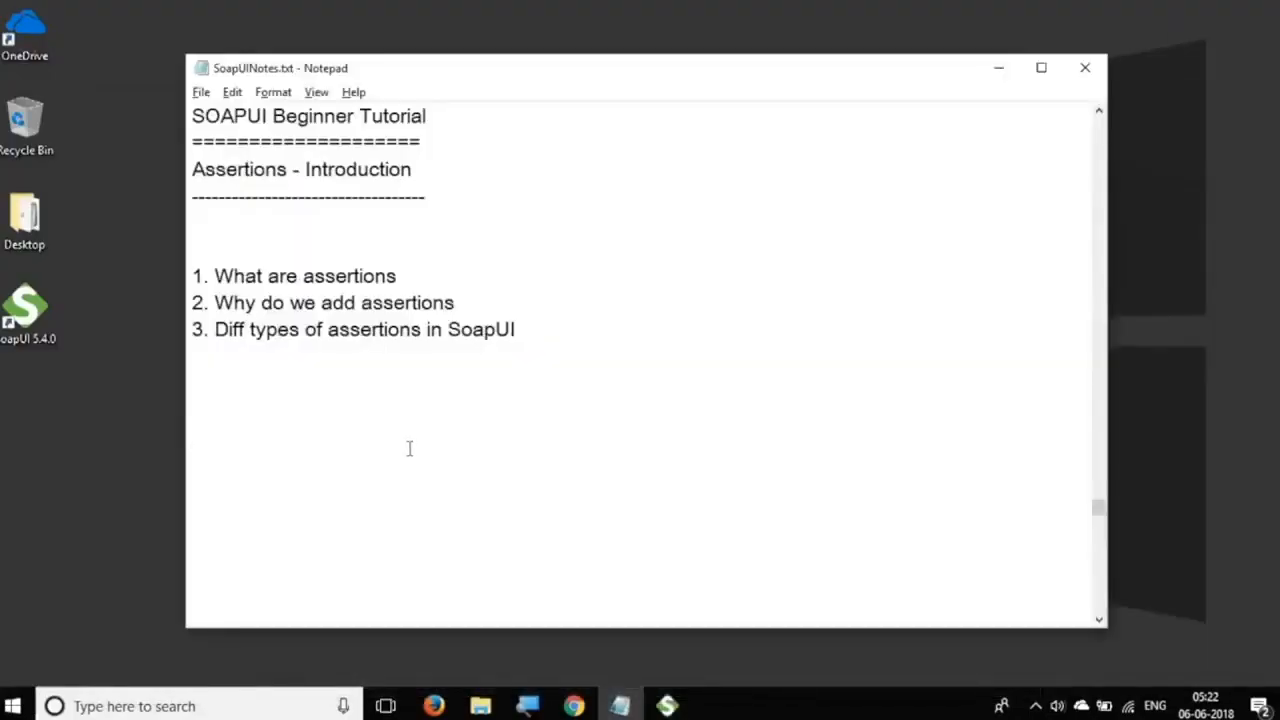
type("ASSE")
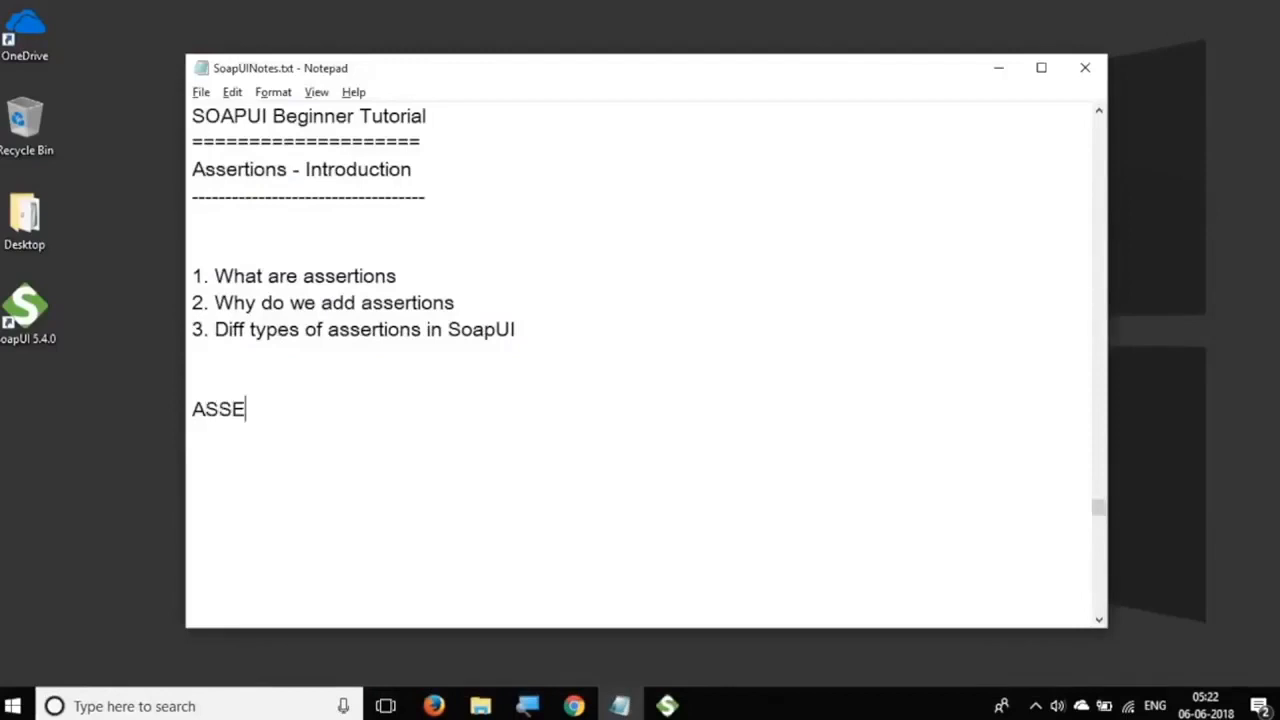
type("RTIONS -")
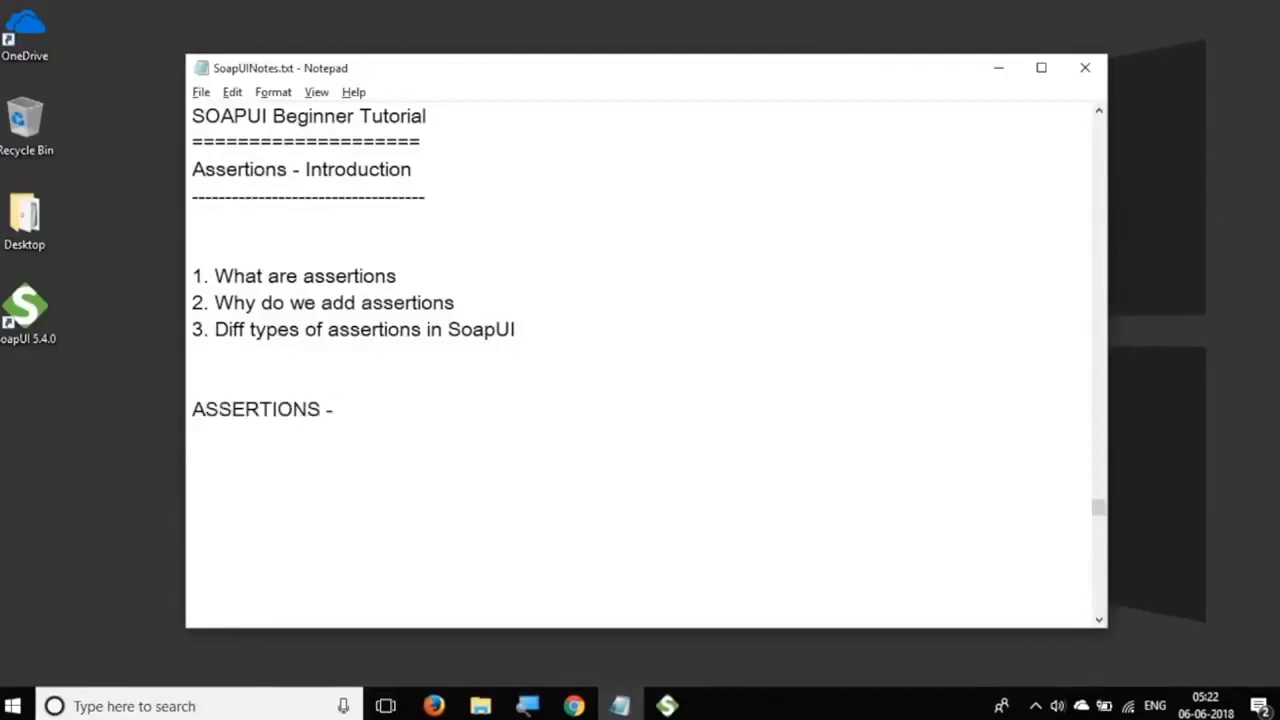
type("validations on resp")
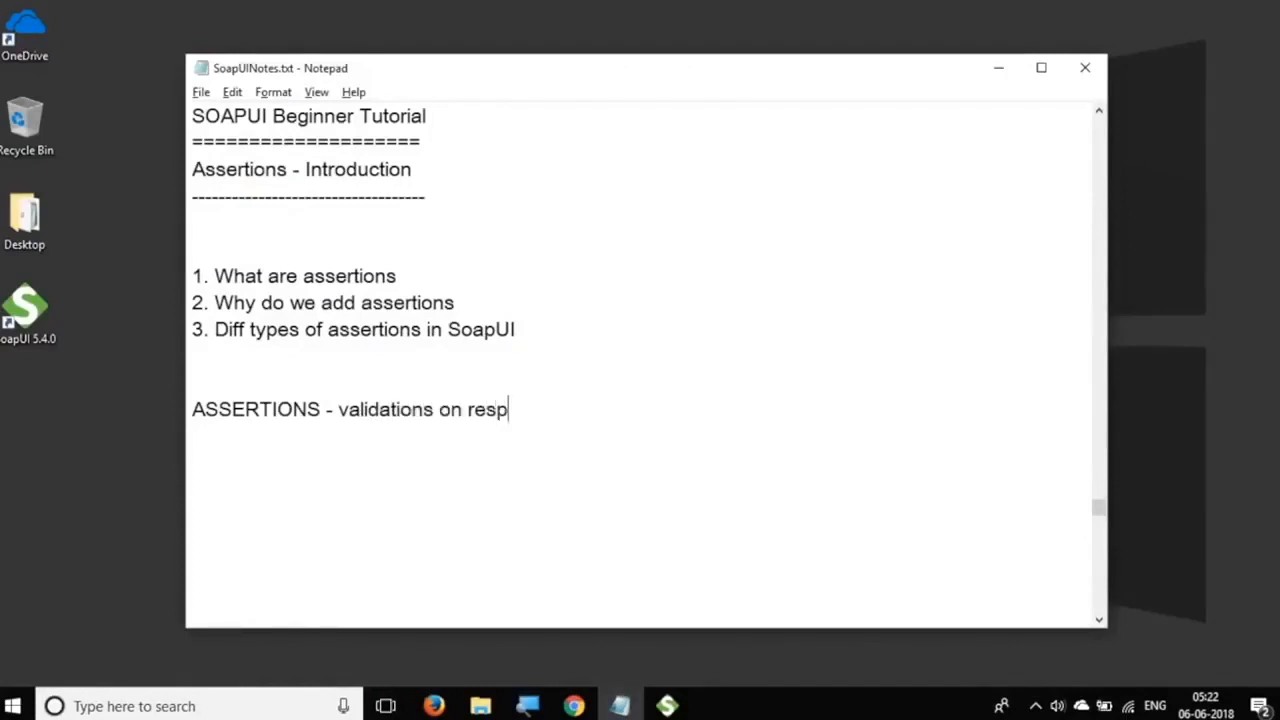
type("onse")
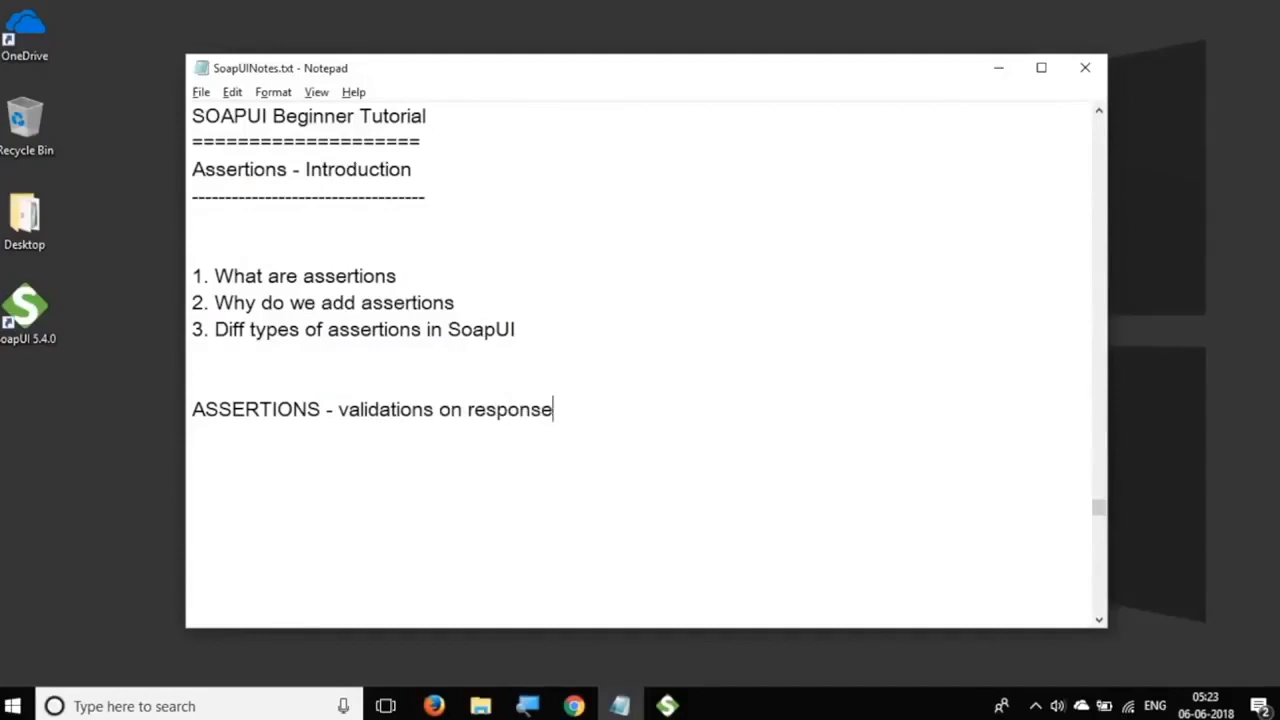
- Add 'expected vs actual' on a new line and highlight 'expected' and 'actual'
key("Enter")
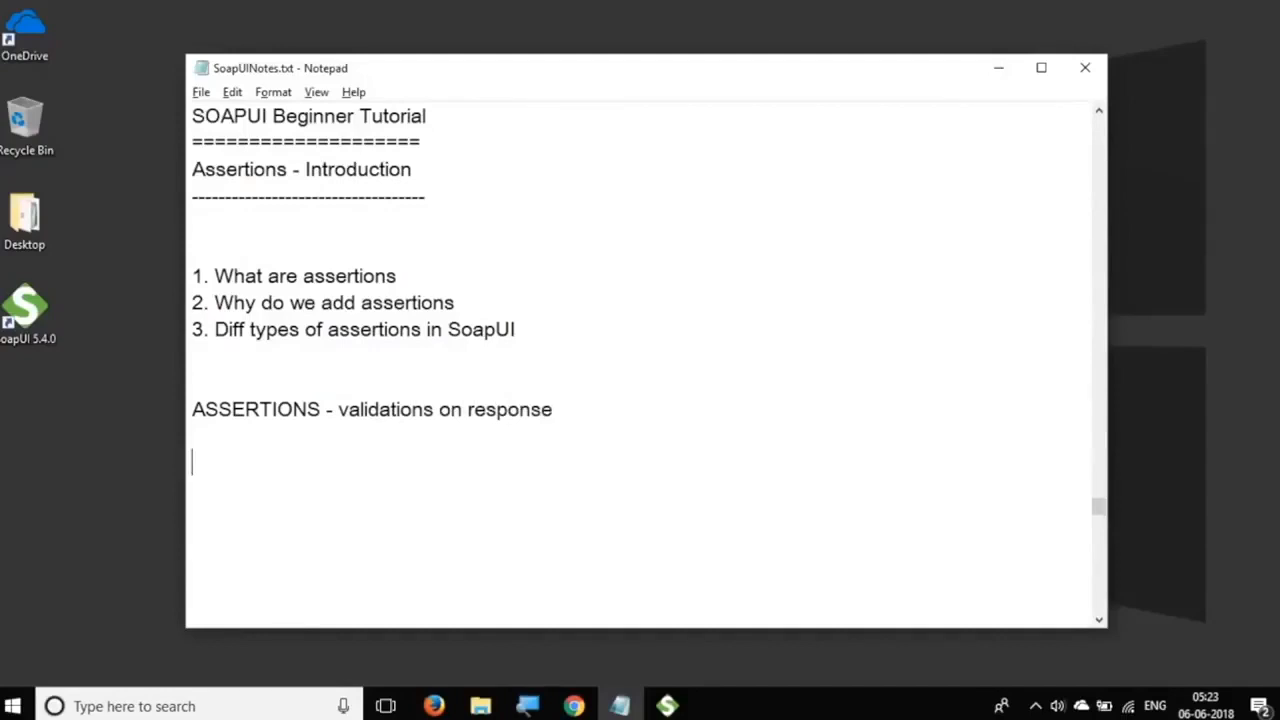
type("e")
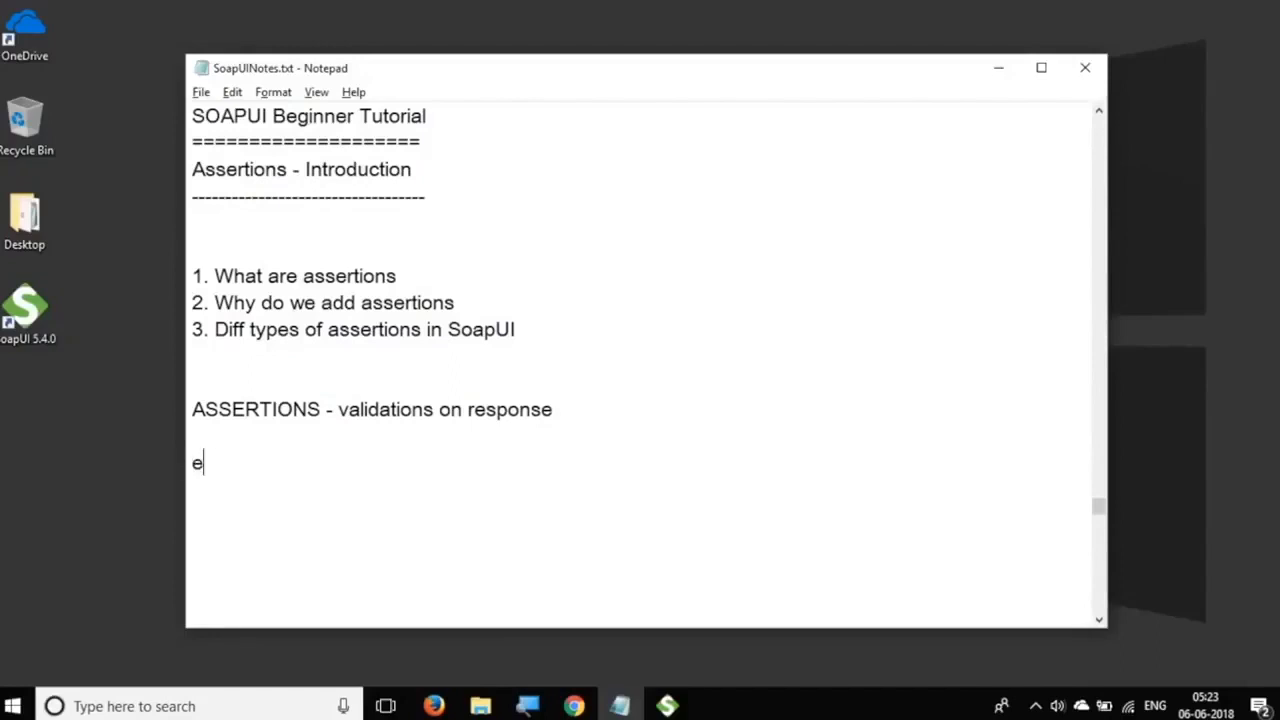
type("xpected")
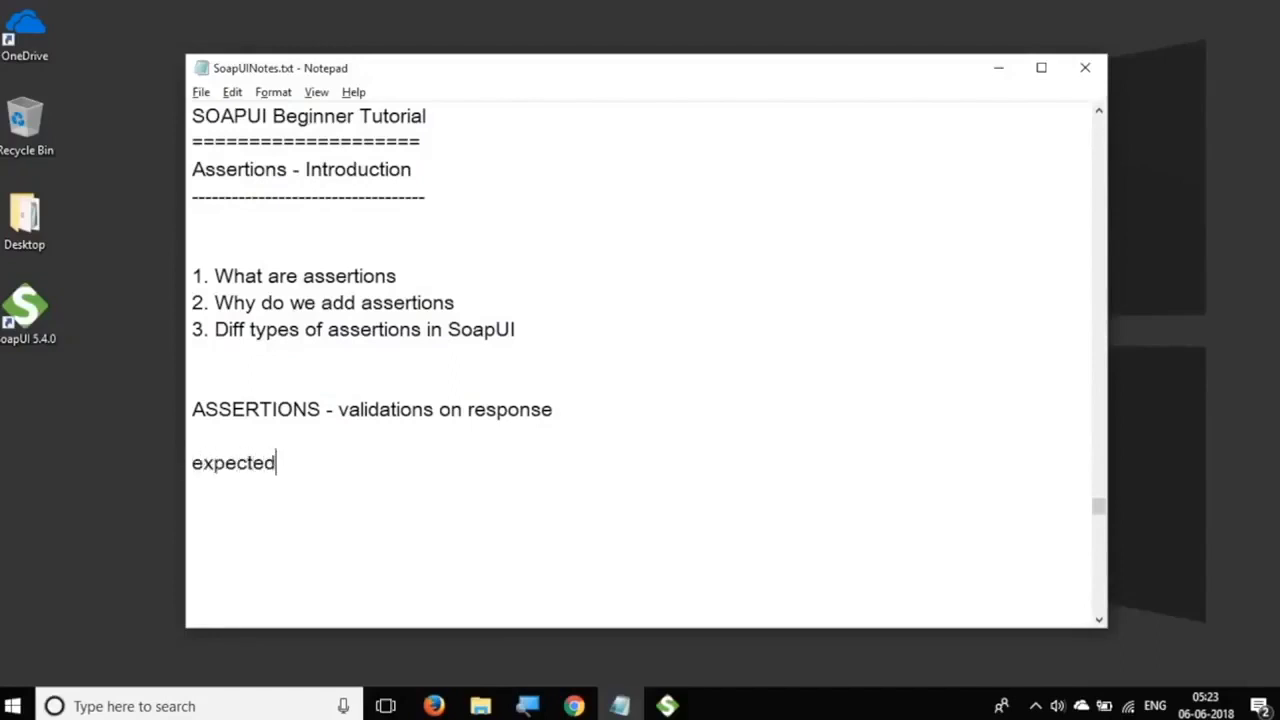
type("vs actual")
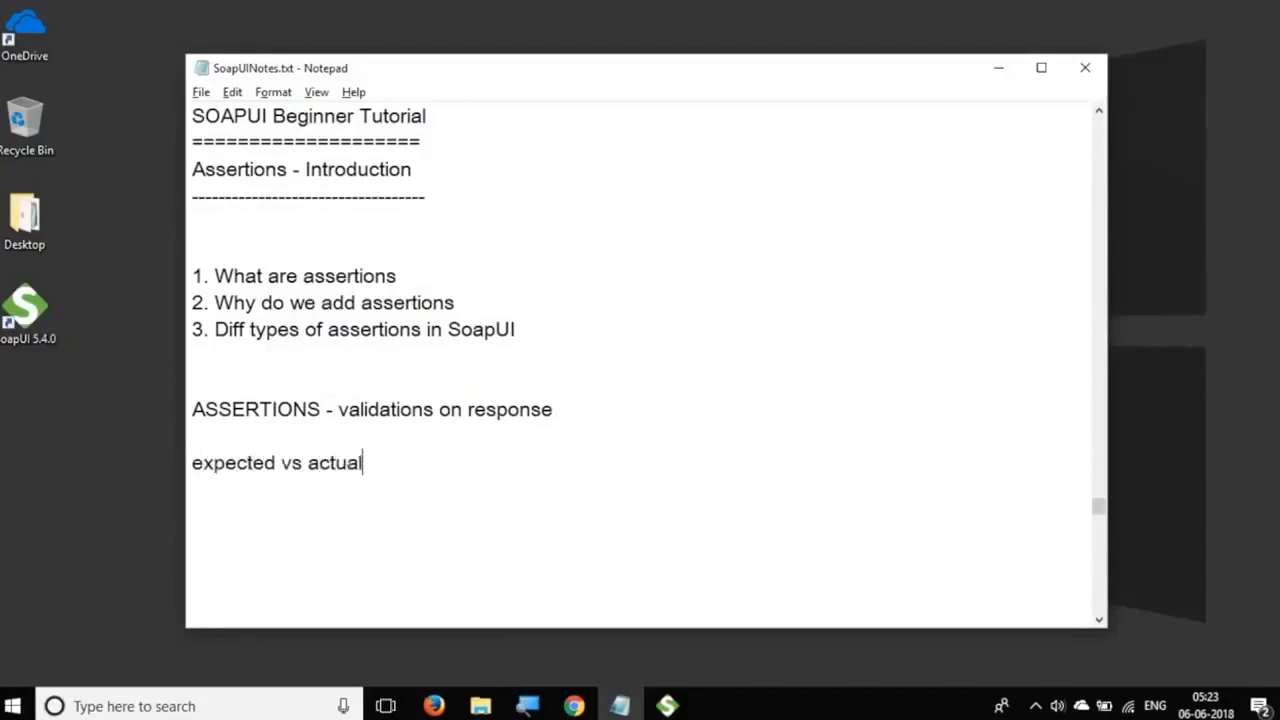
mouse_move(377, 462)
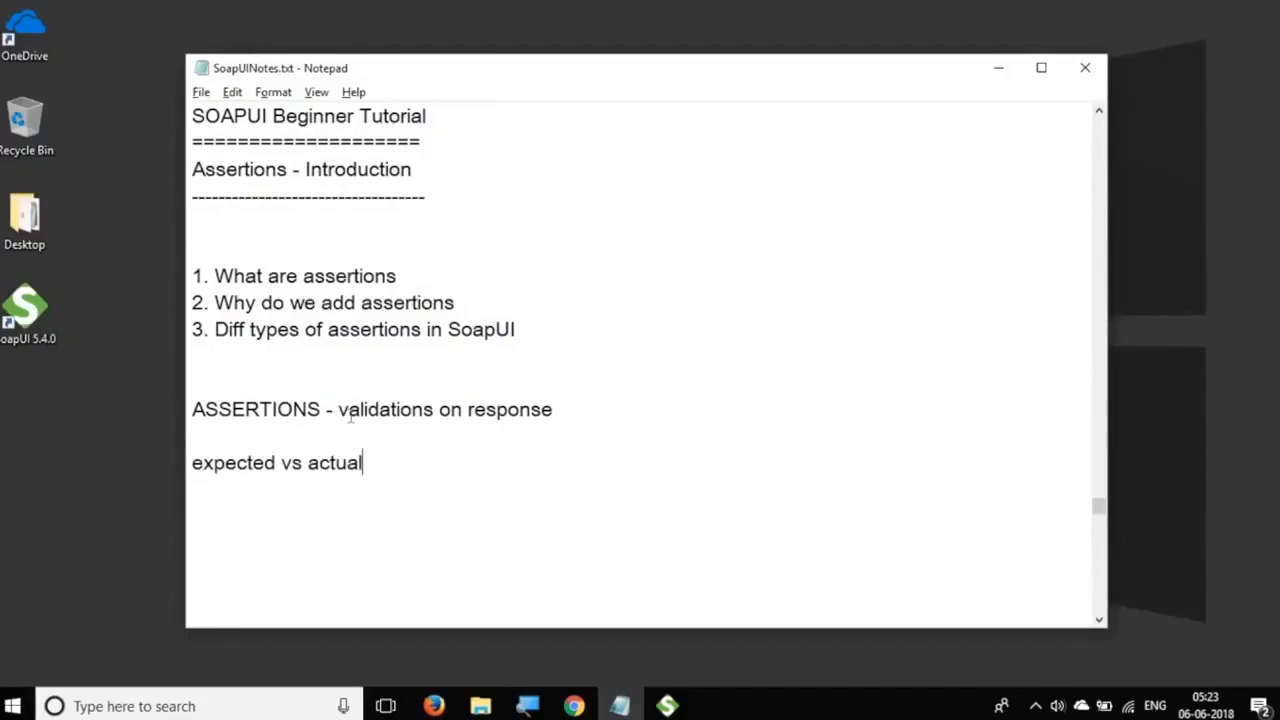
mouse_move(305, 409)
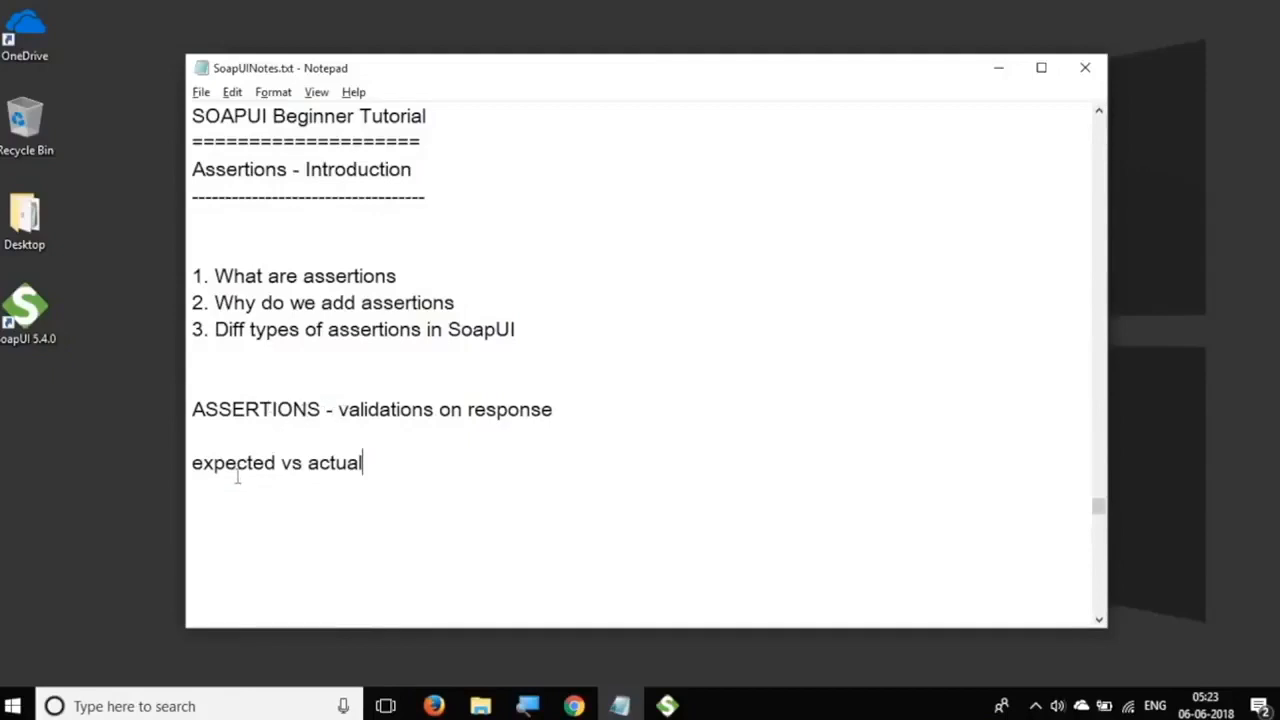
double_click(233, 463)
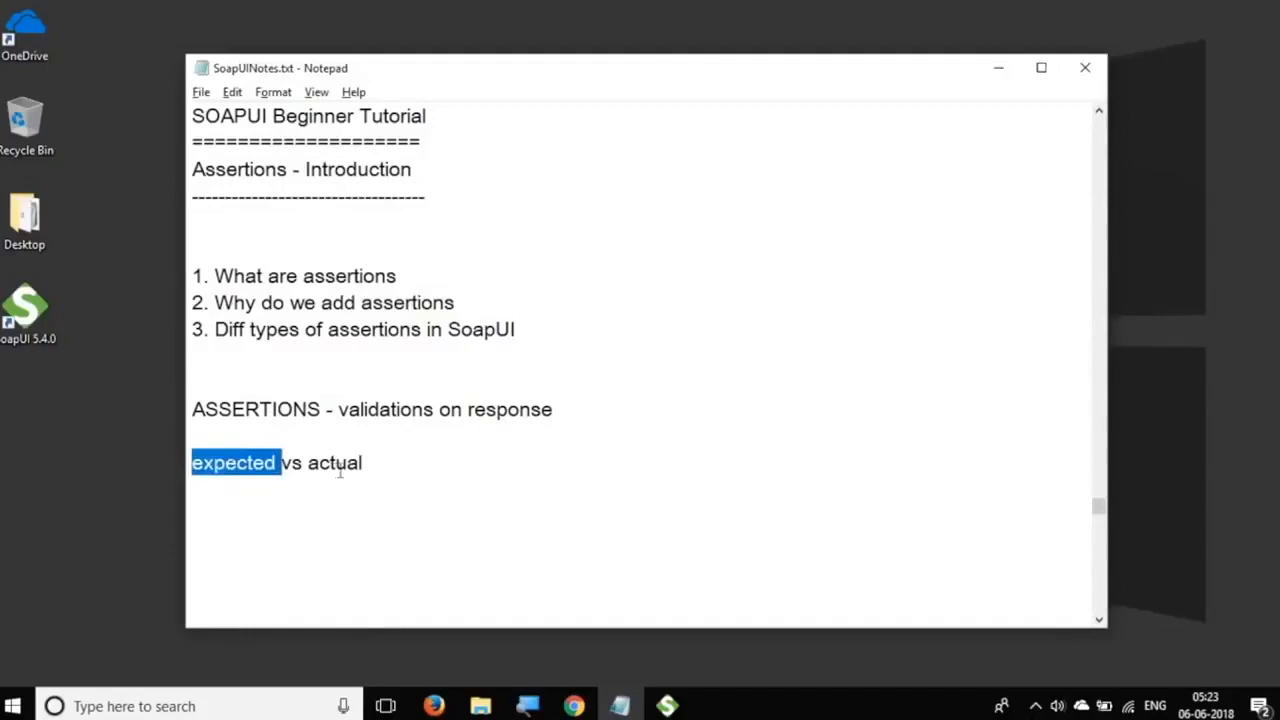
double_click(335, 463)
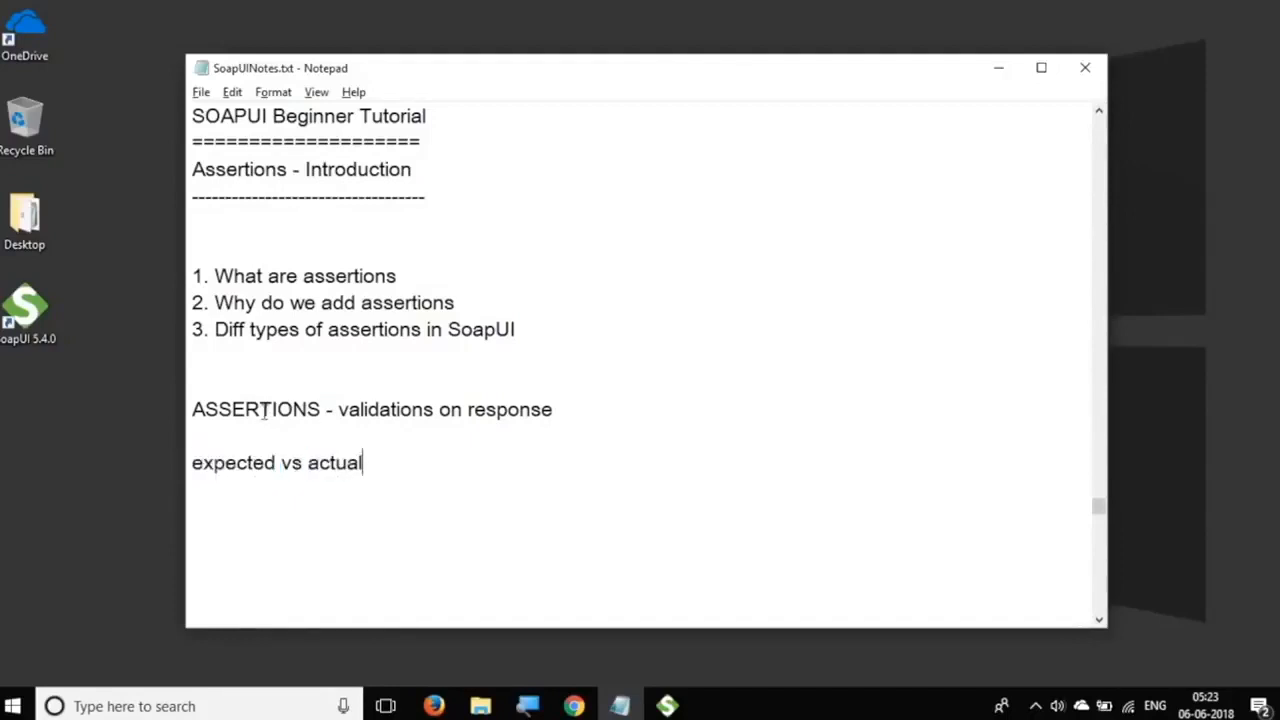
double_click(255, 409)
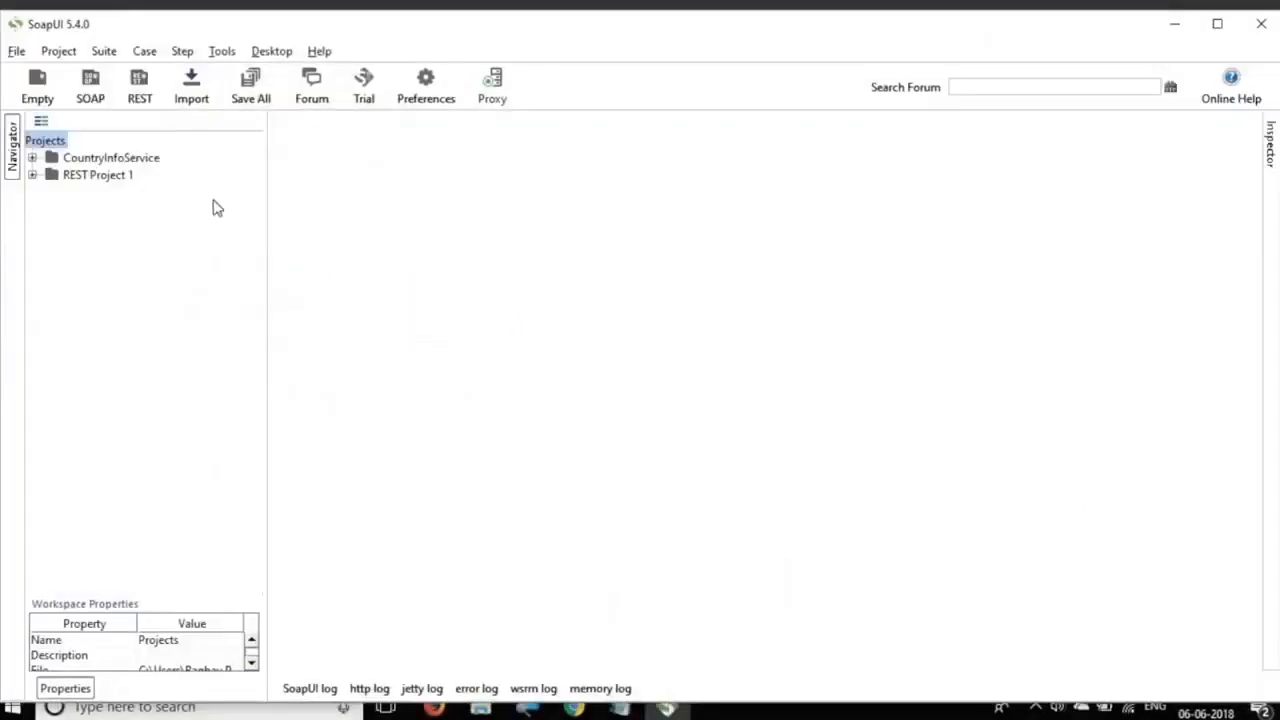
- Expand REST Project 1 and select the GetCountriesByName and CountryCurrency test steps
left_click(97, 175)
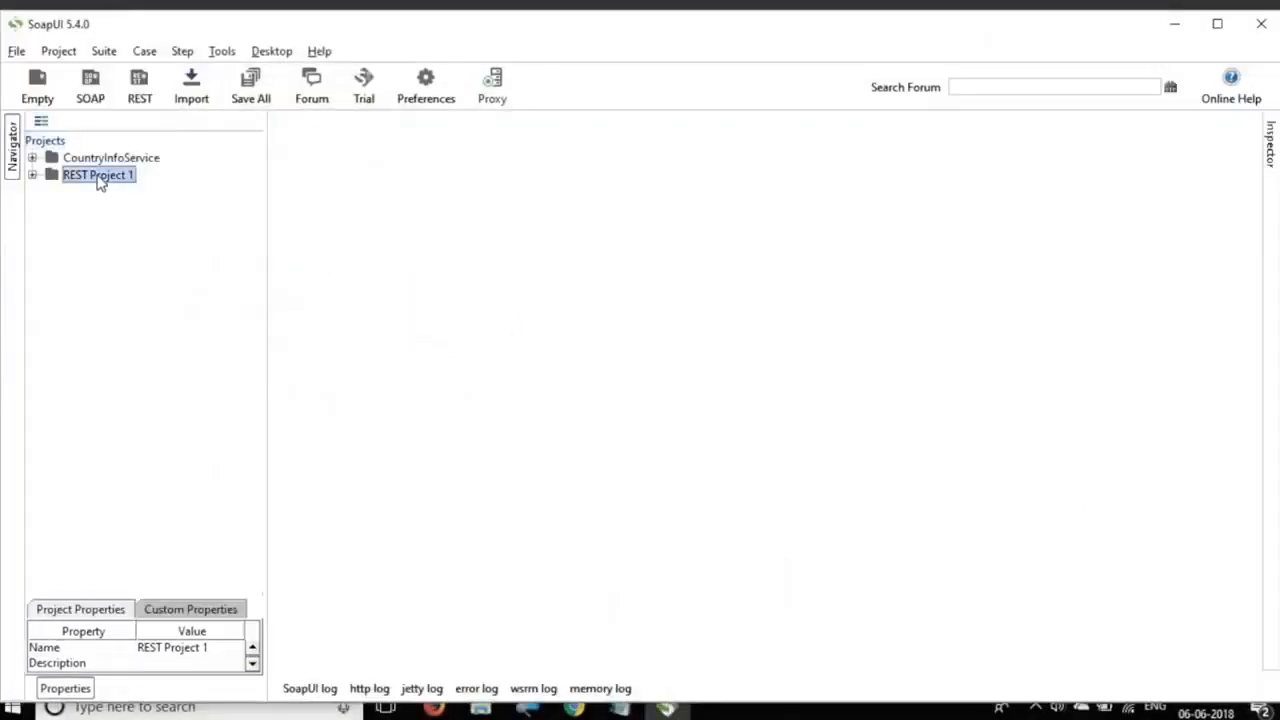
left_click(48, 175)
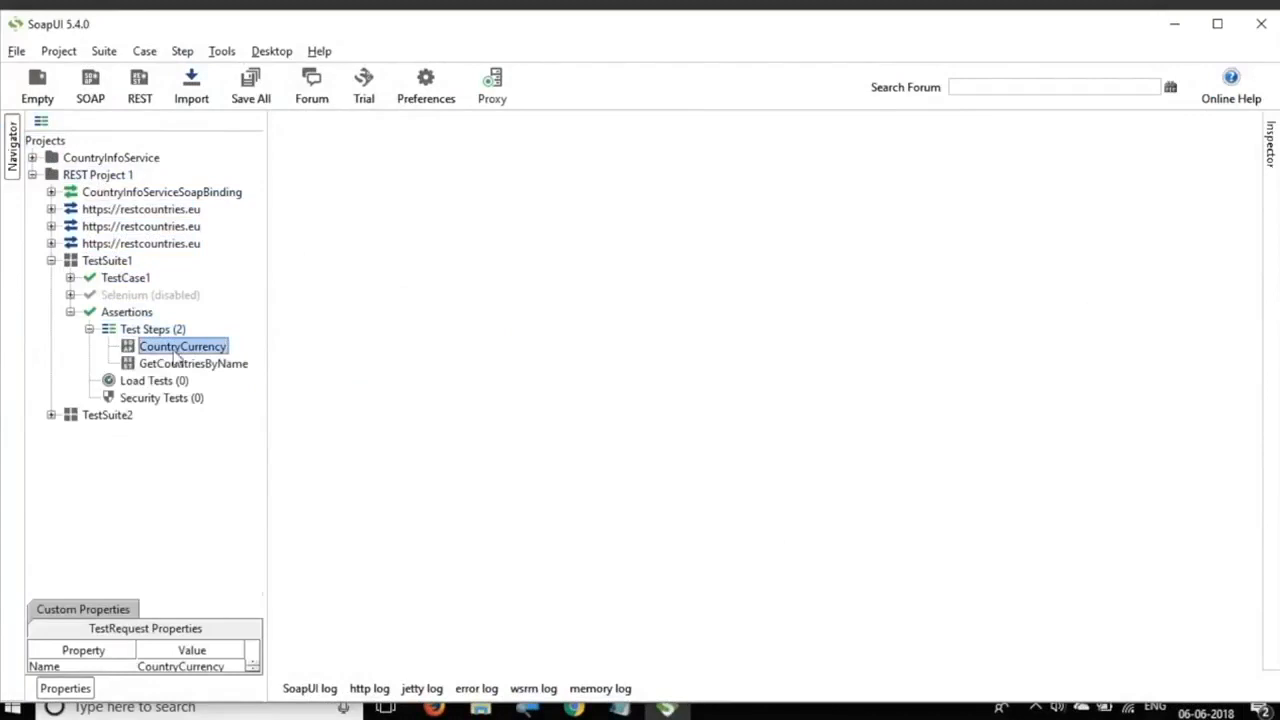
left_click(193, 363)
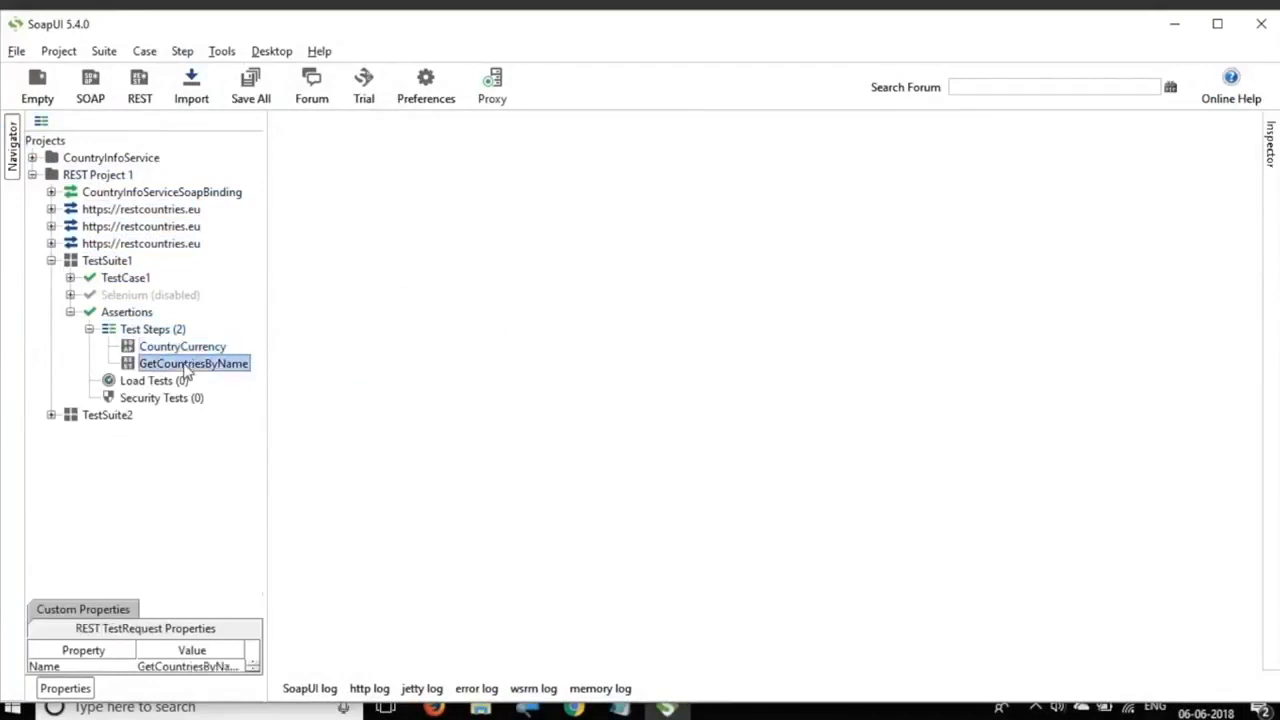
left_click(182, 346)
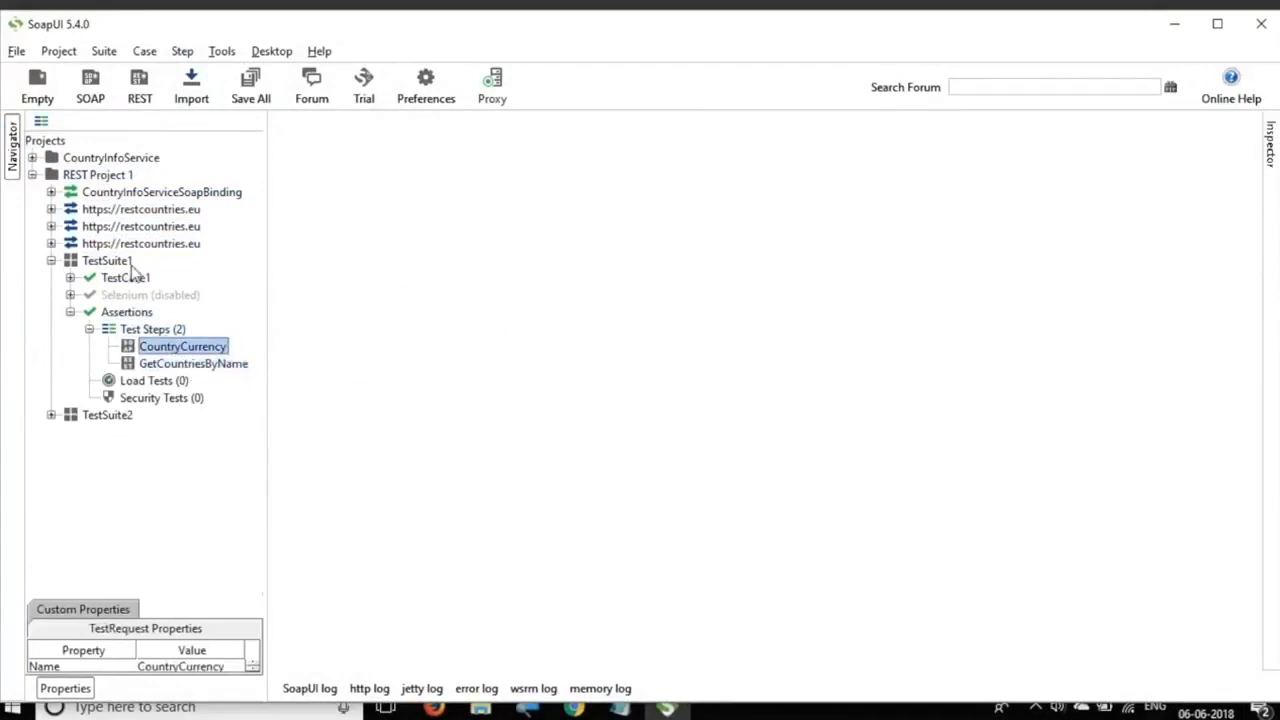
mouse_move(98, 174)
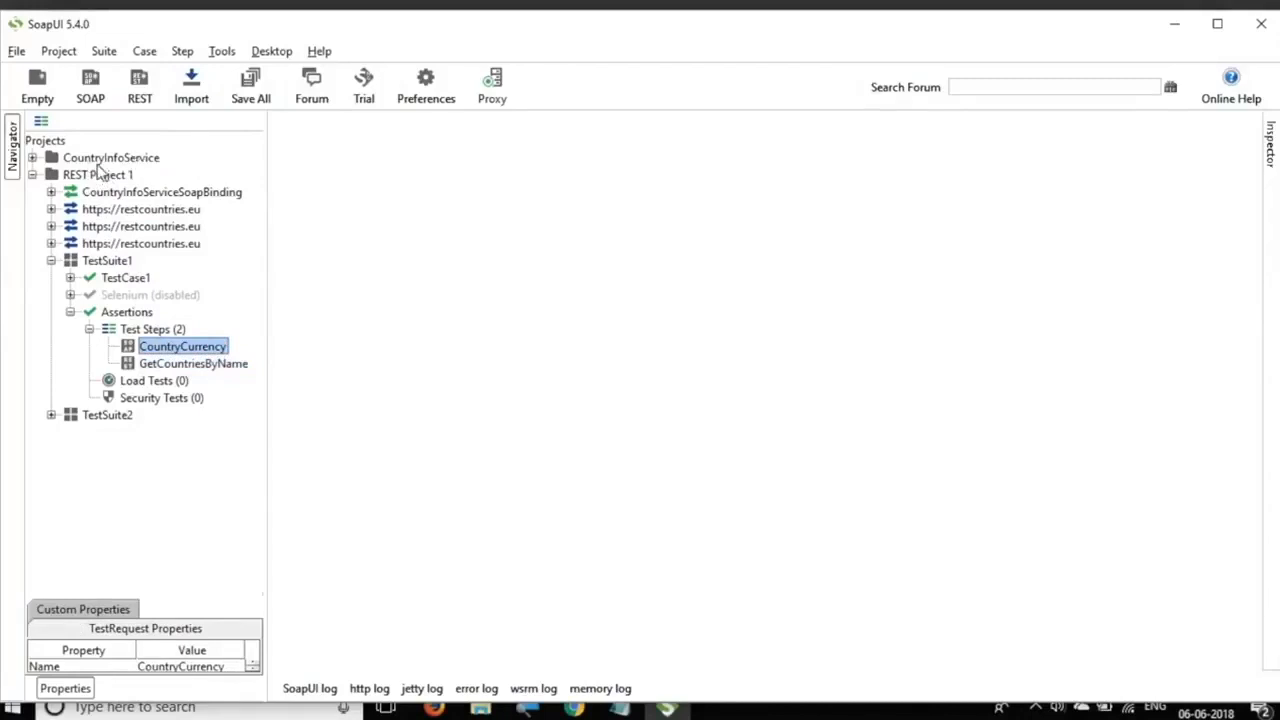
mouse_move(108, 192)
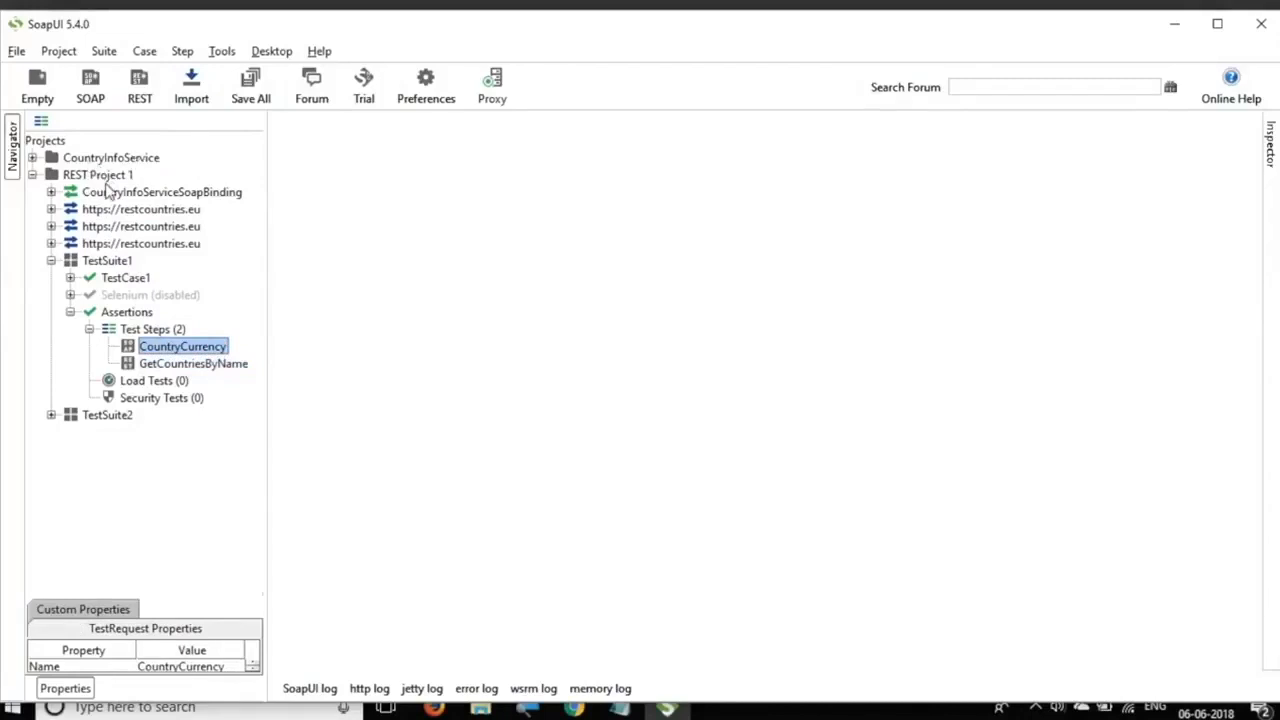
mouse_move(578, 703)
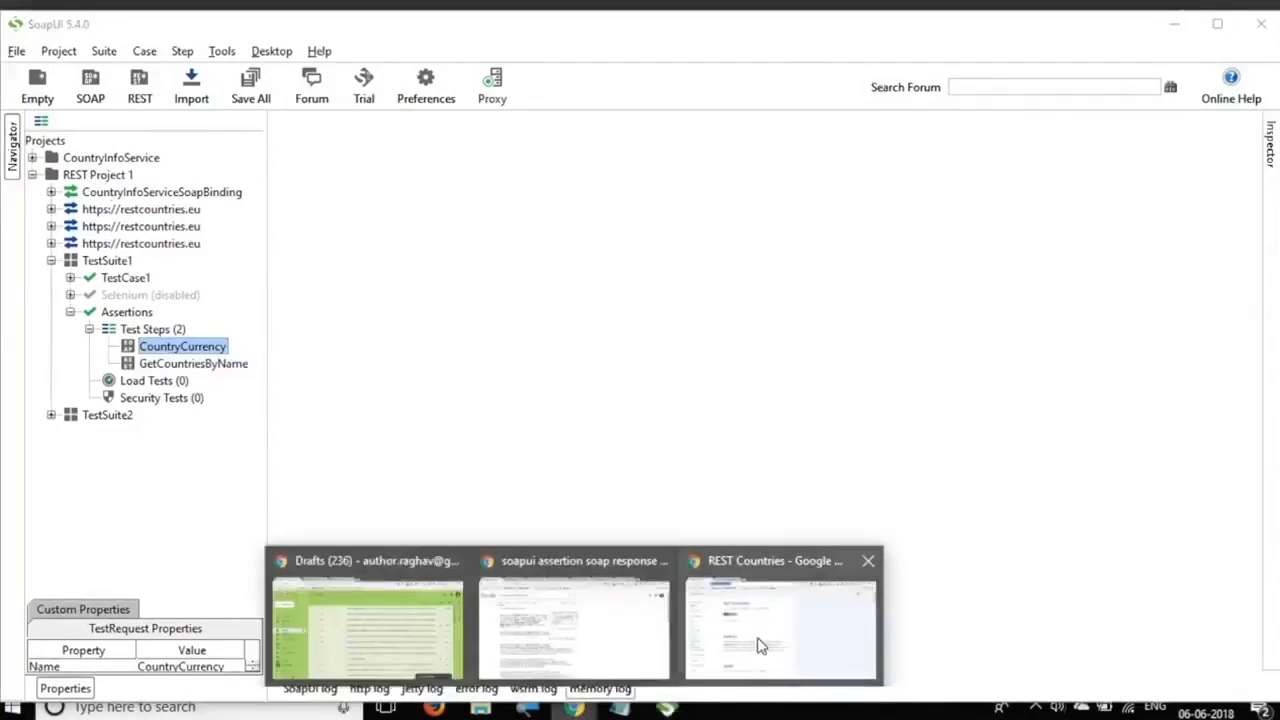
- Select the restcountries.eu address in Chrome's address bar
left_click(765, 640)
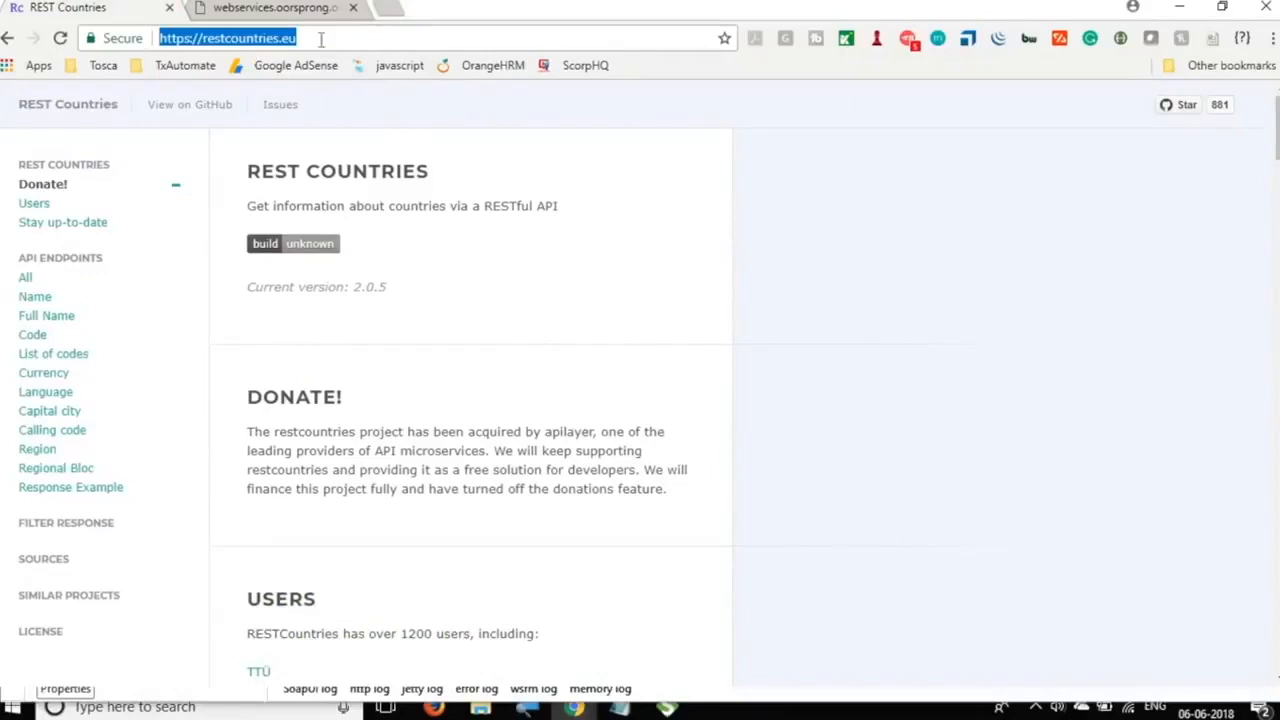
mouse_move(150, 41)
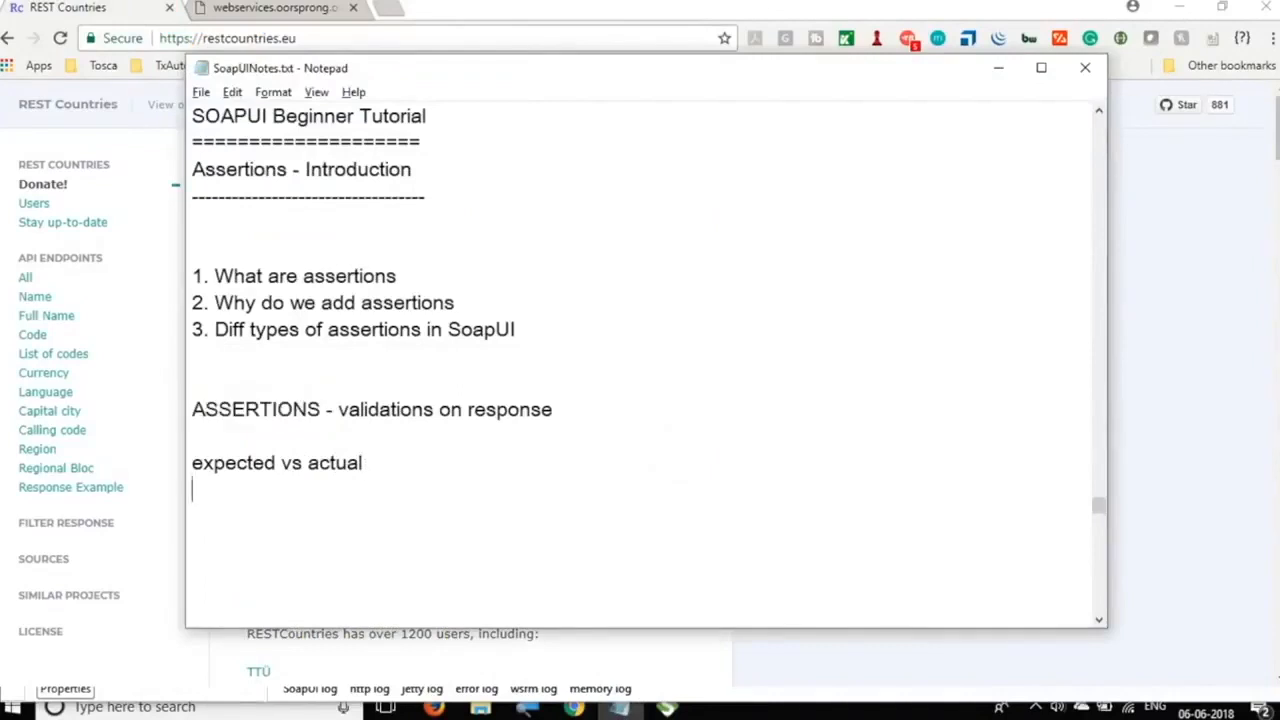
type("REST -")
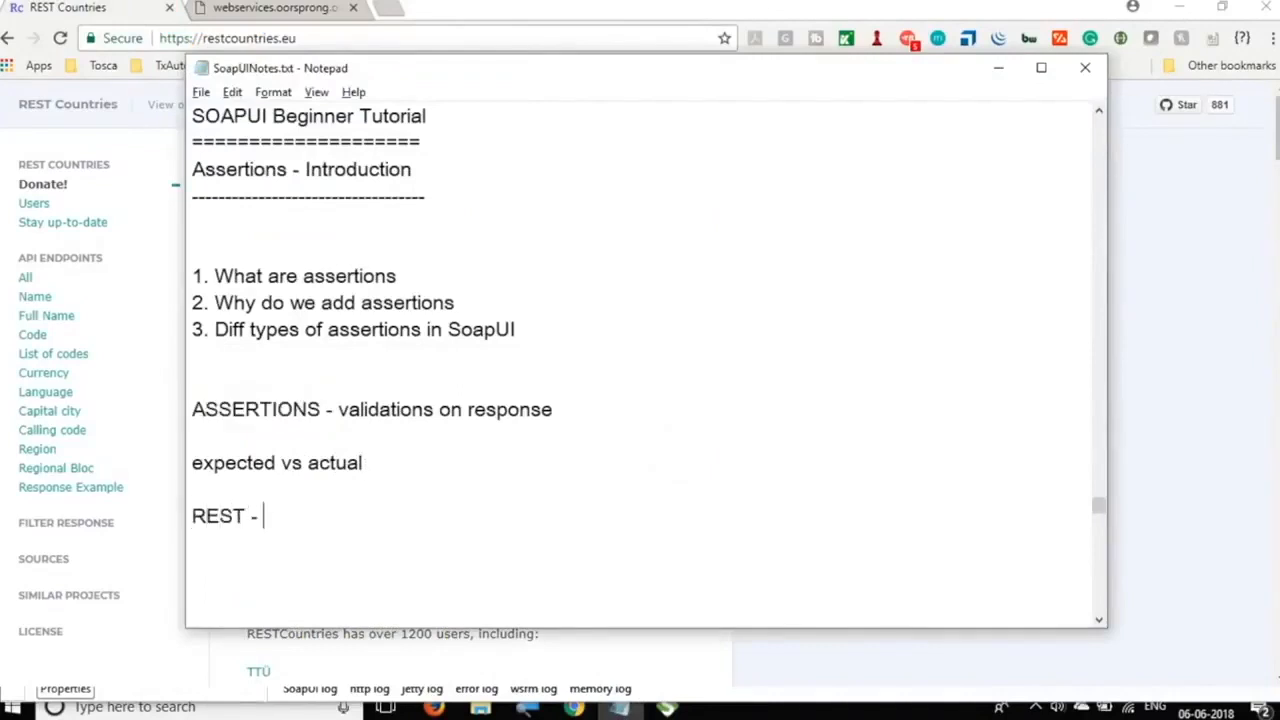
type("https://restcountries.eu/")
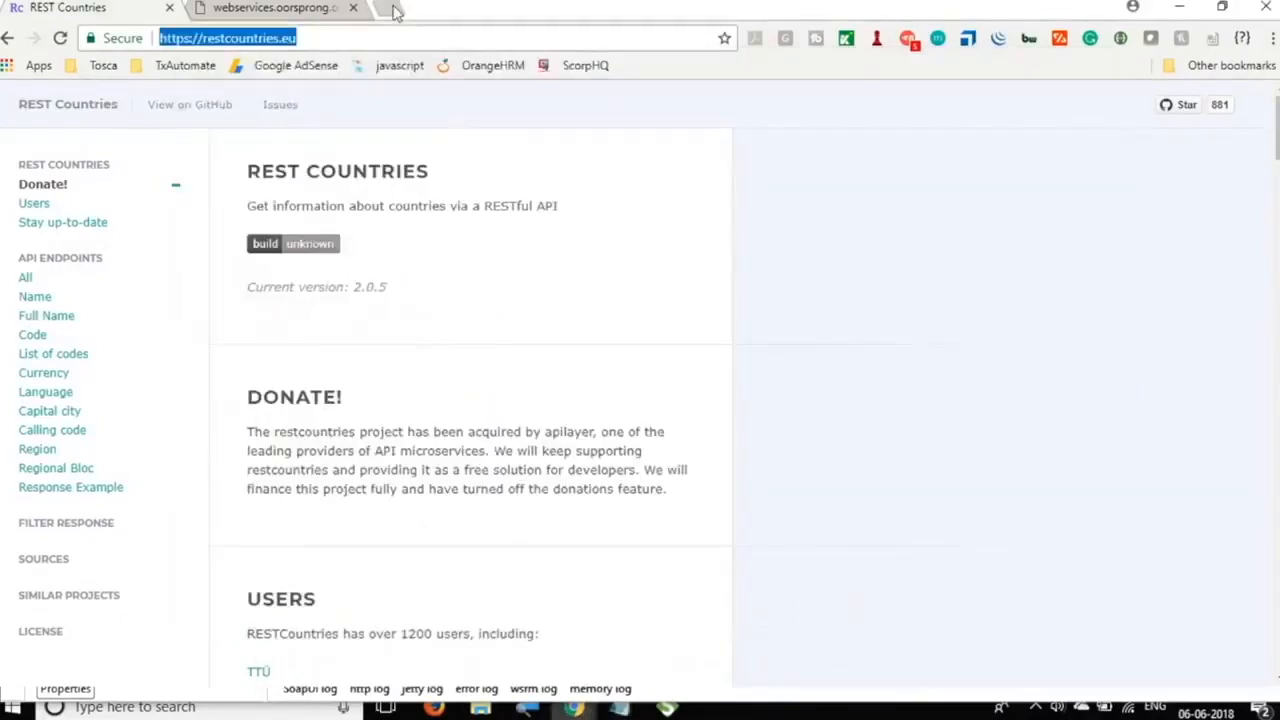
left_click(275, 8)
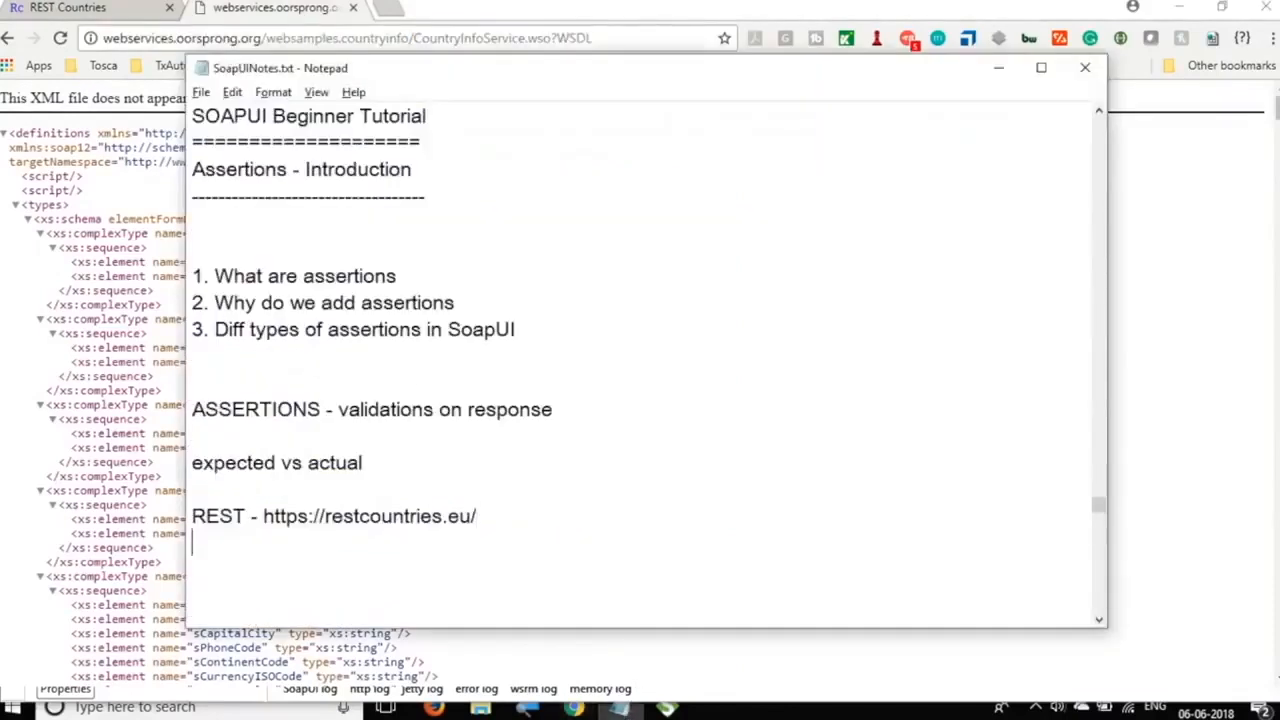
type("SOAPS")
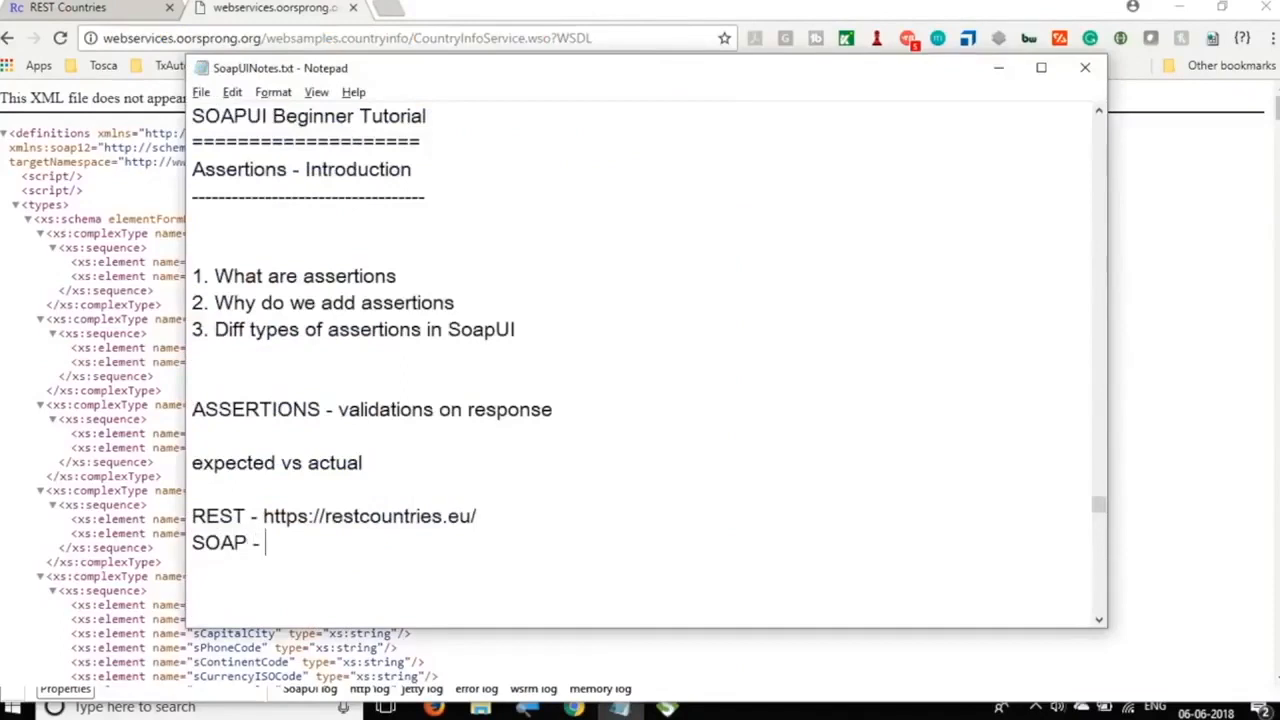
type("http://webservices.oorsprong.org/websamples.countryinfo/CountryInfoService.wso?WSDL")
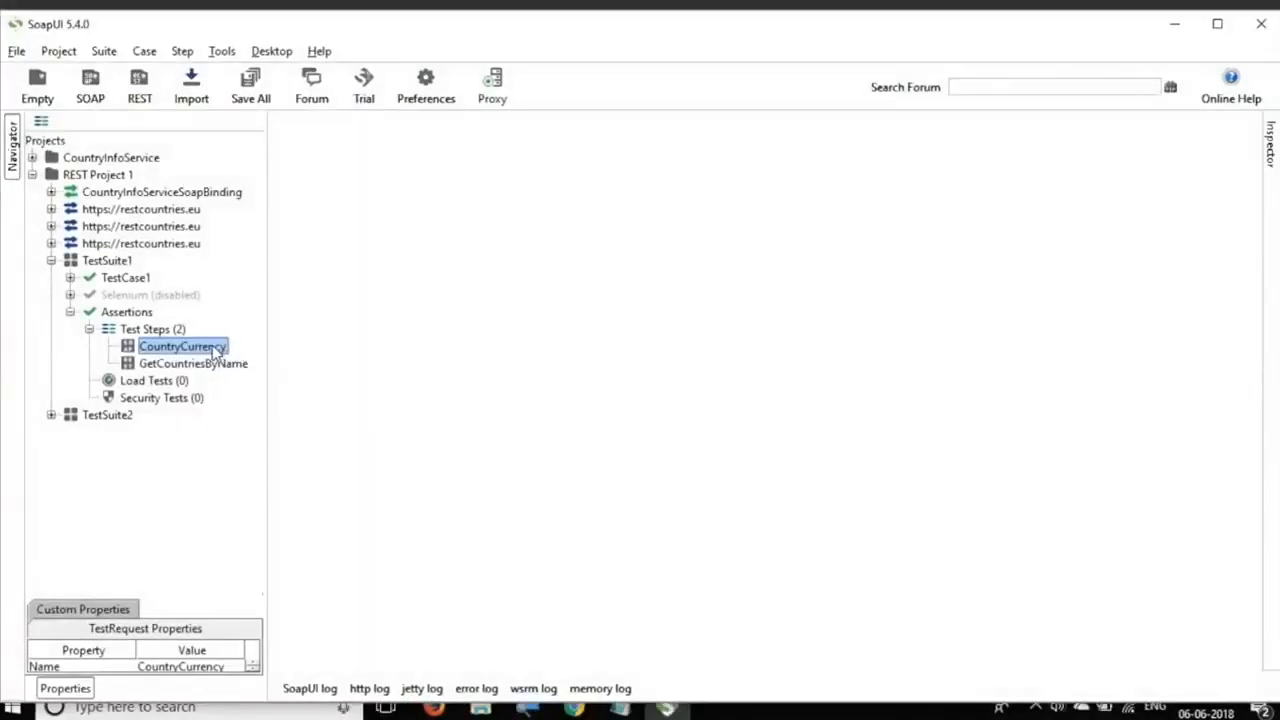
- Open the CountryCurrency request and submit it for country code IN
double_click(182, 346)
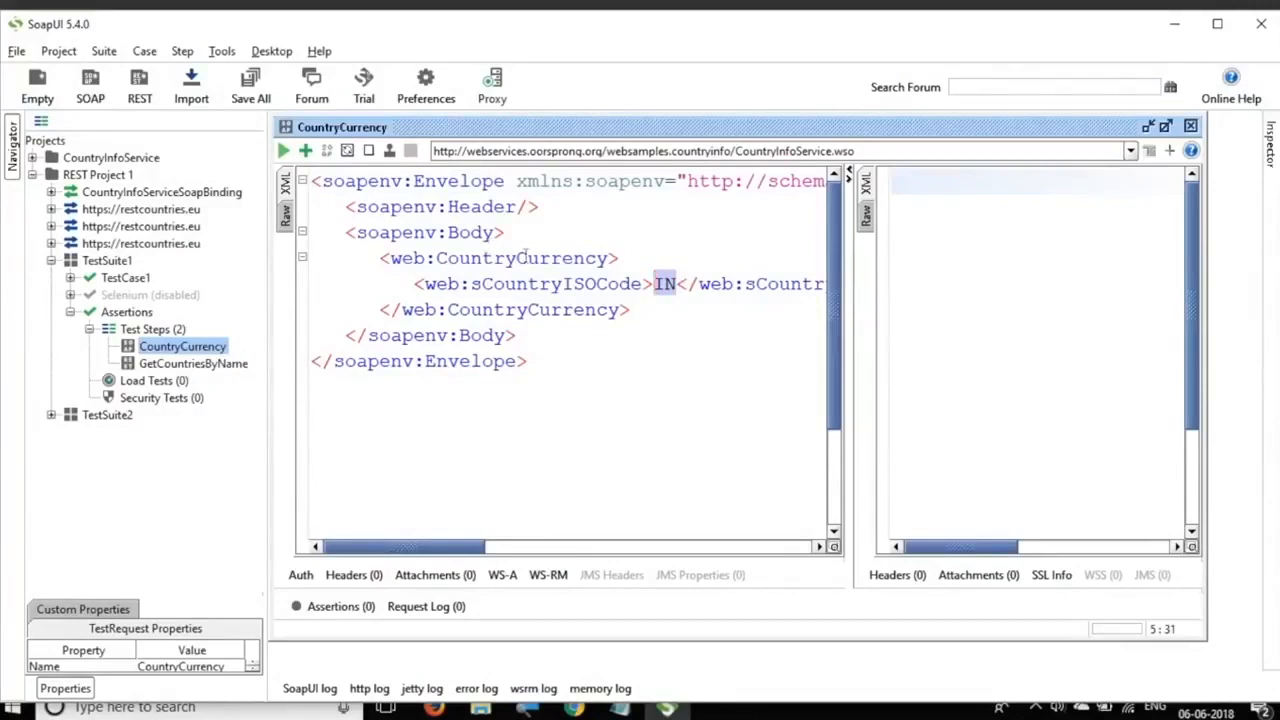
left_click(284, 150)
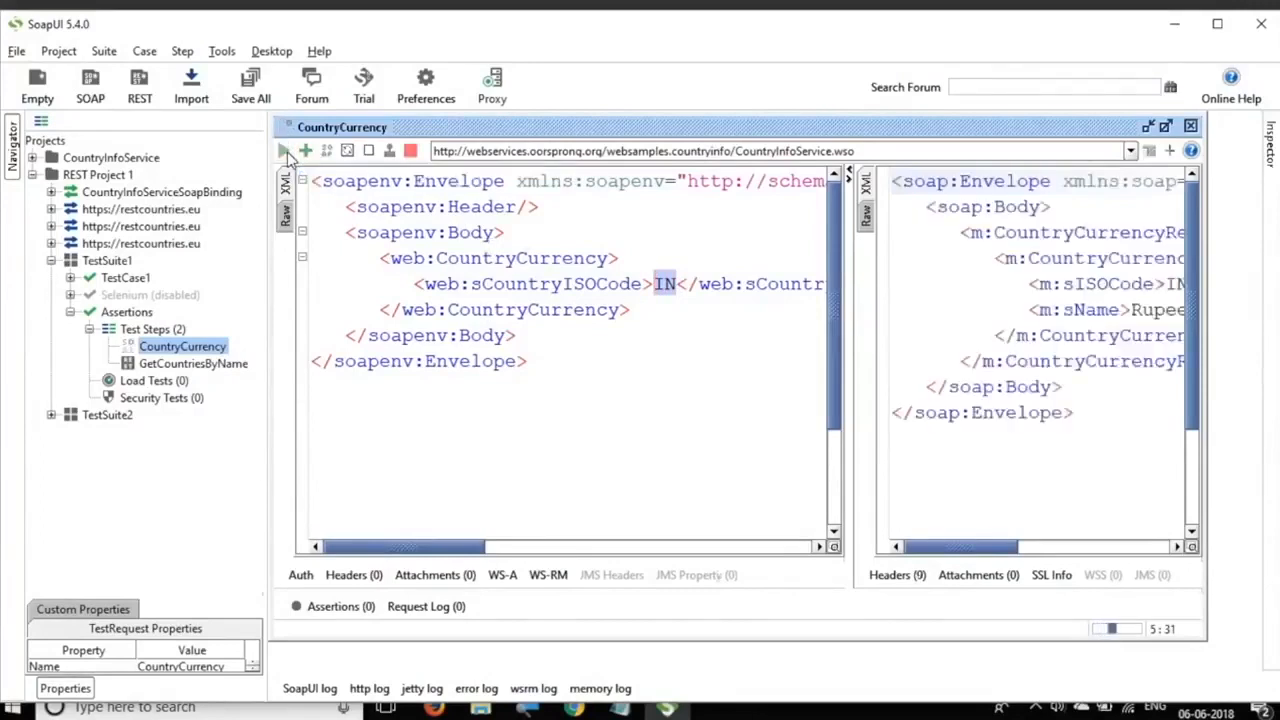
left_click(284, 150)
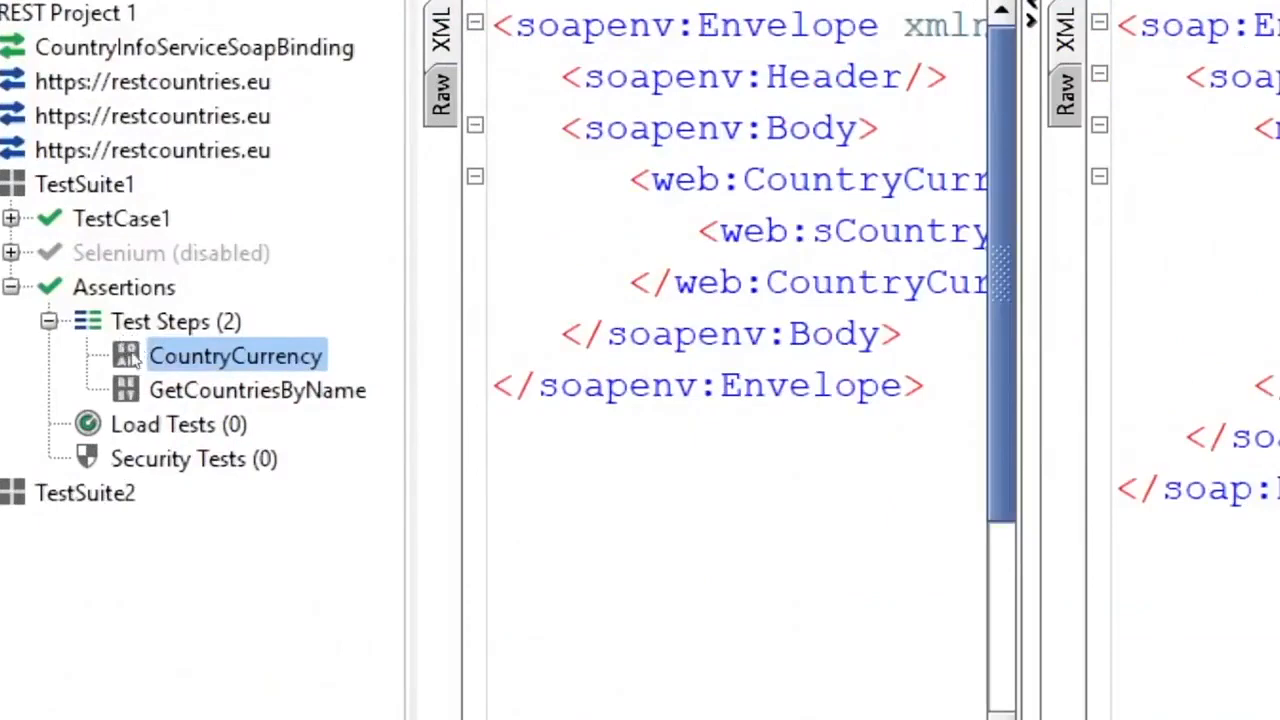
mouse_move(127, 357)
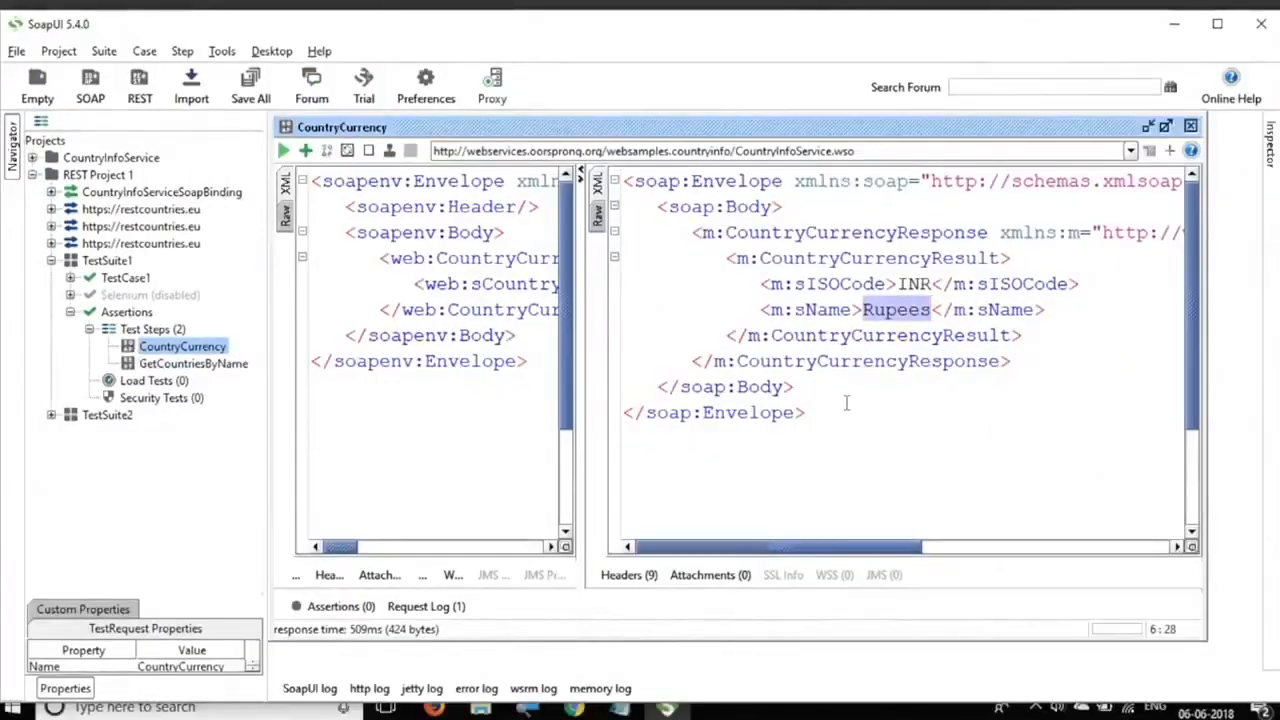
mouse_move(531, 421)
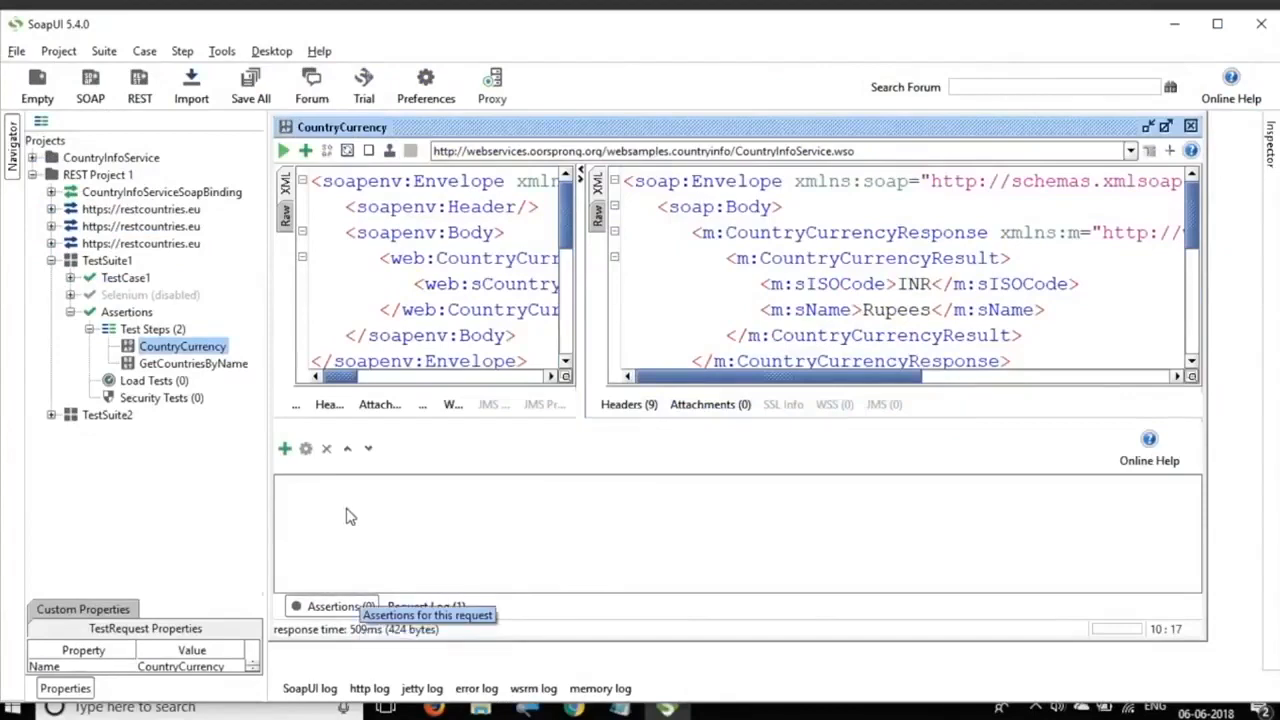
mouse_move(286, 450)
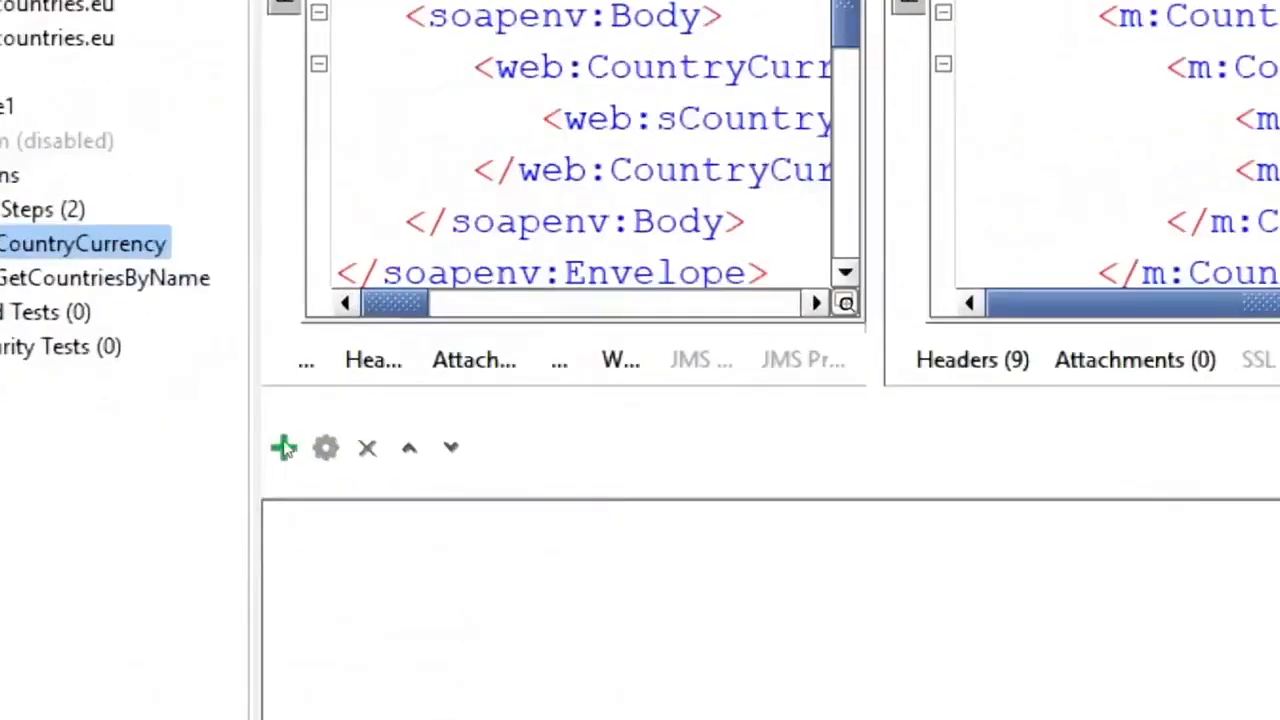
mouse_move(283, 448)
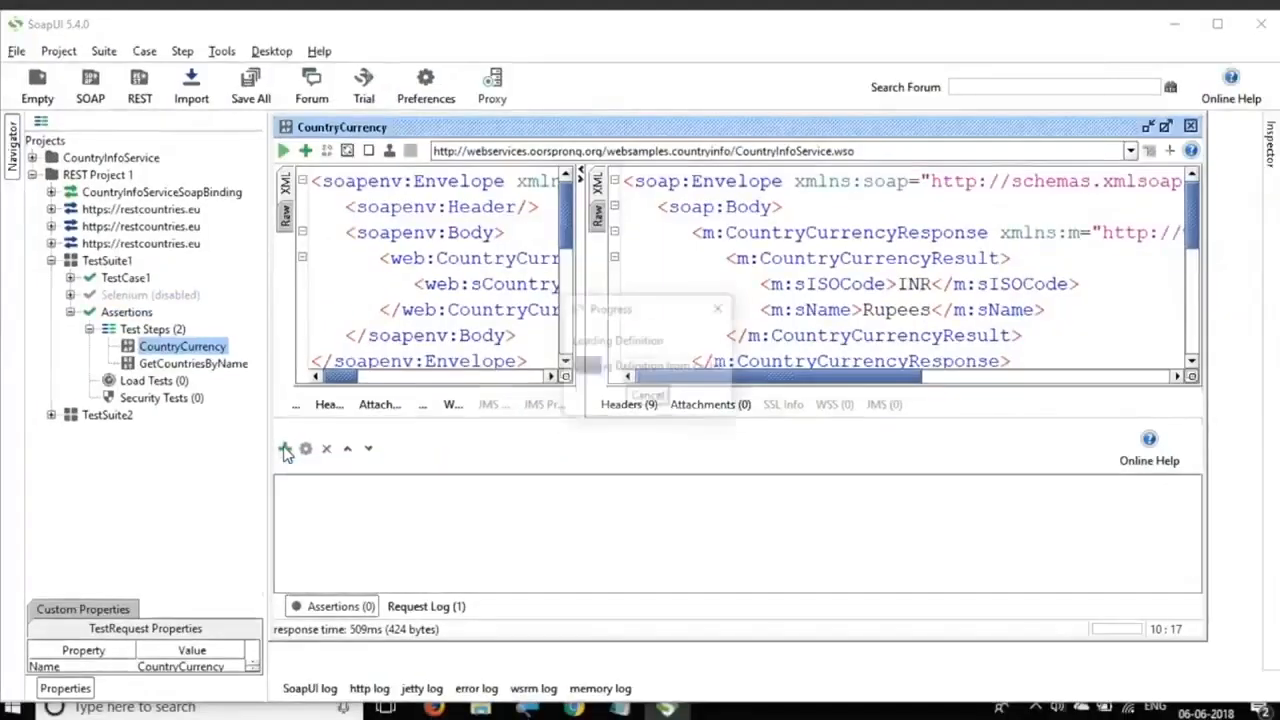
- Start Add Assertion and show the Property Content assertion types
left_click(285, 449)
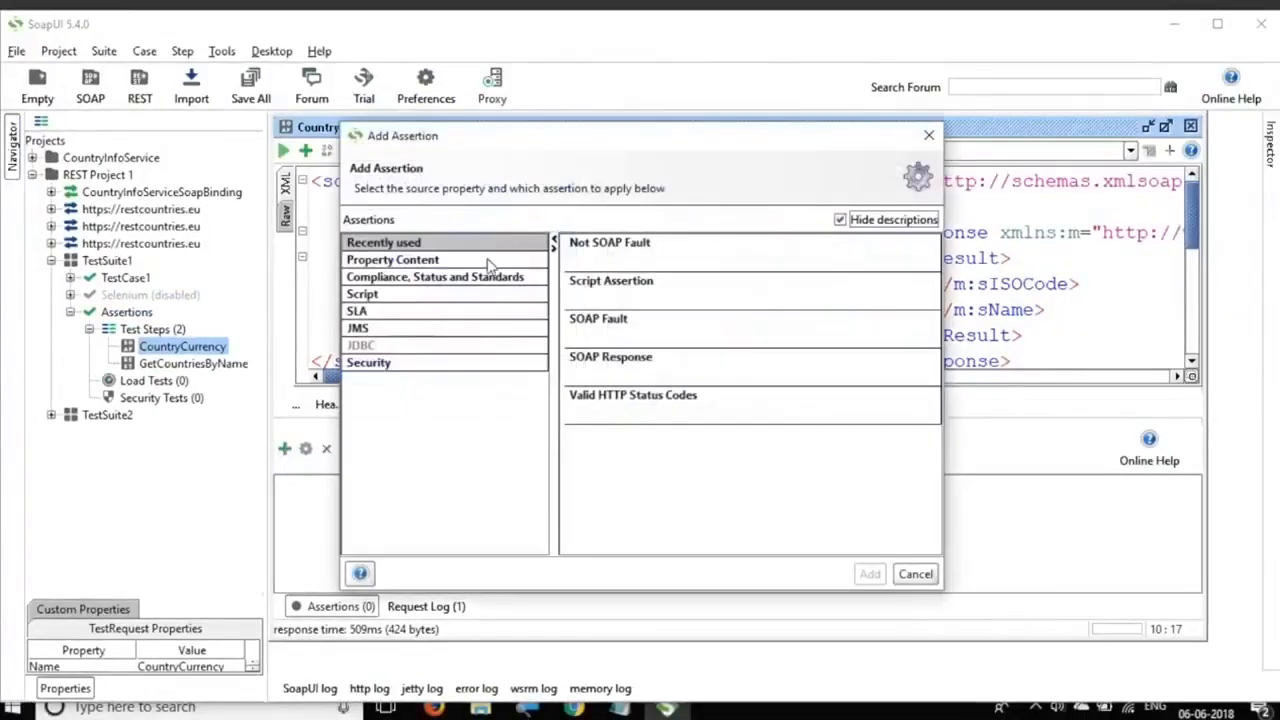
left_click(392, 259)
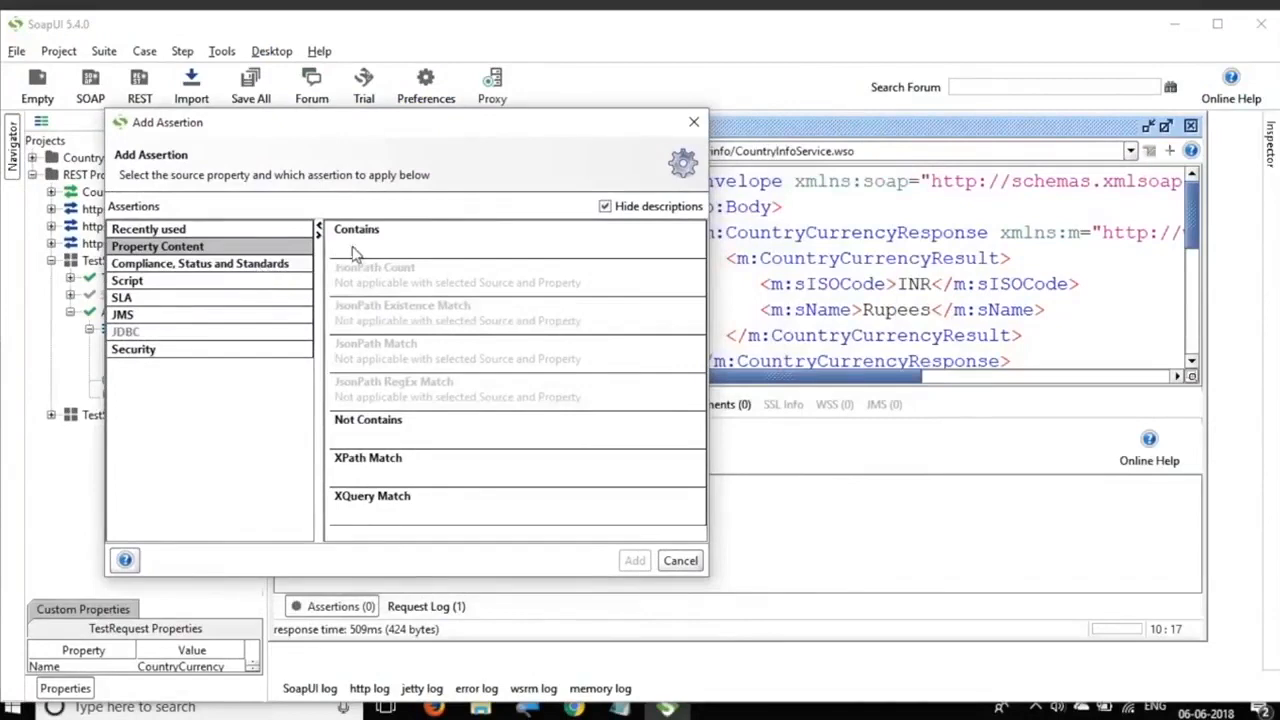
mouse_move(368, 251)
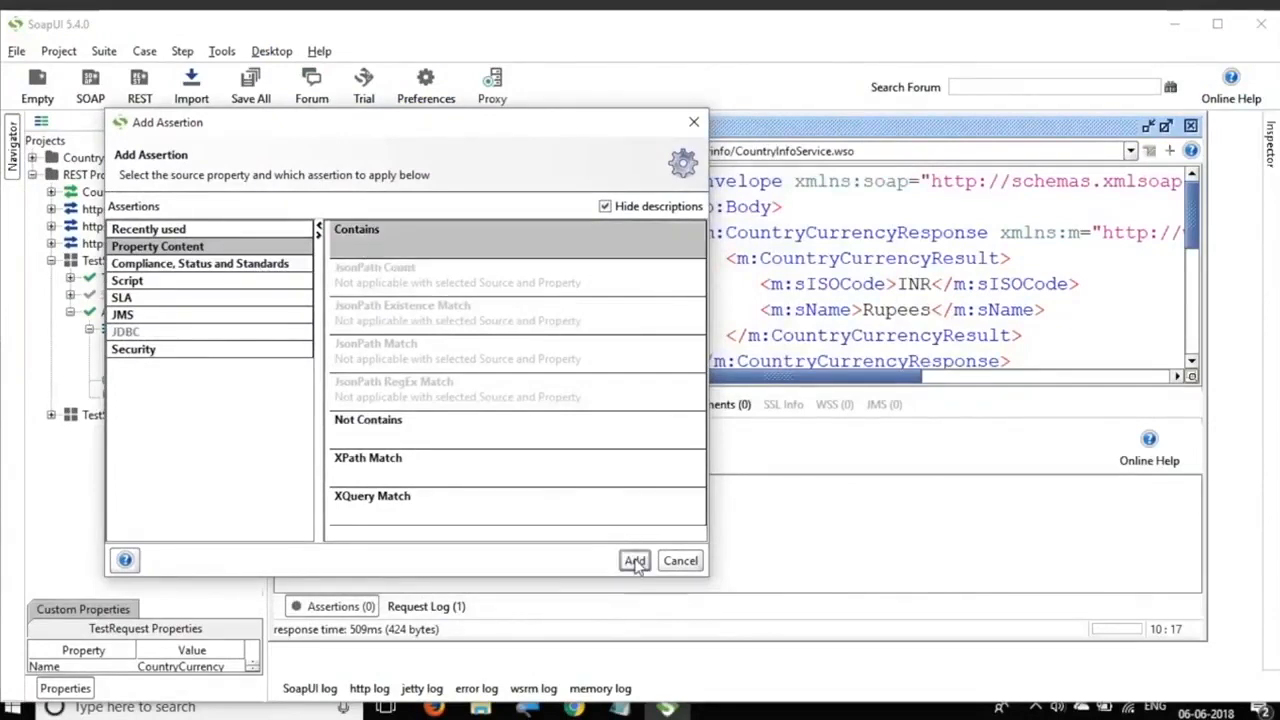
- Add the Contains assertion with content 'INR' and confirm it
left_click(634, 560)
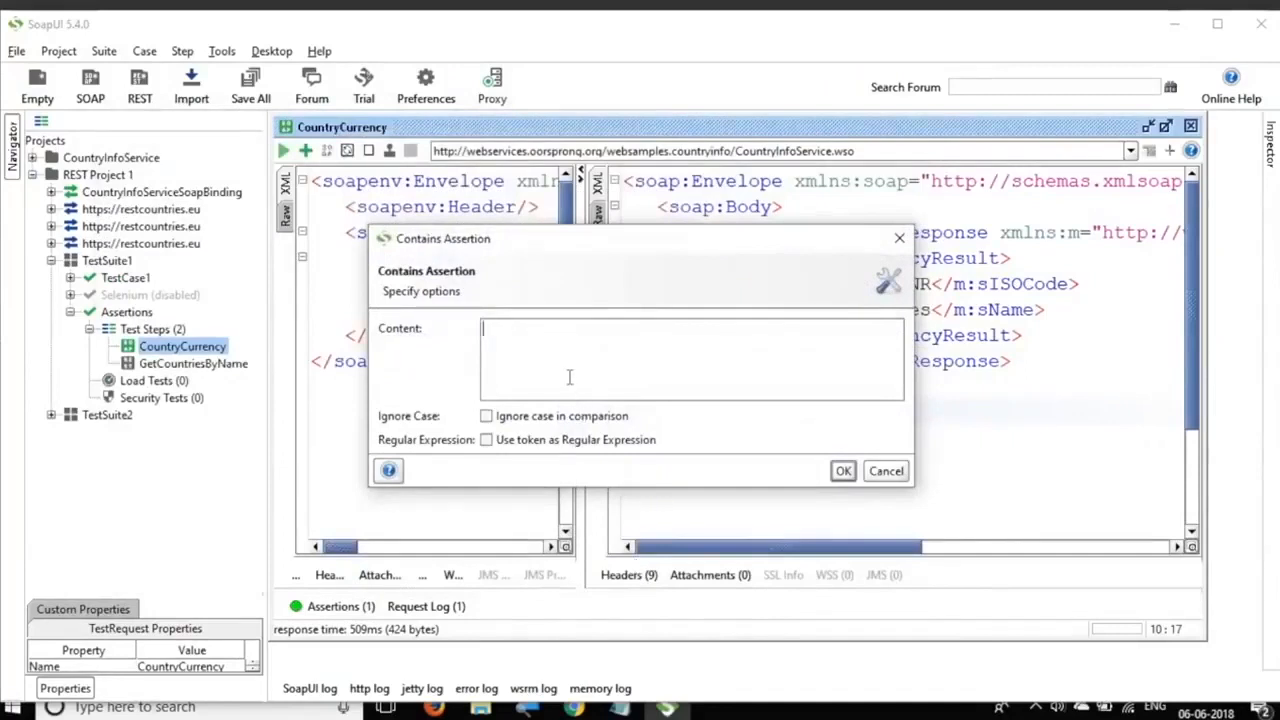
type("INR")
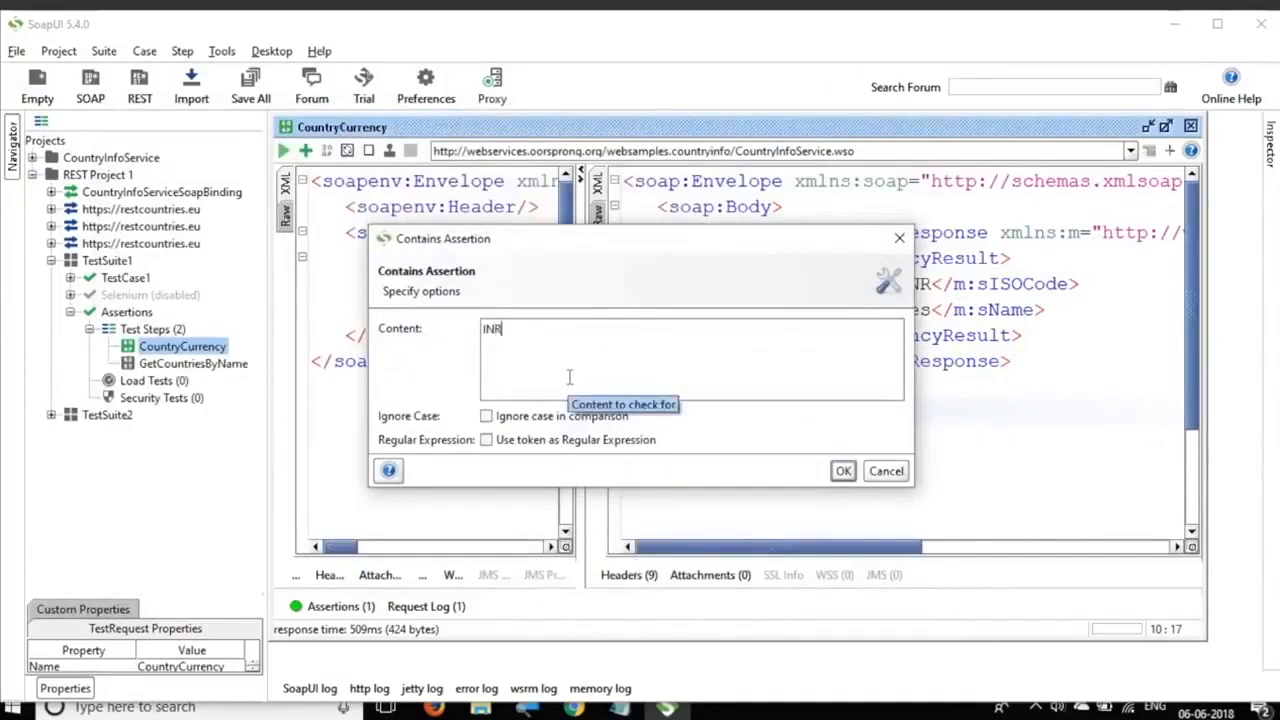
left_click_drag(442, 238, 238, 181)
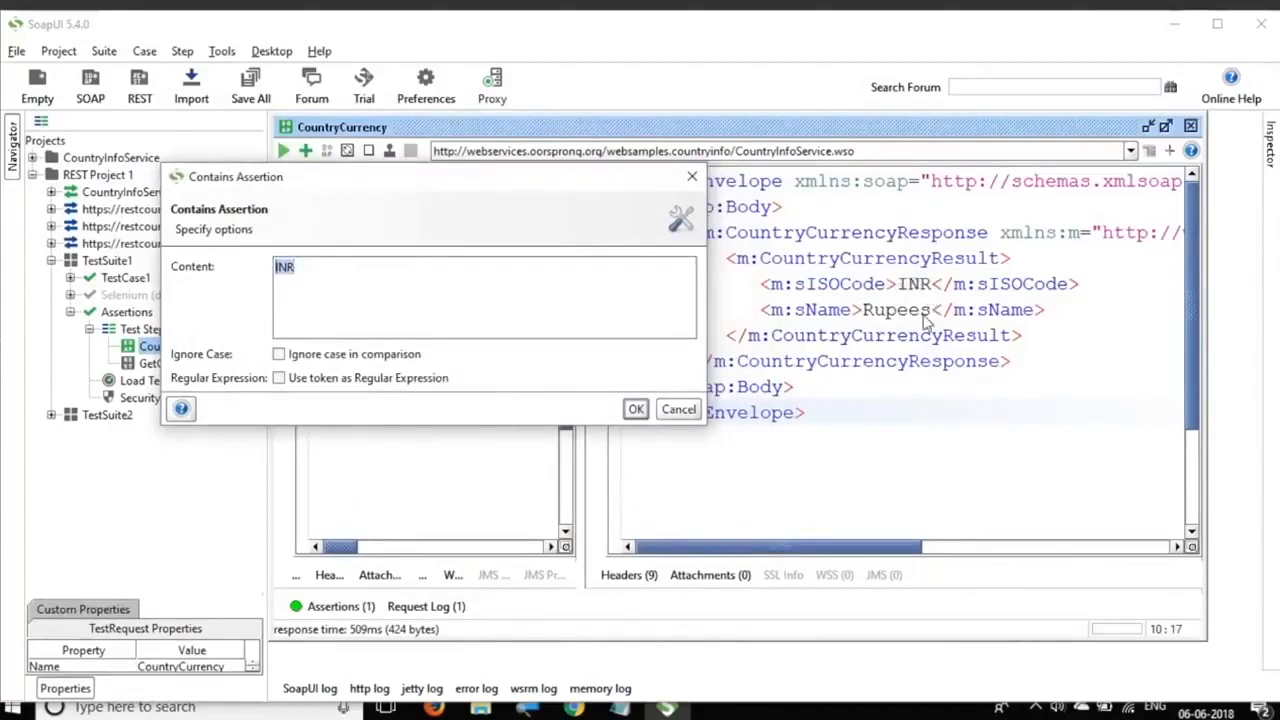
mouse_move(992, 318)
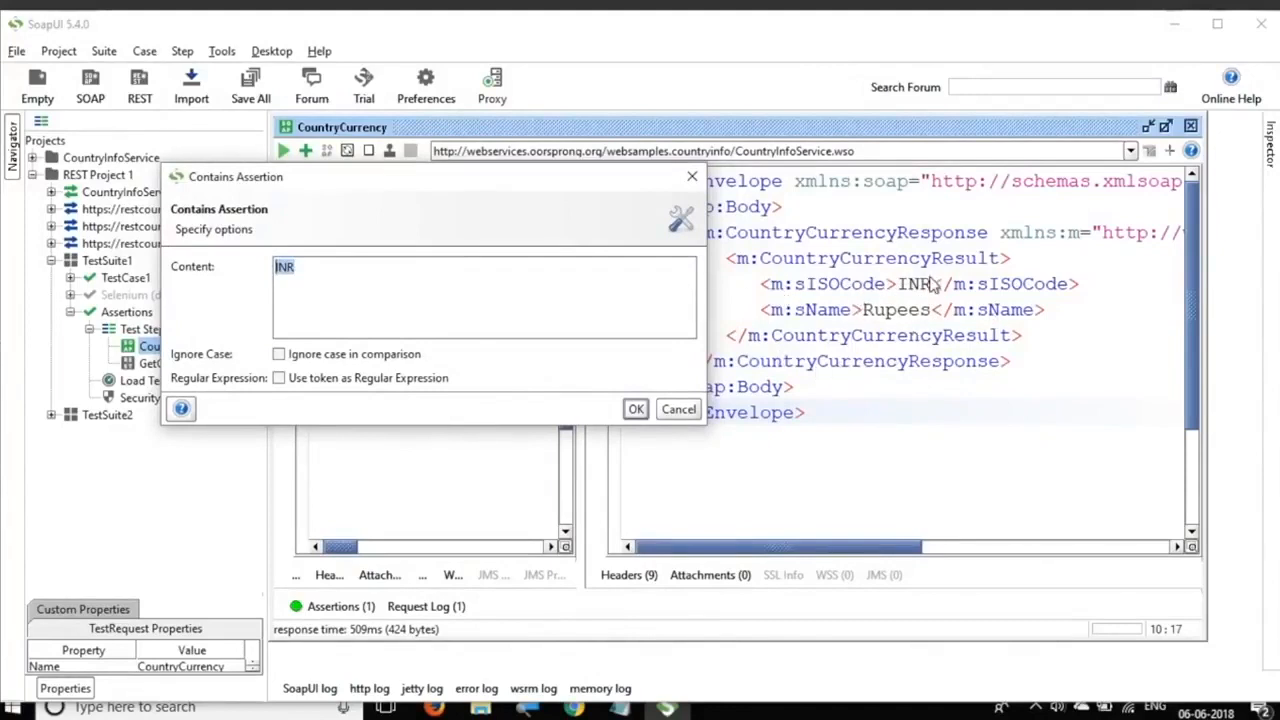
mouse_move(411, 307)
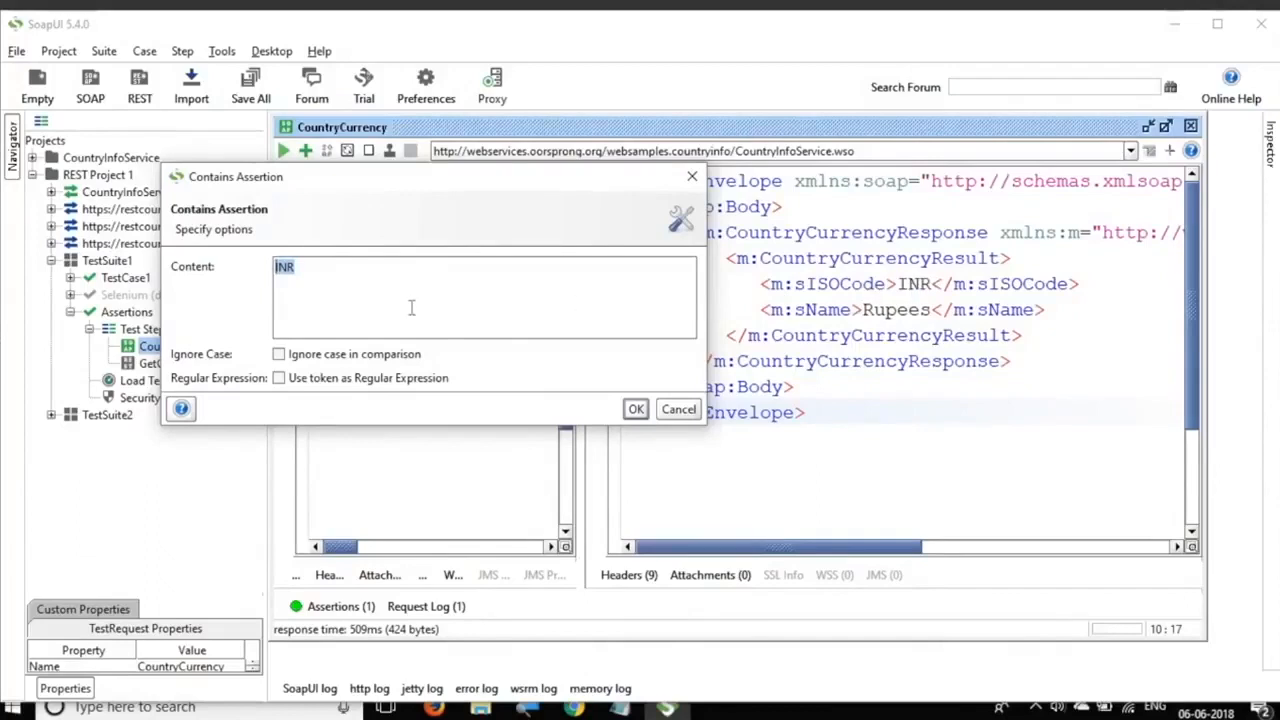
left_click(635, 408)
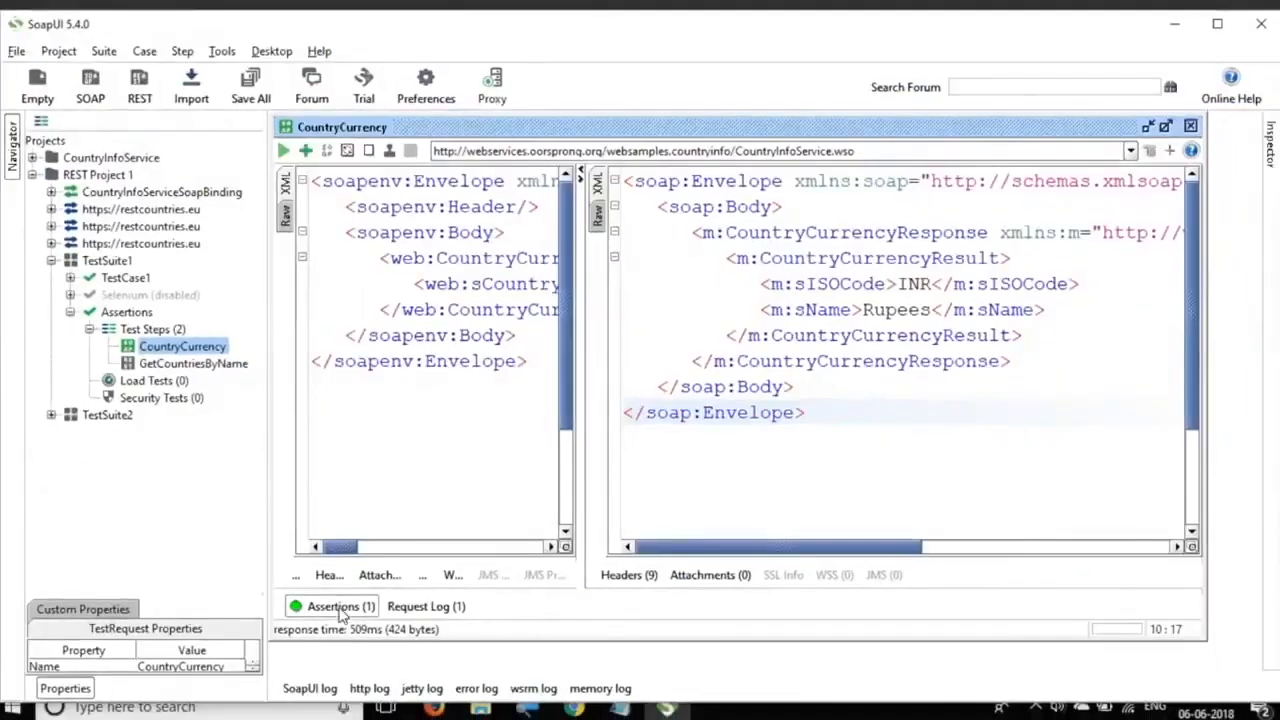
- Change the Contains assertion's expected content to INR123, then minimize Notepad
left_click(333, 606)
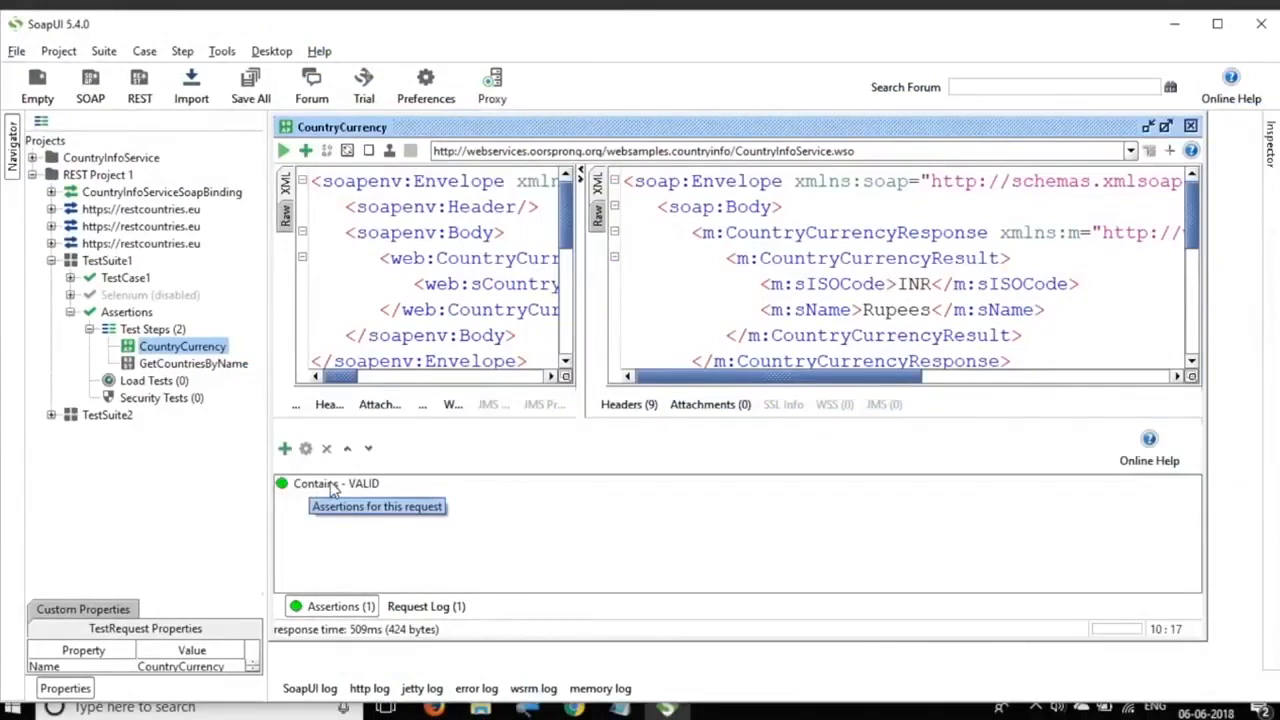
double_click(335, 483)
type("INR123")
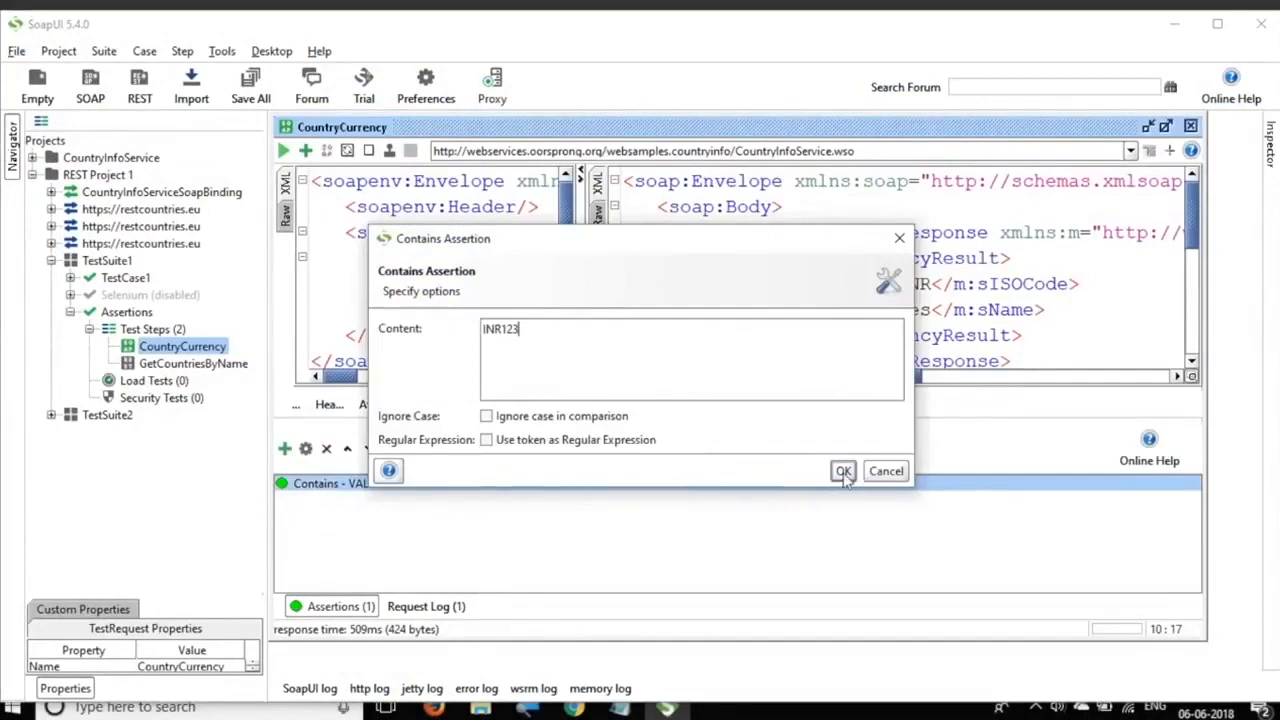
left_click(843, 470)
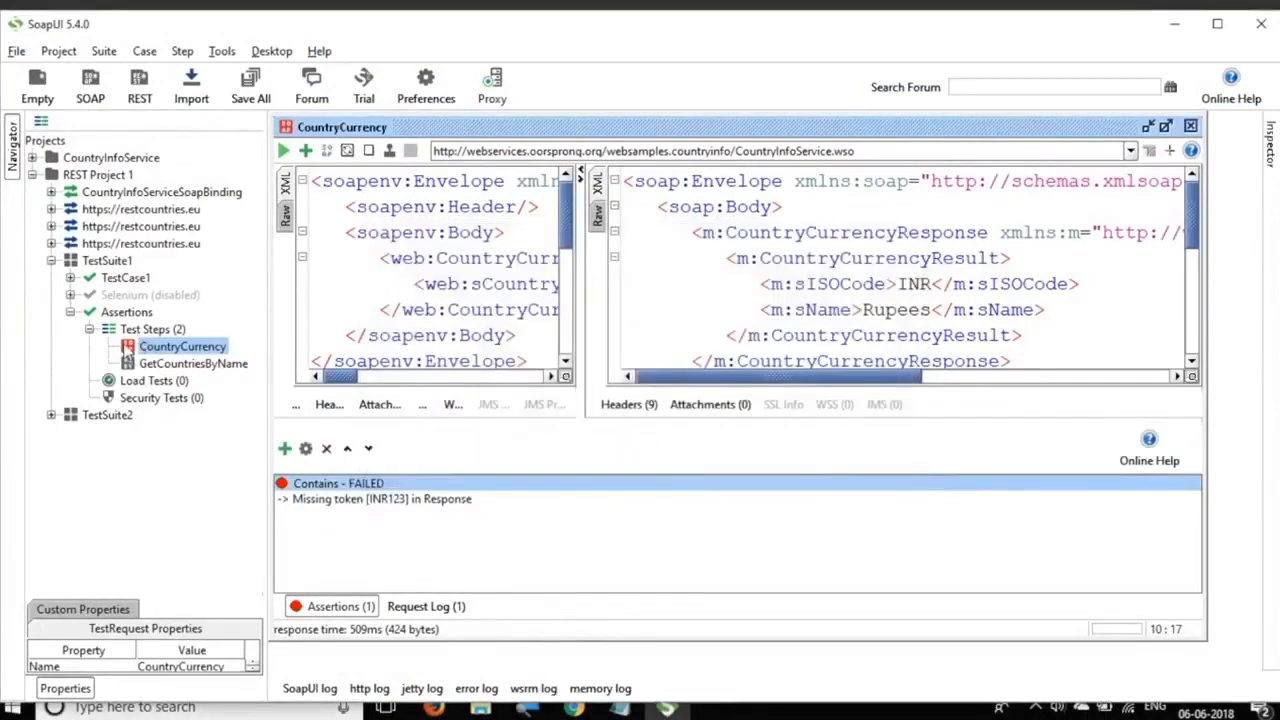
mouse_move(252, 416)
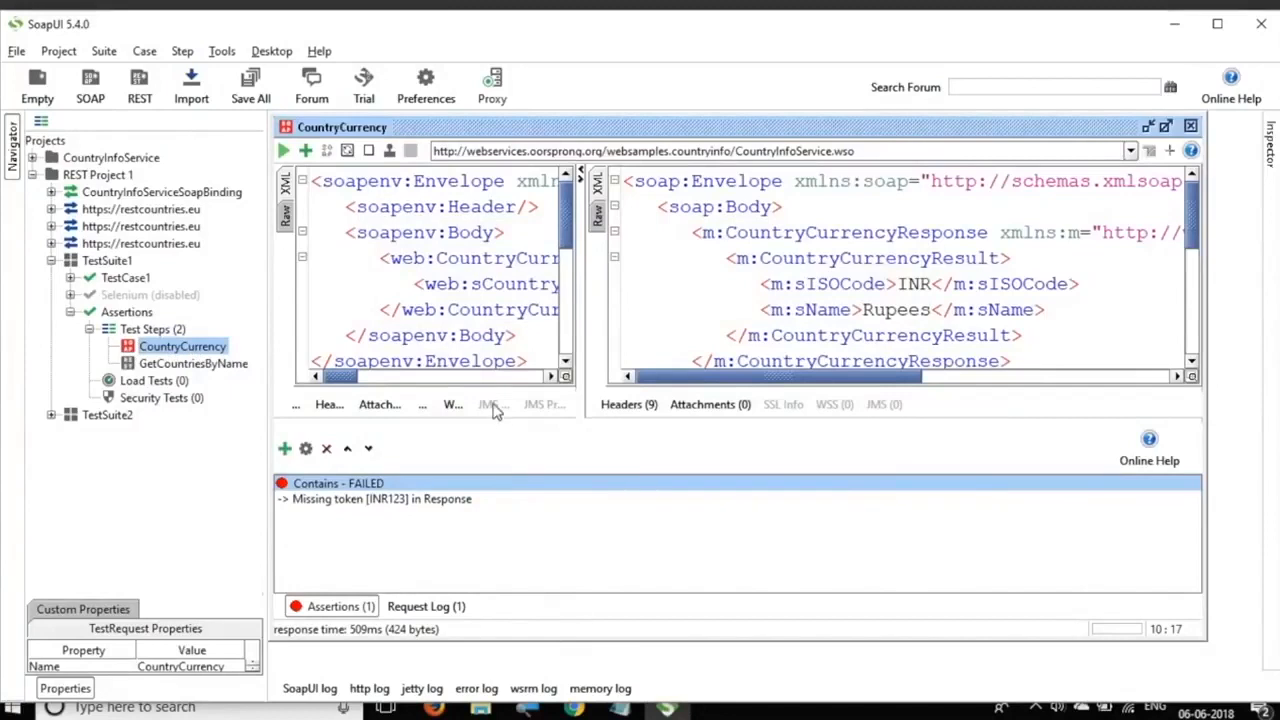
mouse_move(490, 411)
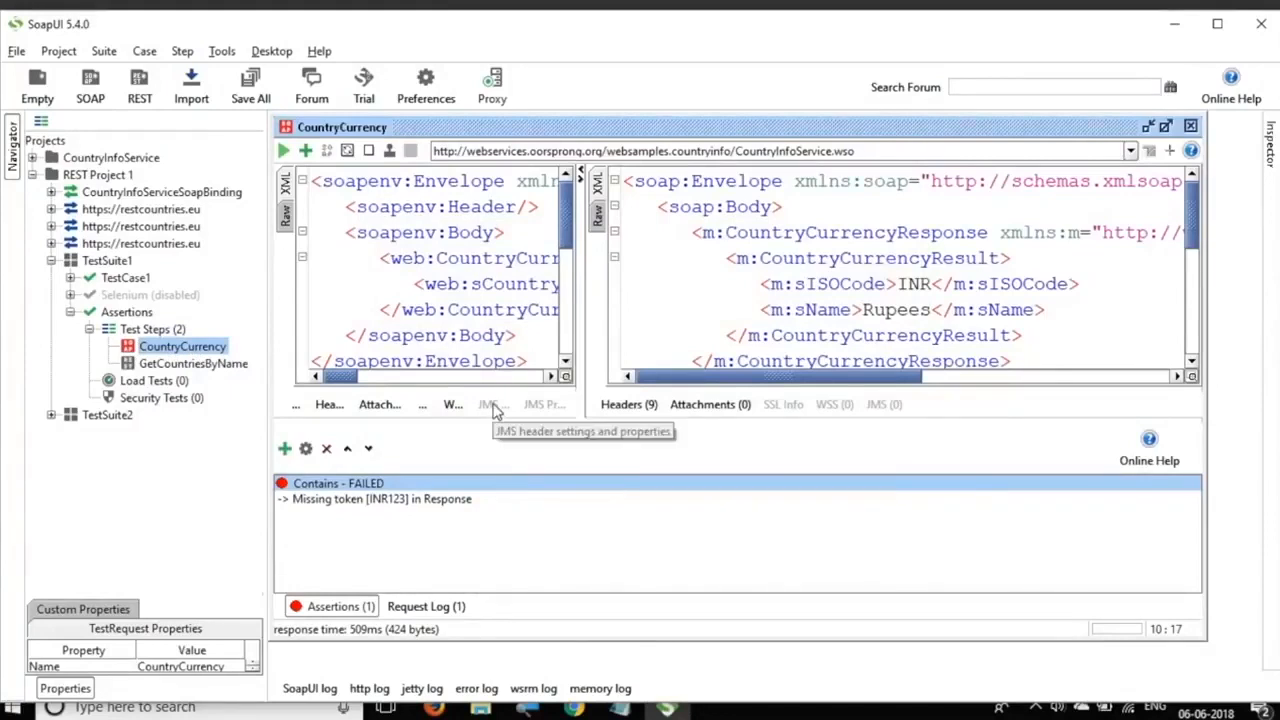
mouse_move(495, 410)
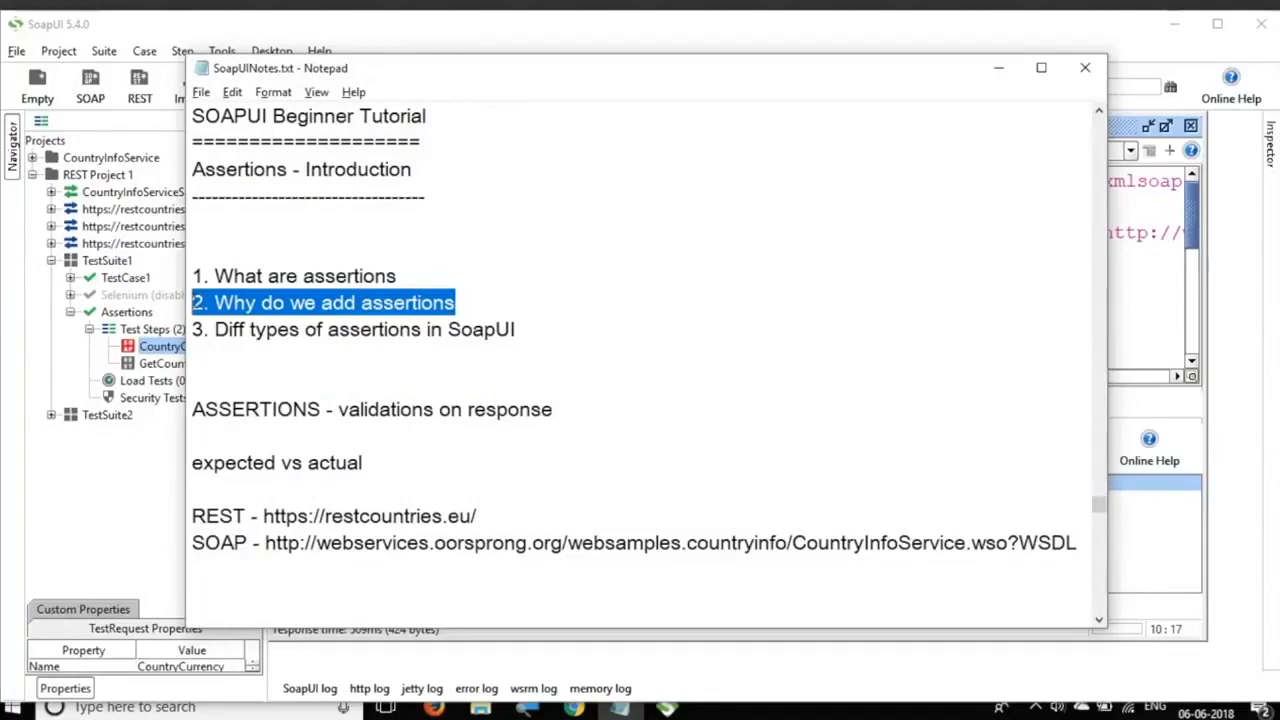
mouse_move(1024, 66)
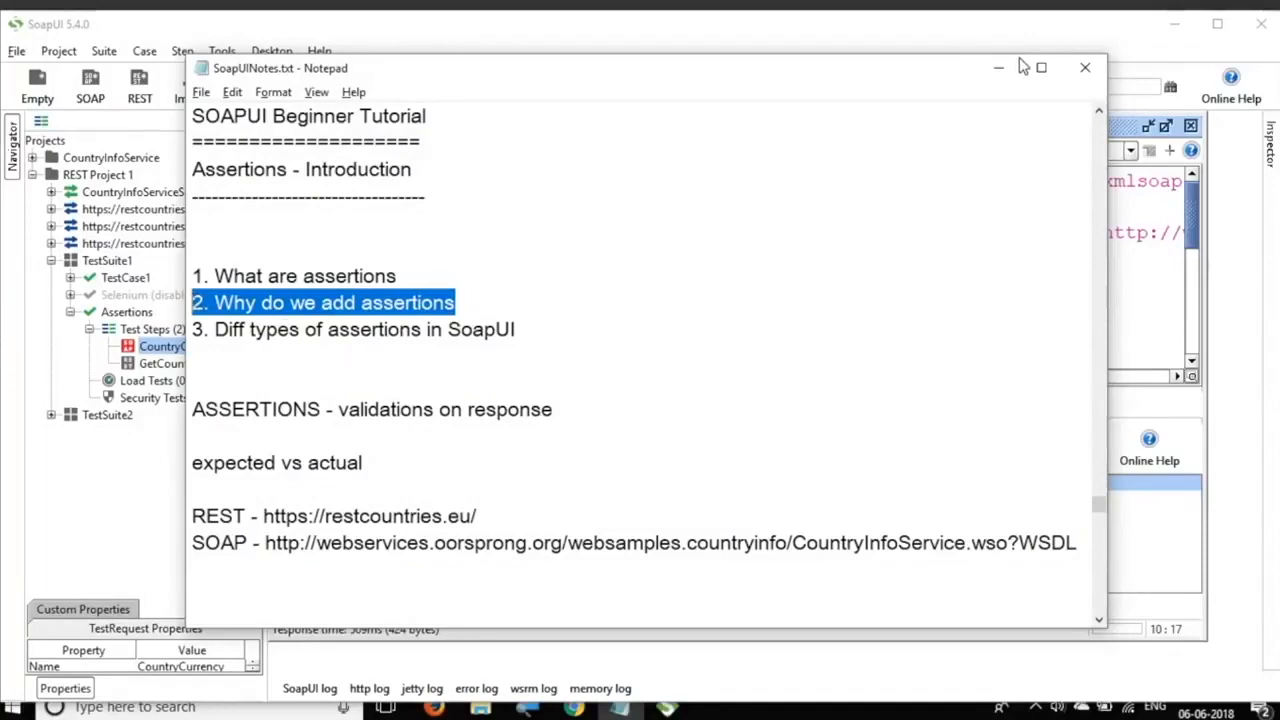
left_click(1083, 67)
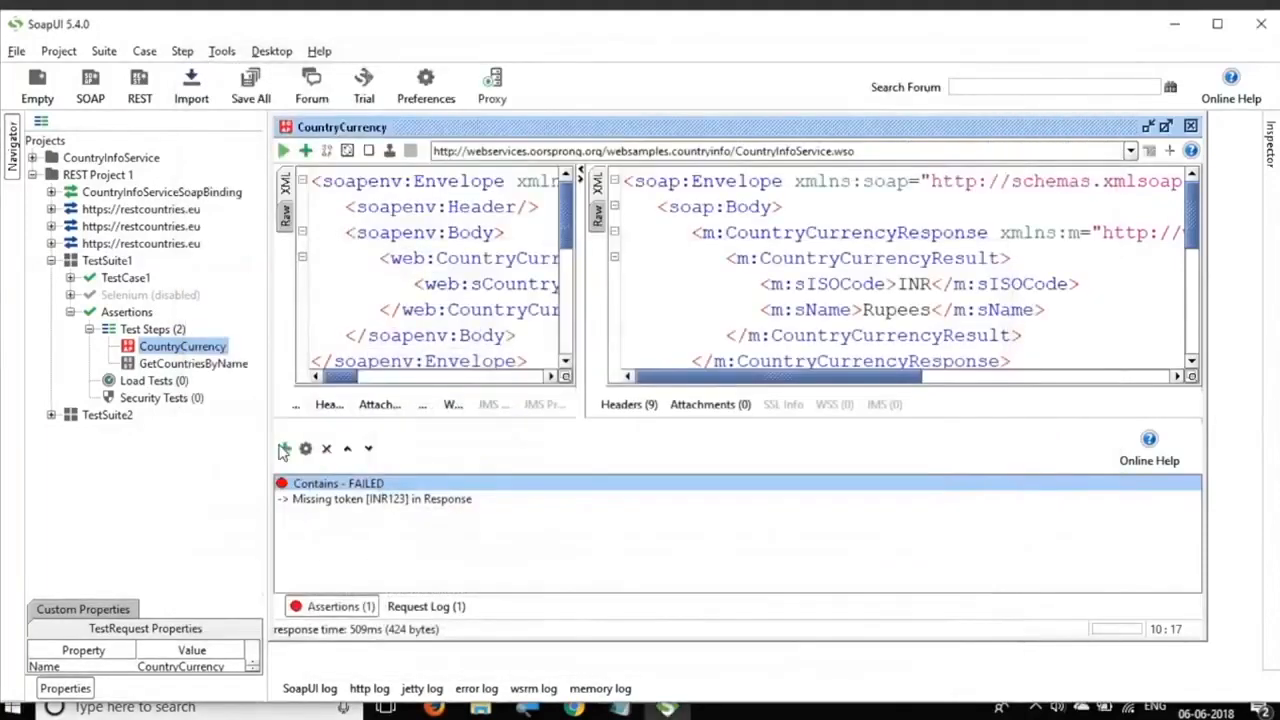
left_click(285, 448)
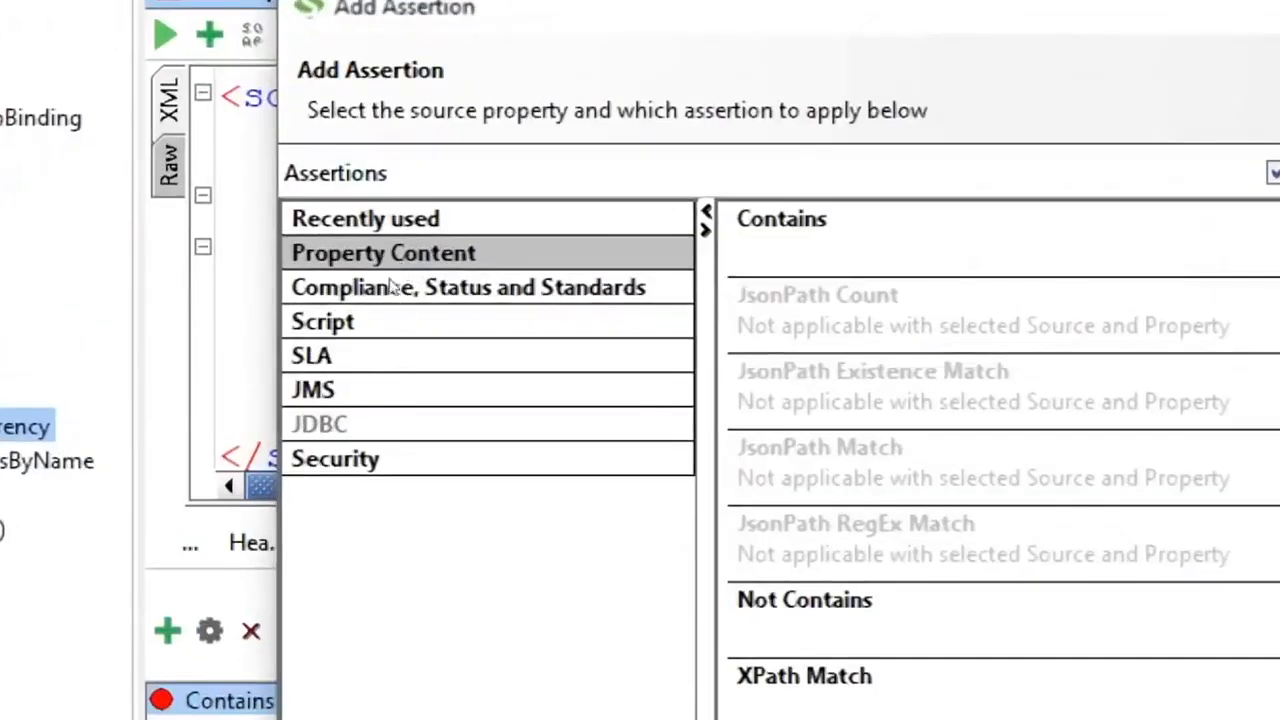
mouse_move(392, 263)
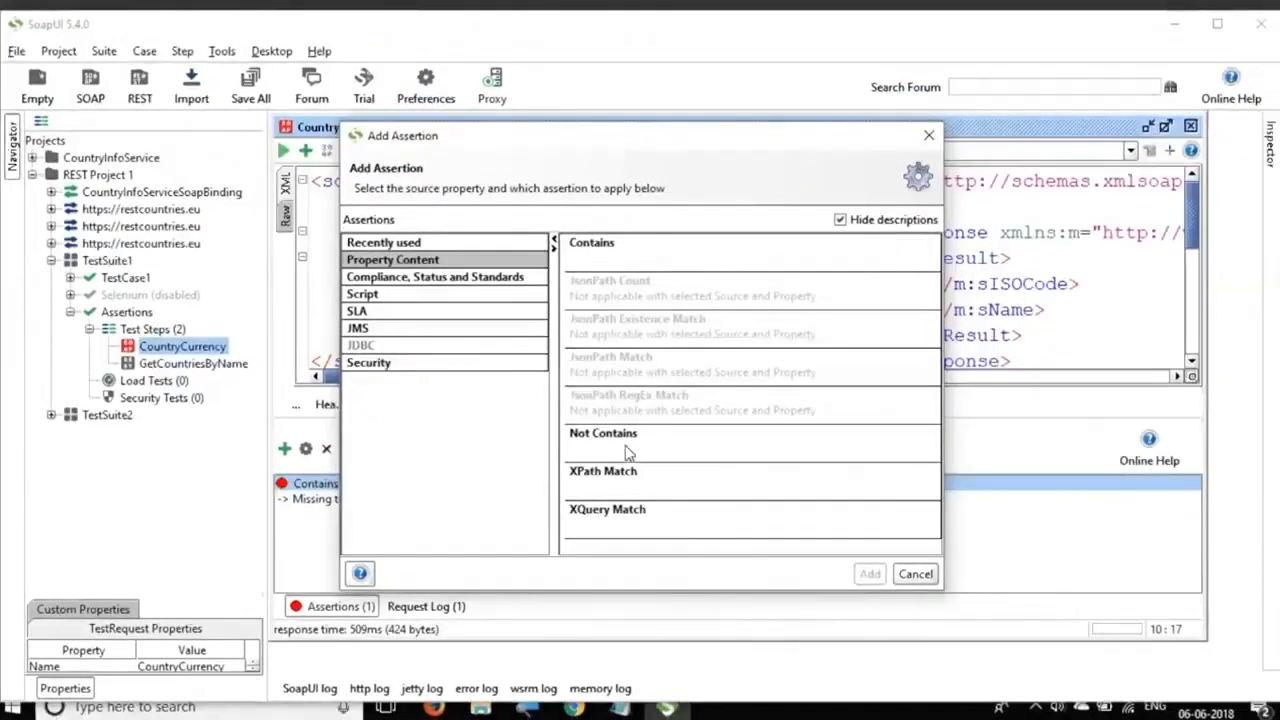
mouse_move(628, 482)
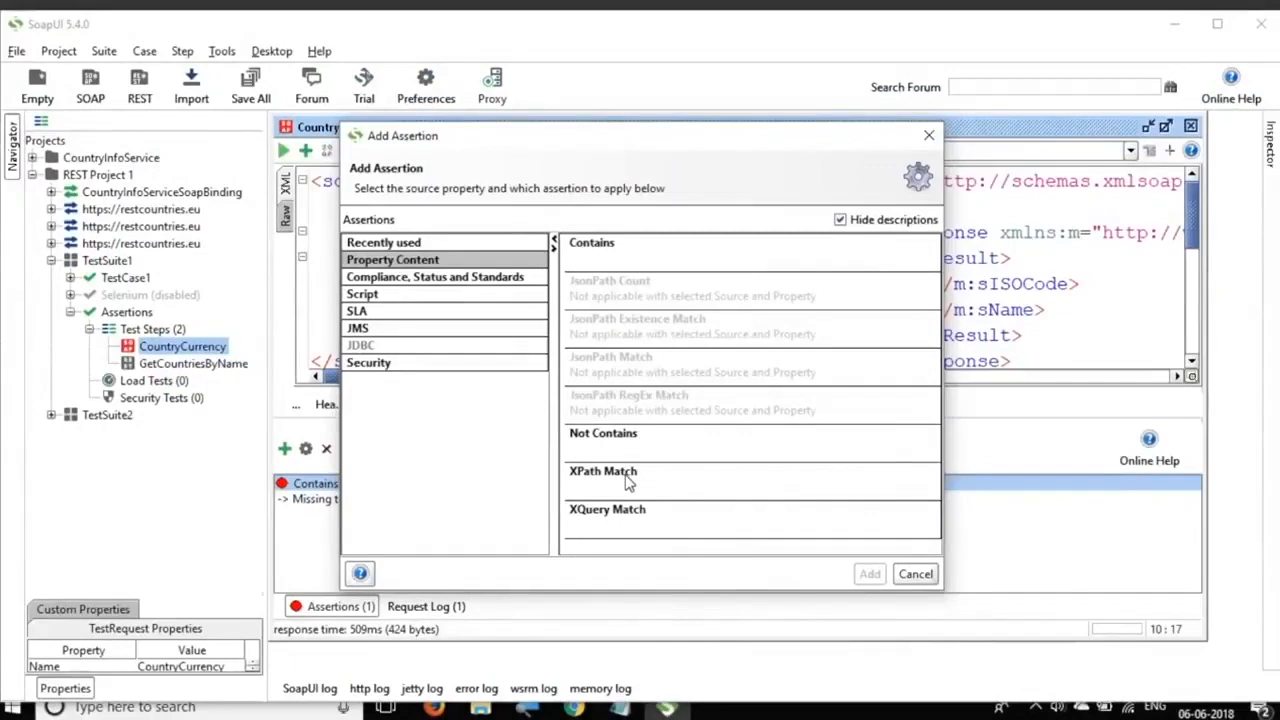
mouse_move(642, 482)
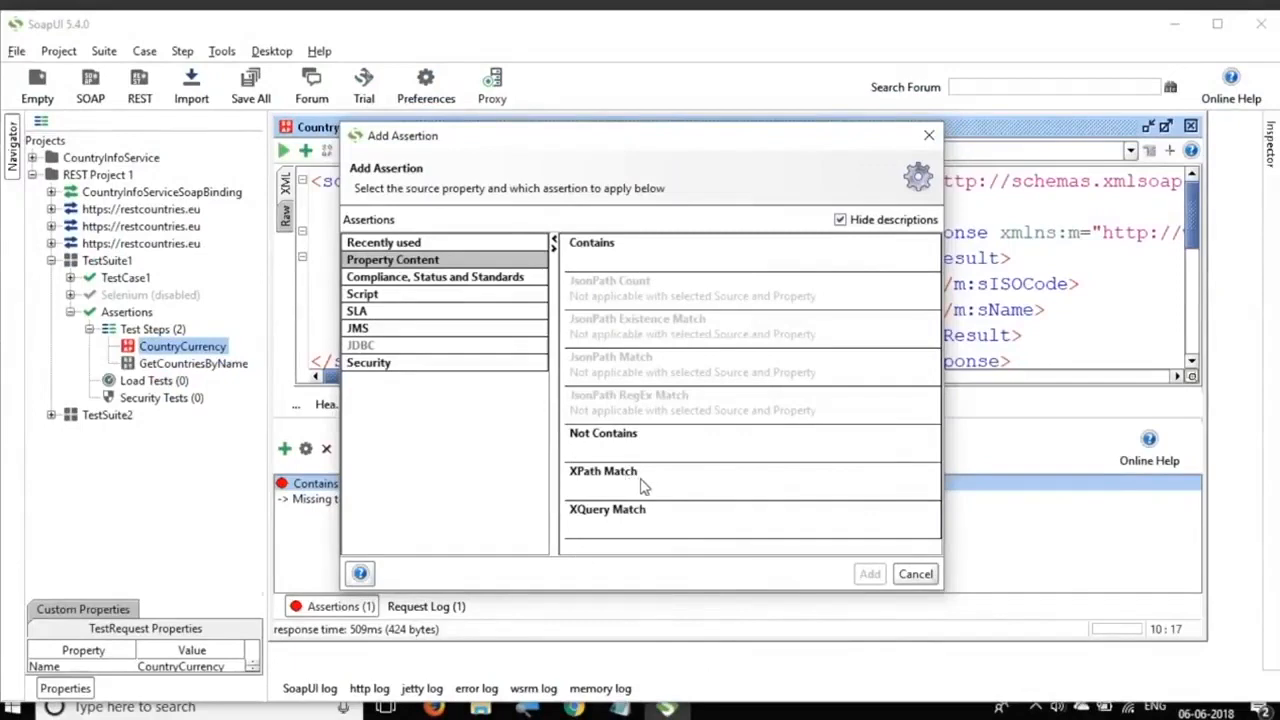
left_click(915, 573)
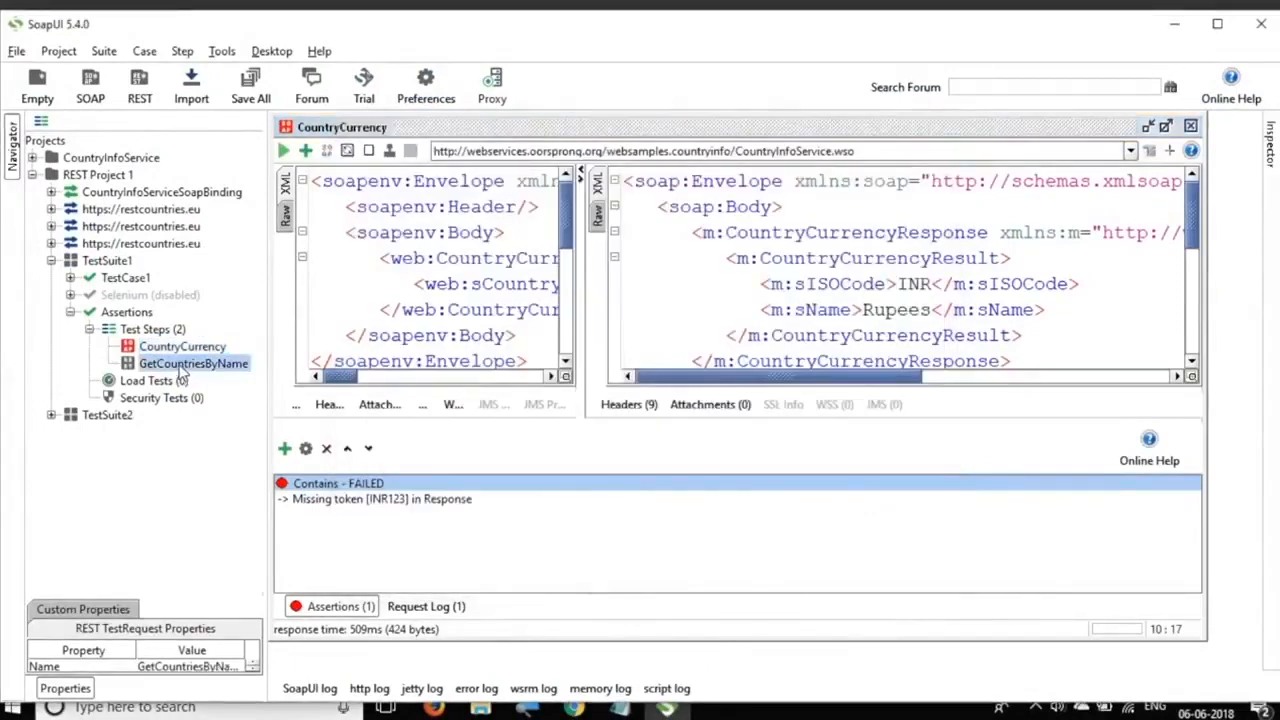
- Run the GetCountriesByName request for taiwan and bring up its Add Assertion dialog
double_click(193, 363)
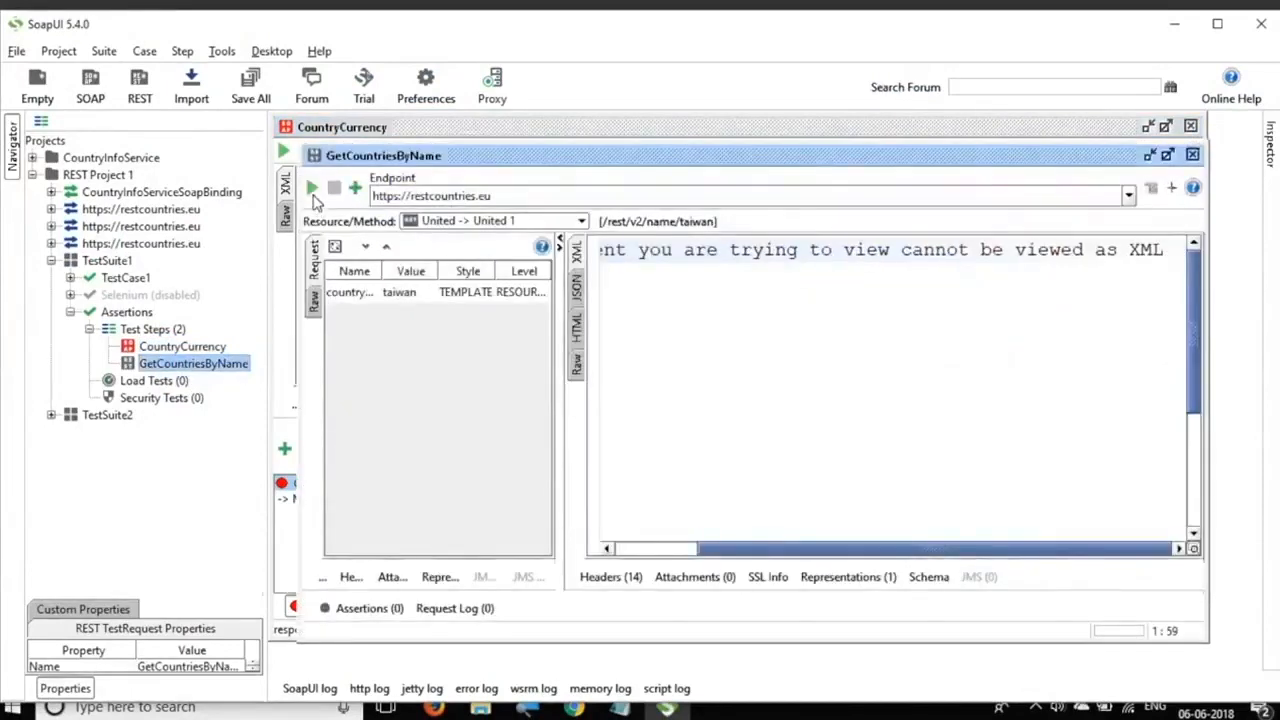
left_click(311, 187)
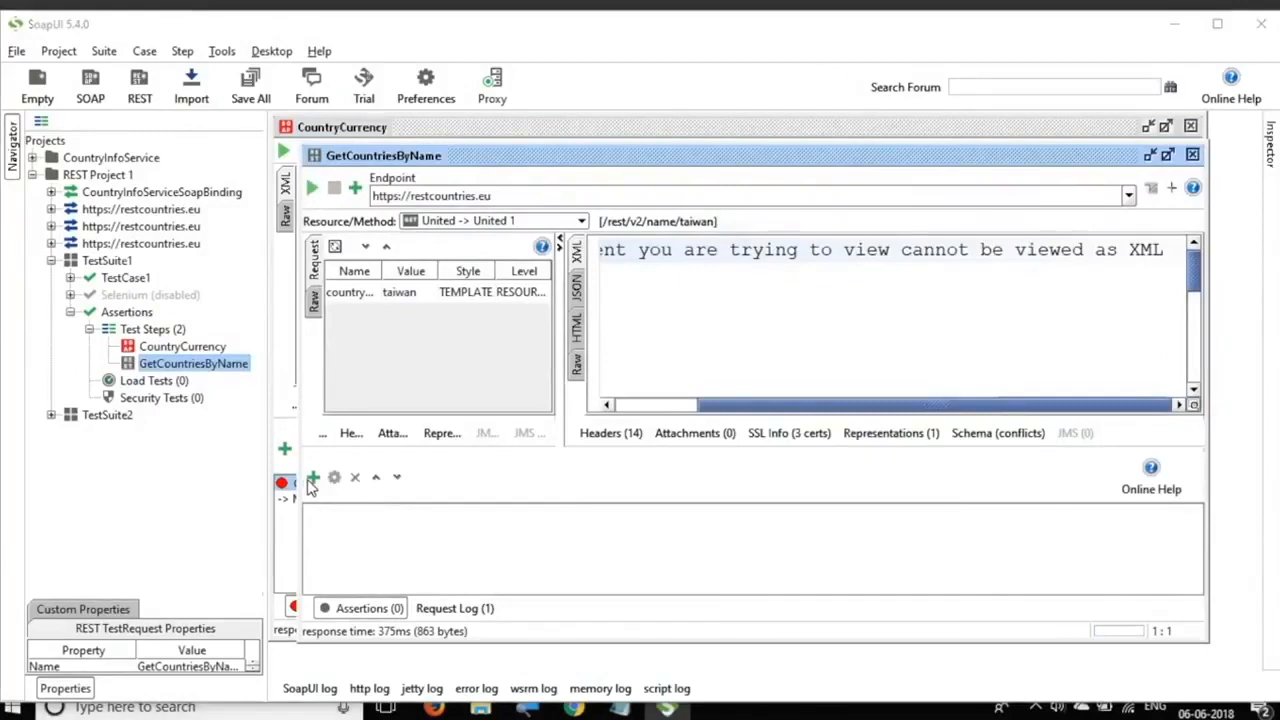
left_click(313, 477)
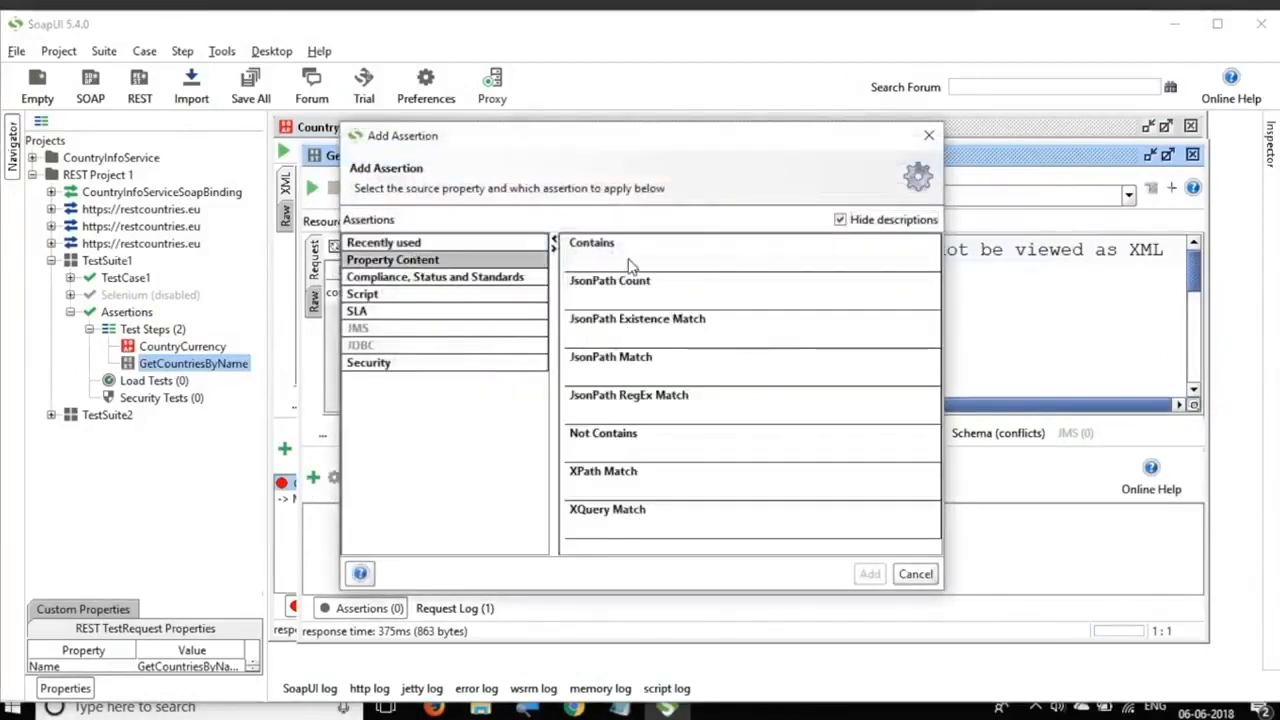
mouse_move(612, 305)
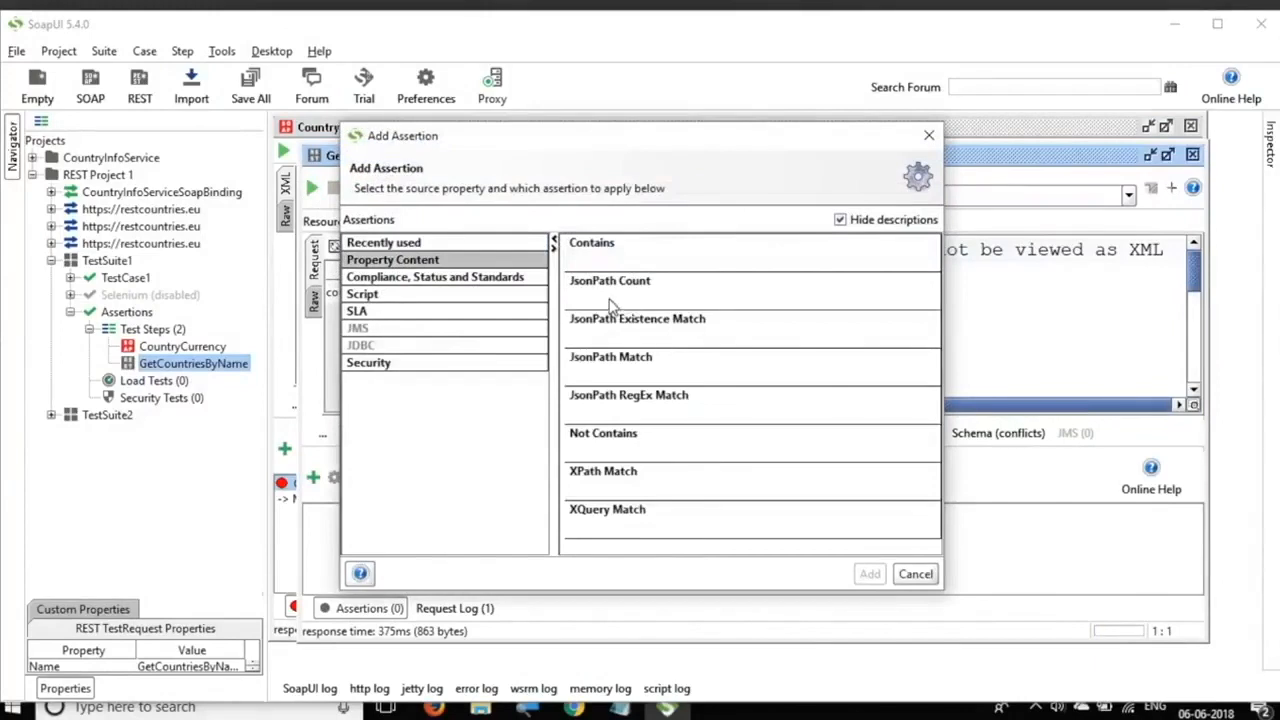
mouse_move(623, 296)
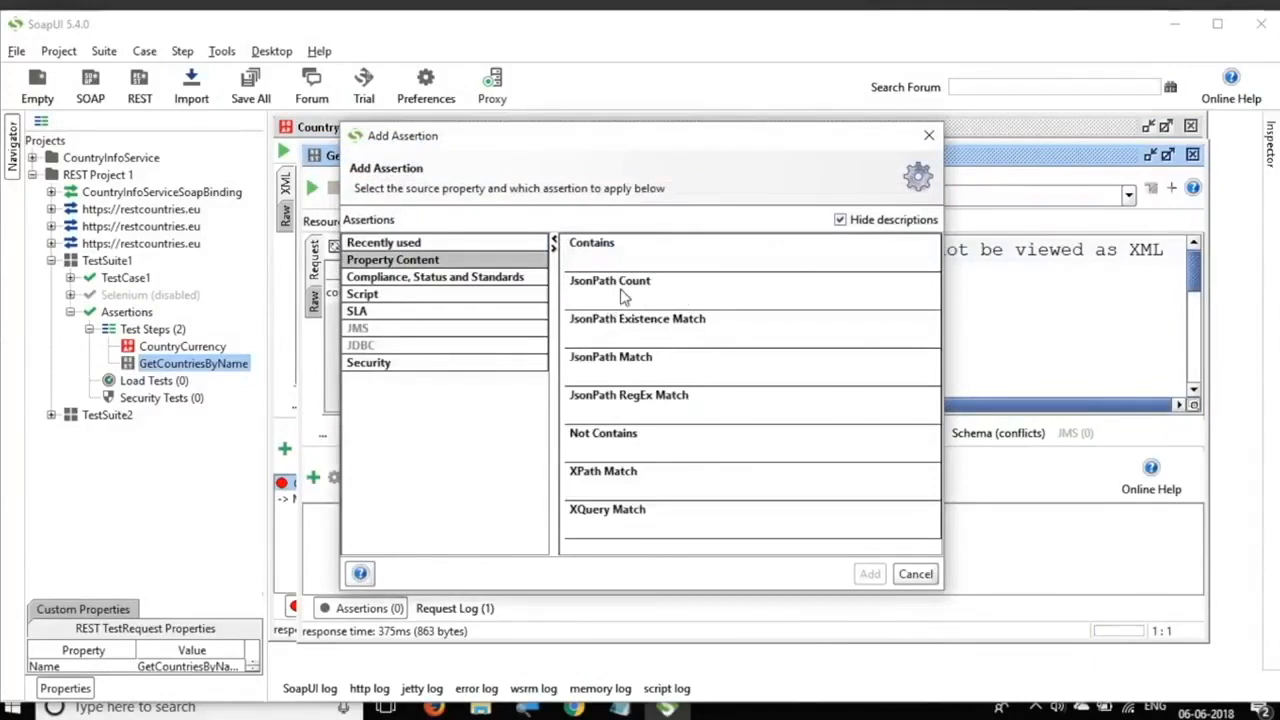
mouse_move(653, 333)
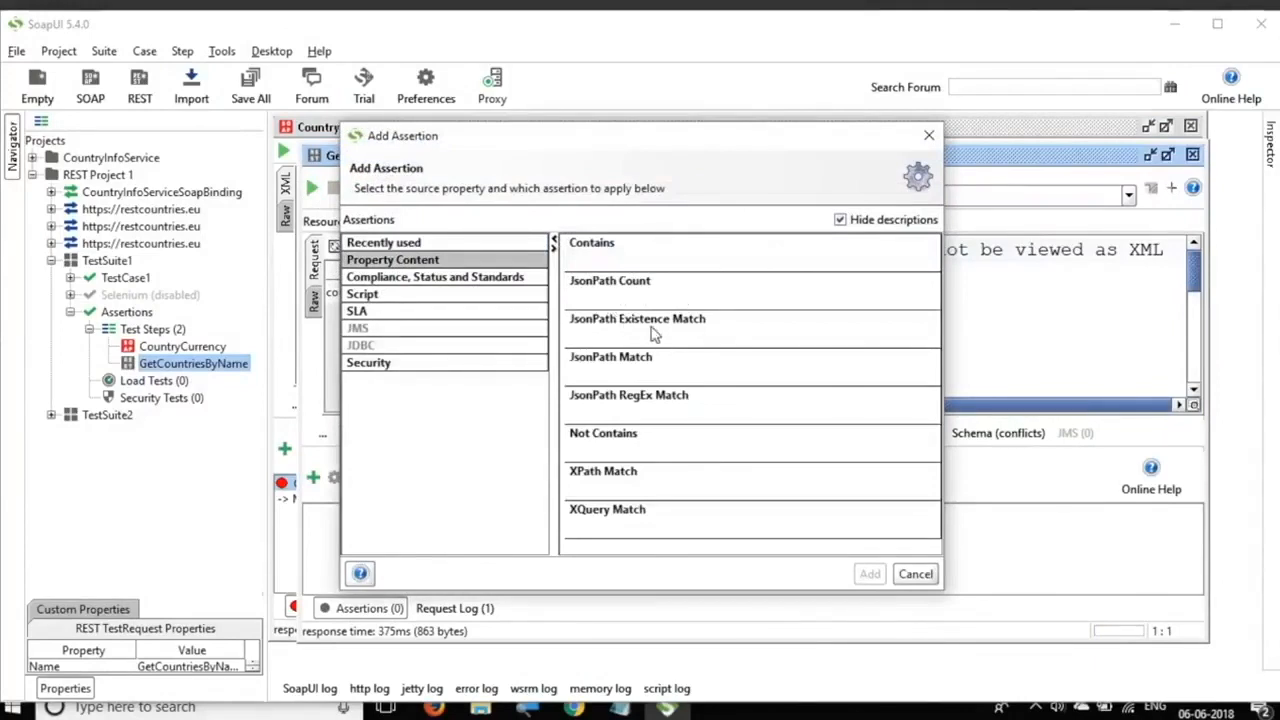
mouse_move(664, 382)
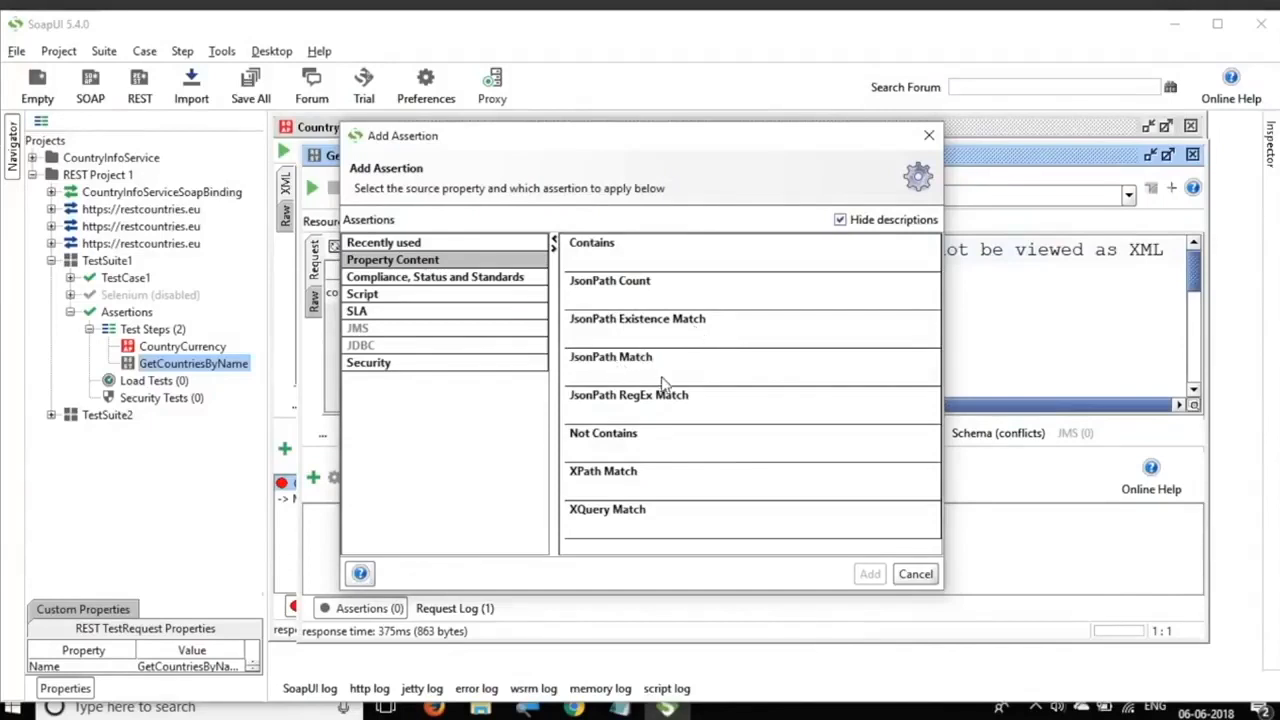
mouse_move(638, 471)
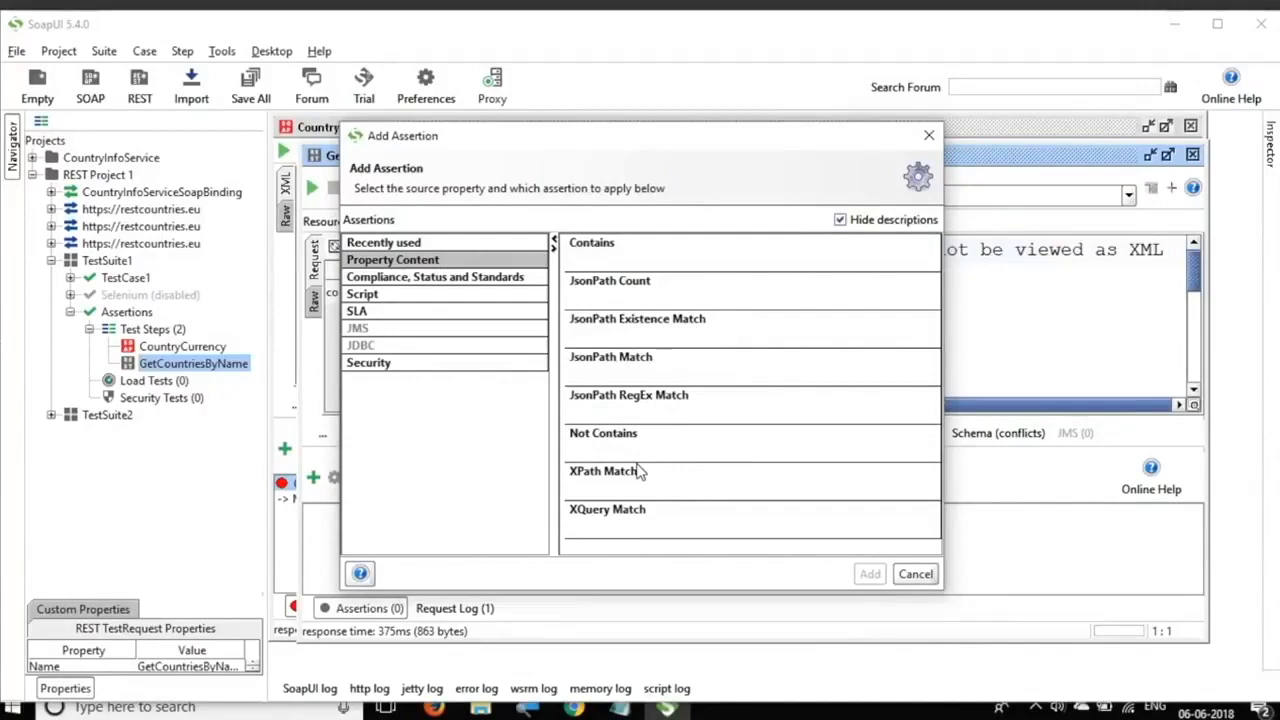
- Cancel the Add Assertion dialog after browsing the JsonPath types, leaving zero assertions
left_click(915, 573)
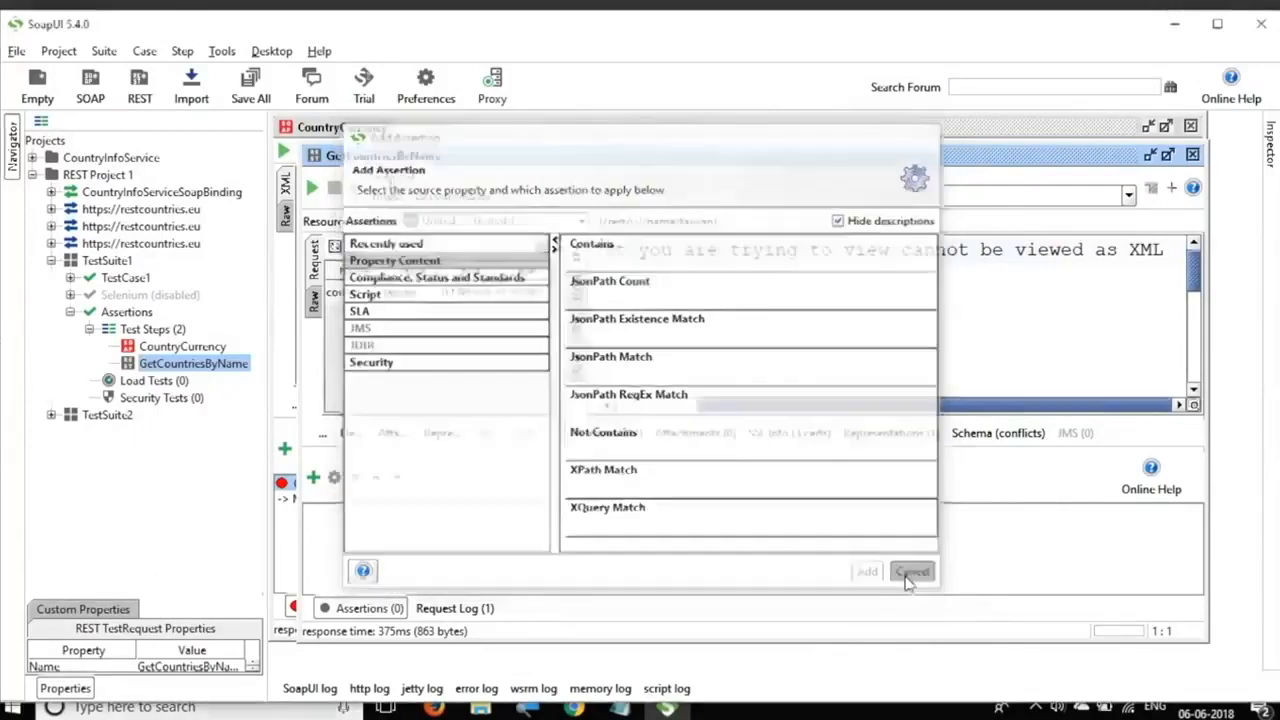
left_click(912, 571)
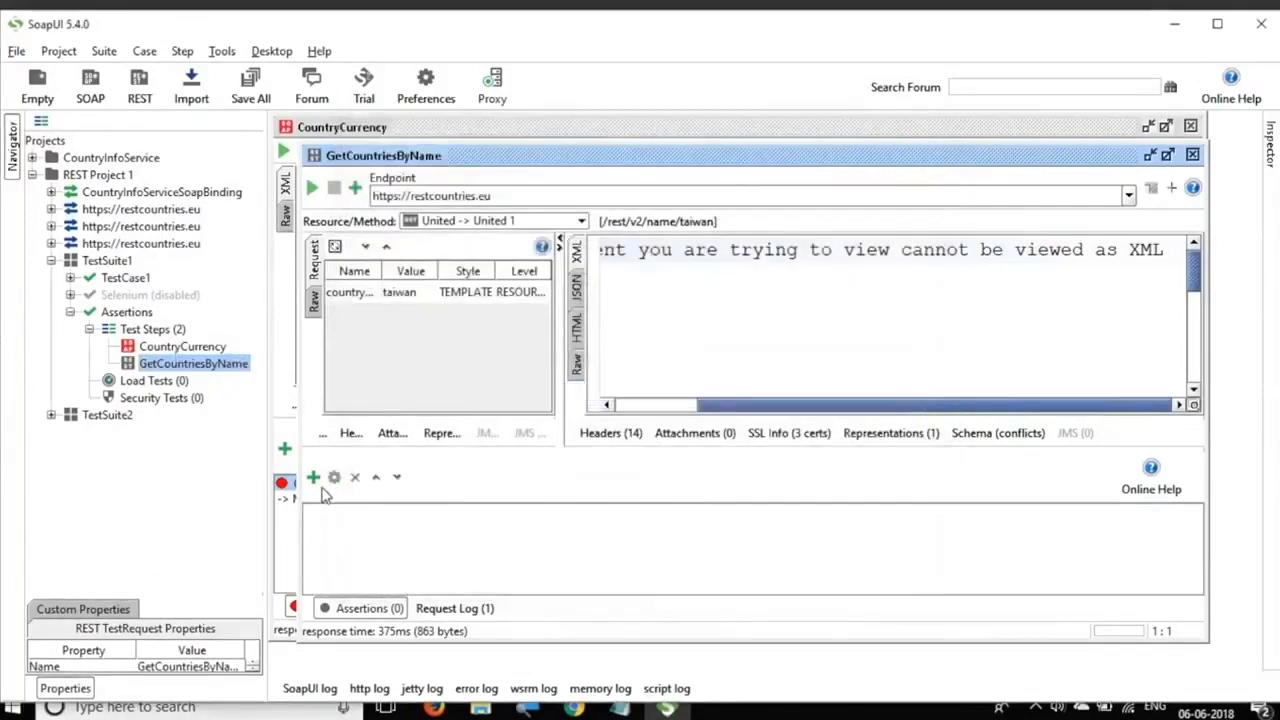
left_click(314, 476)
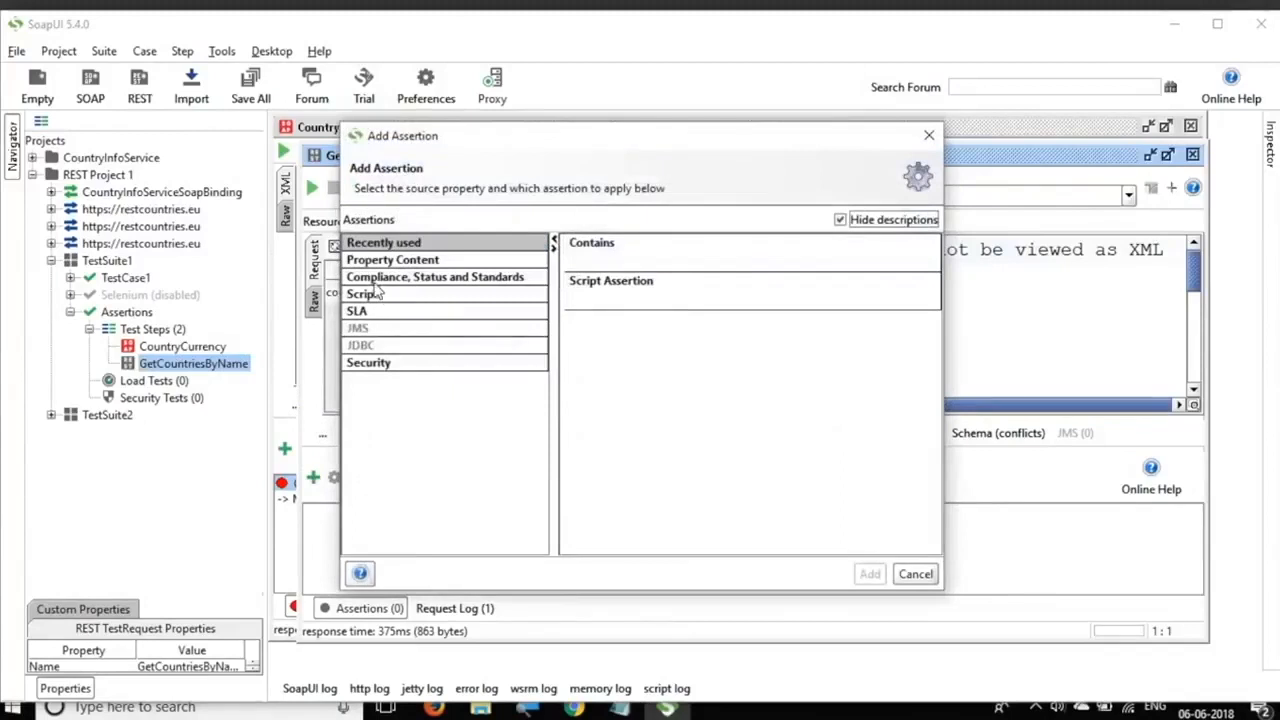
left_click(434, 277)
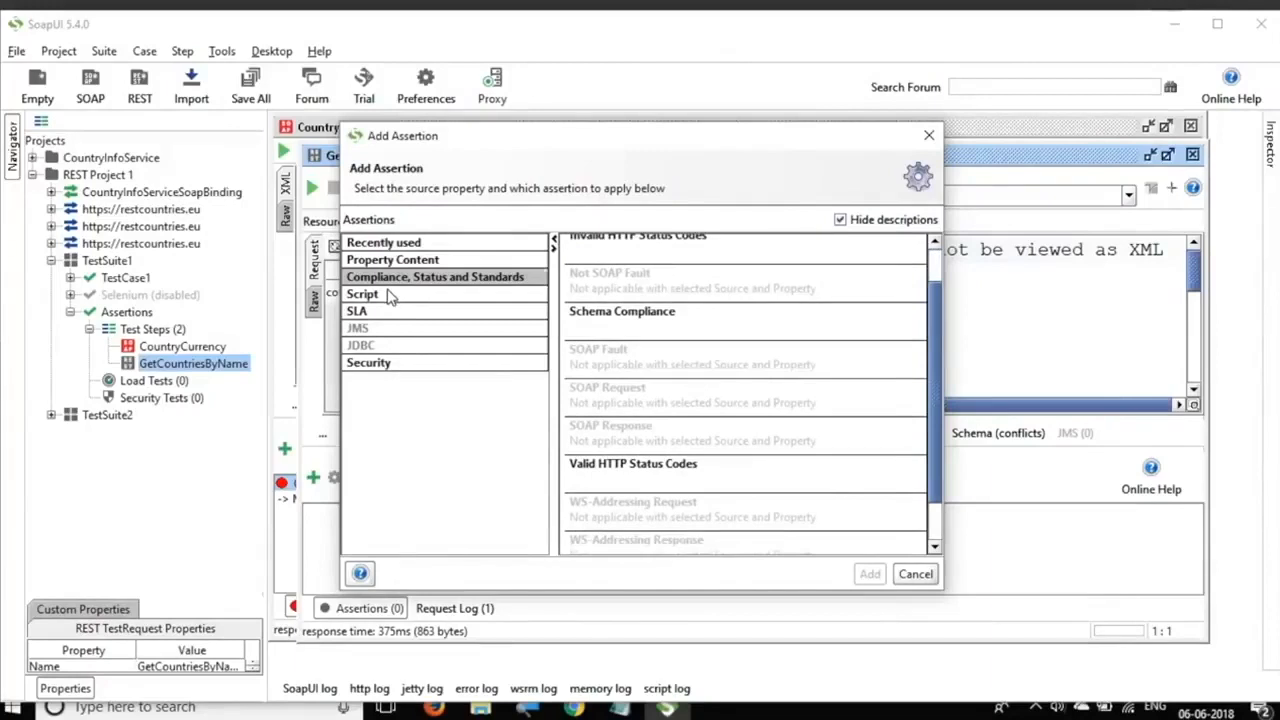
left_click(362, 293)
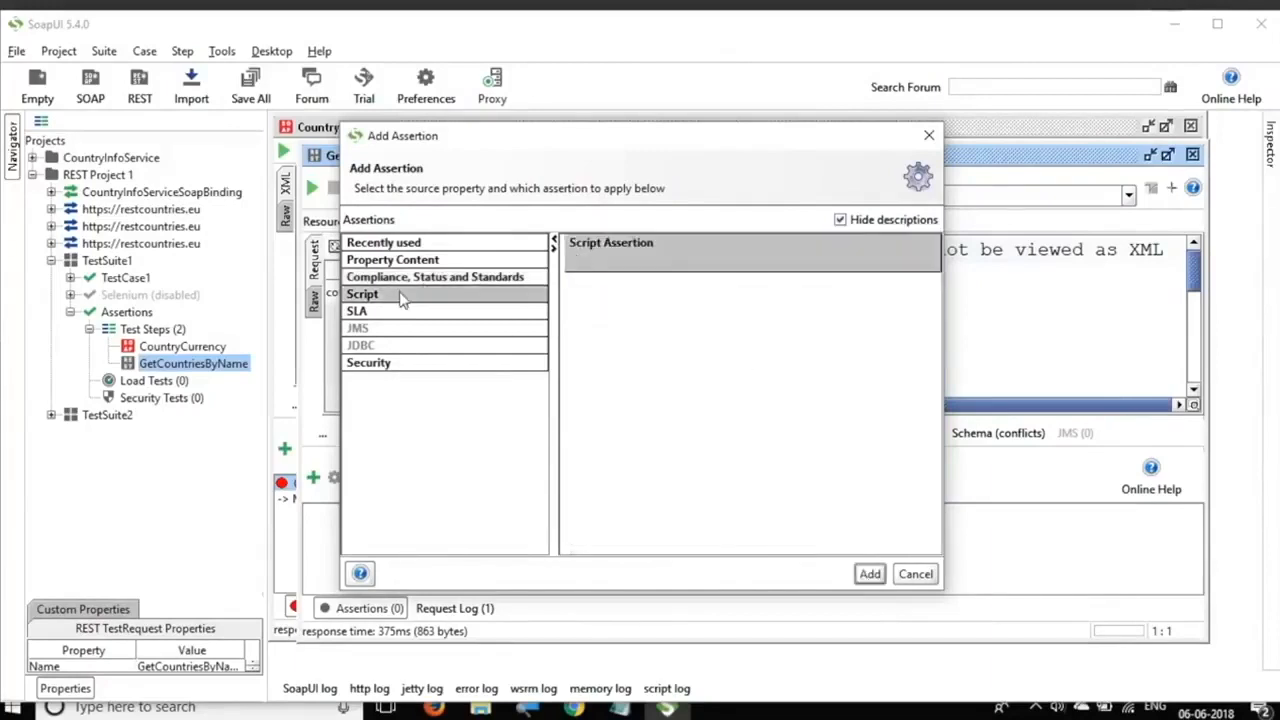
left_click(357, 311)
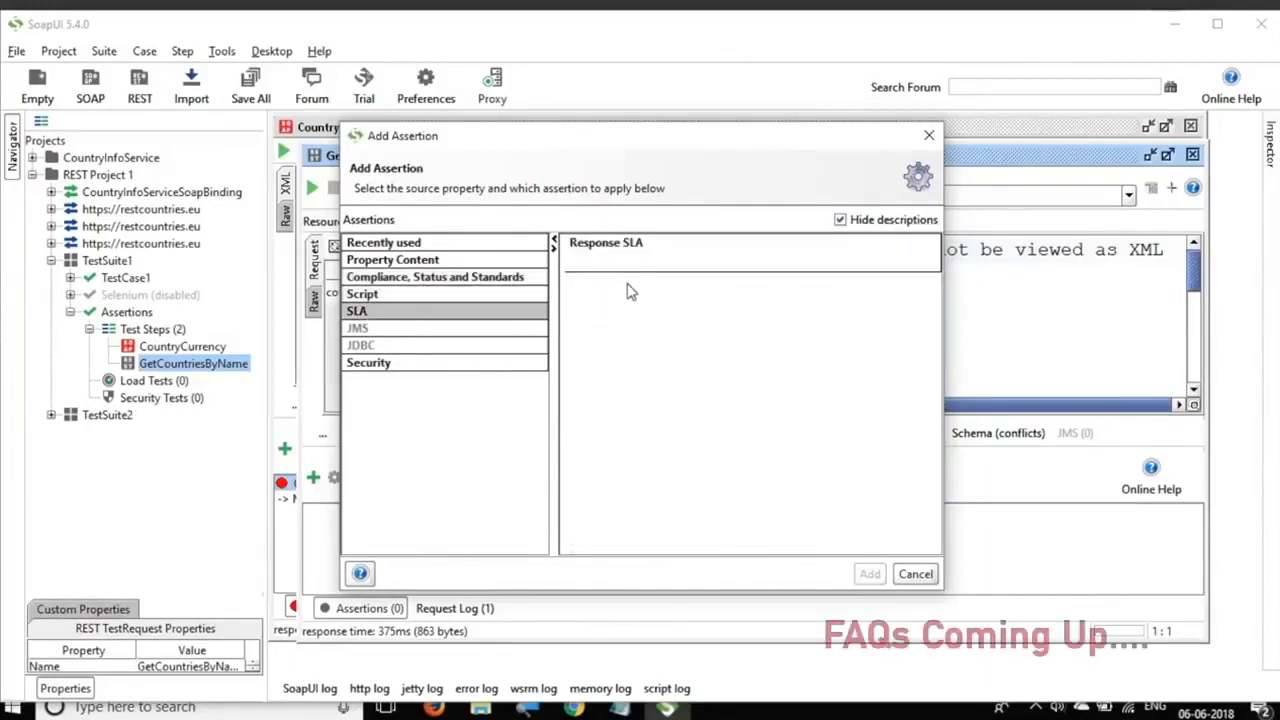
left_click(606, 242)
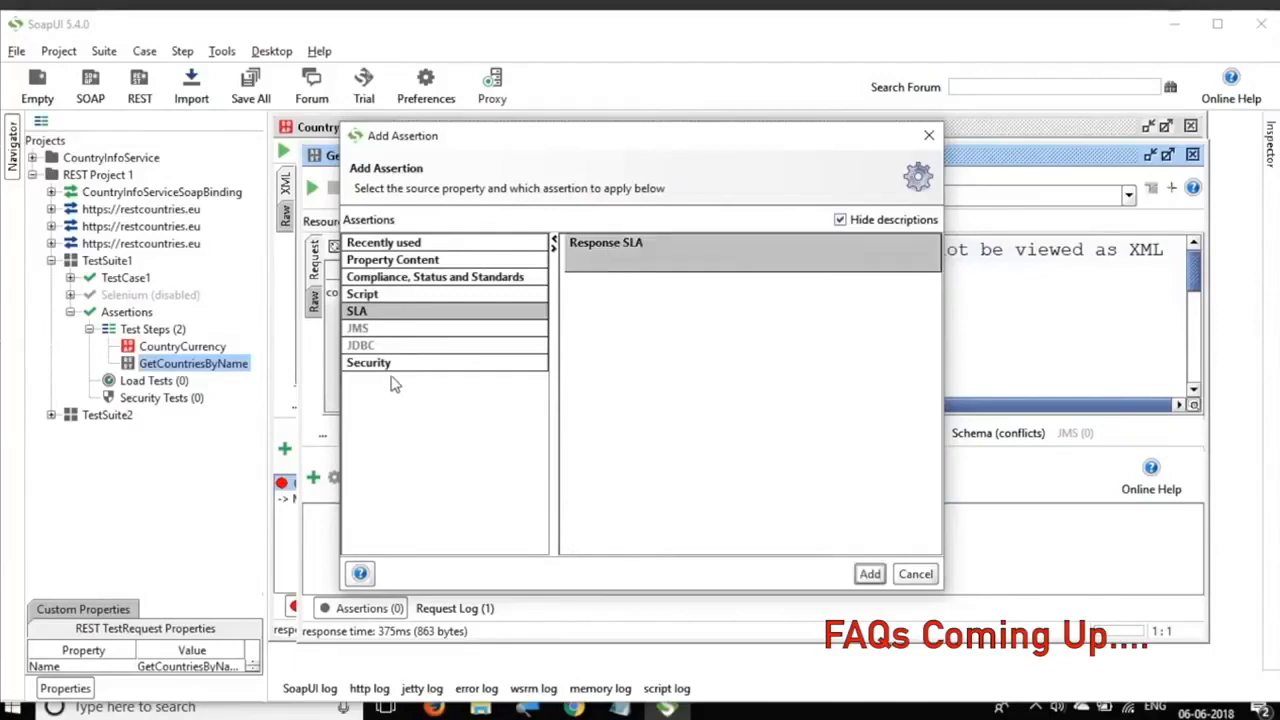
left_click(368, 362)
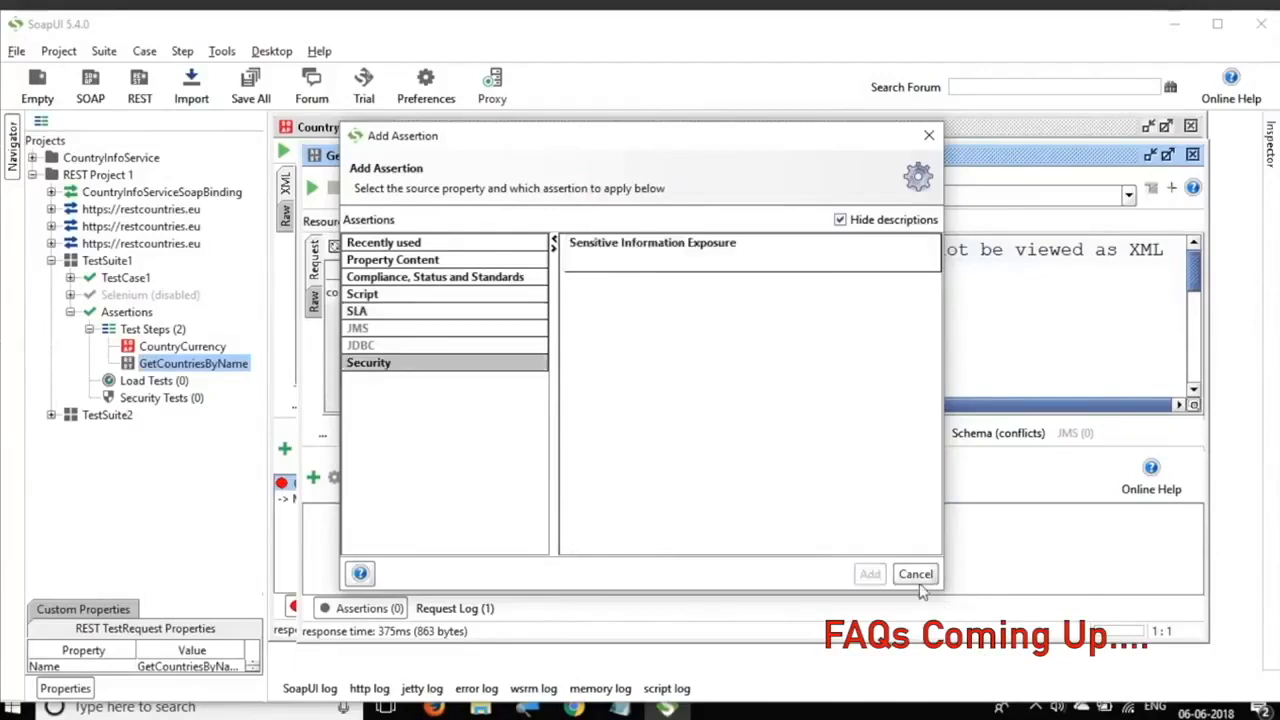
left_click(915, 574)
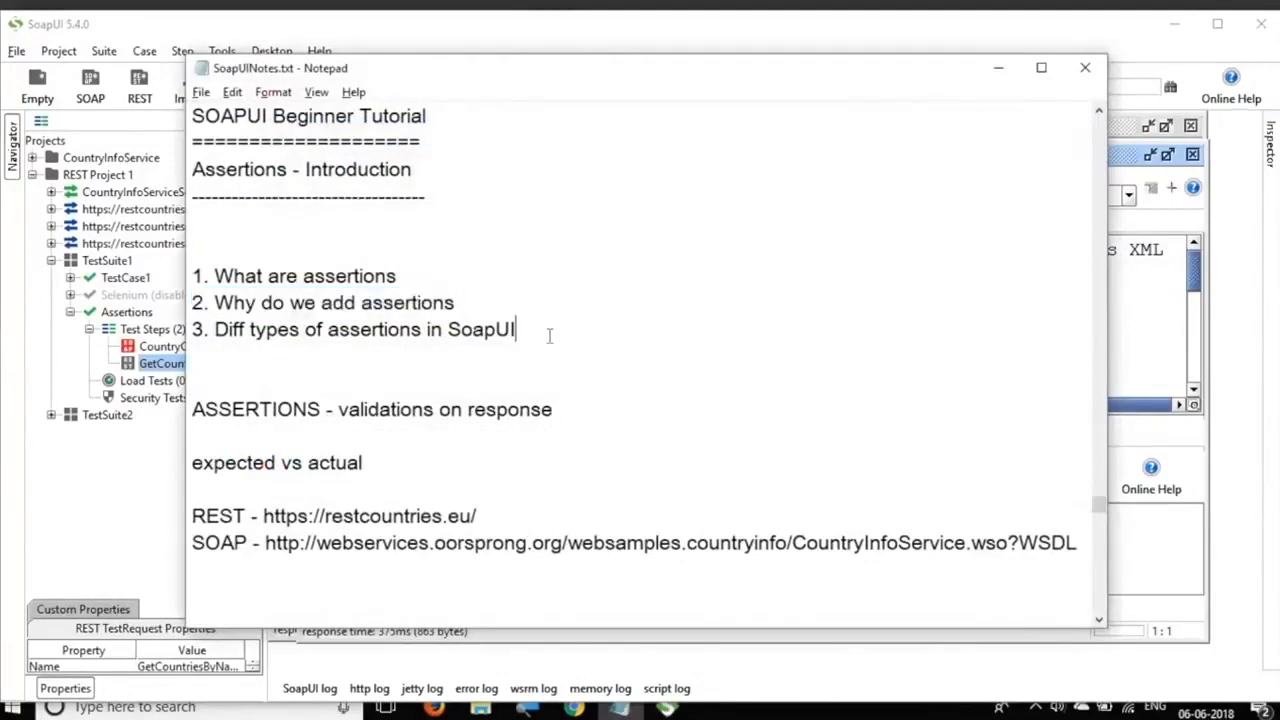
mouse_move(681, 270)
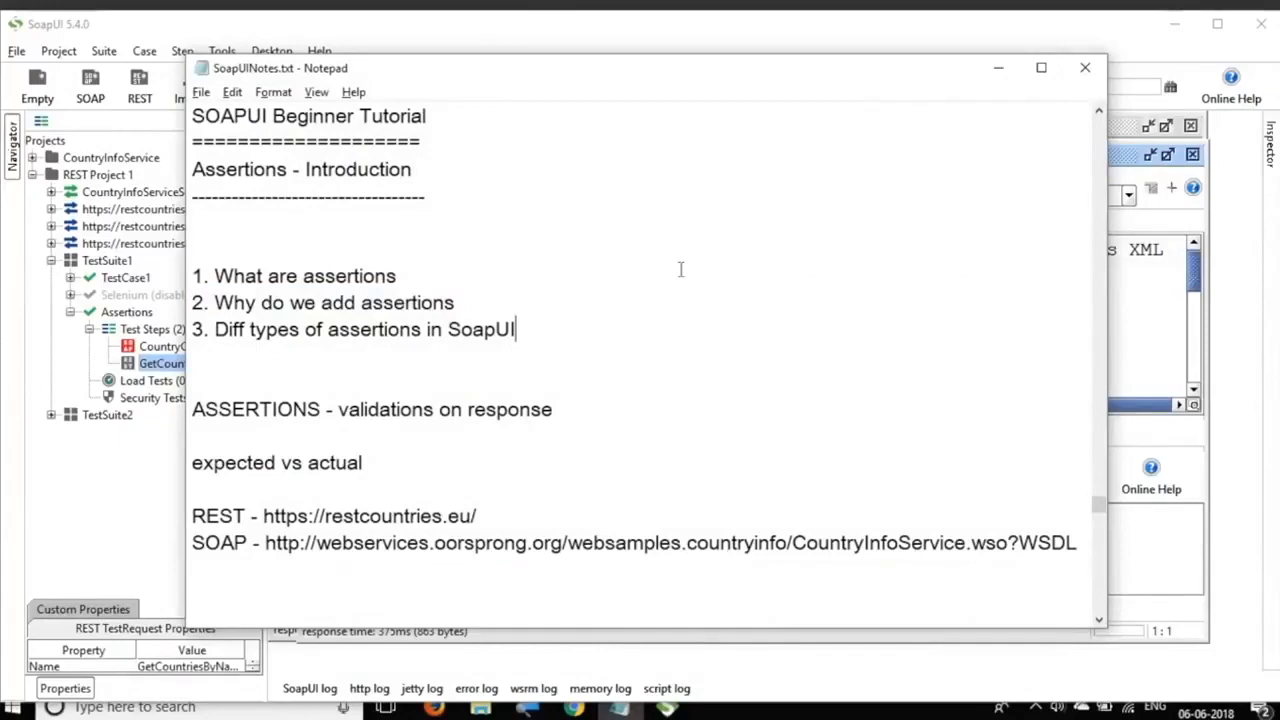